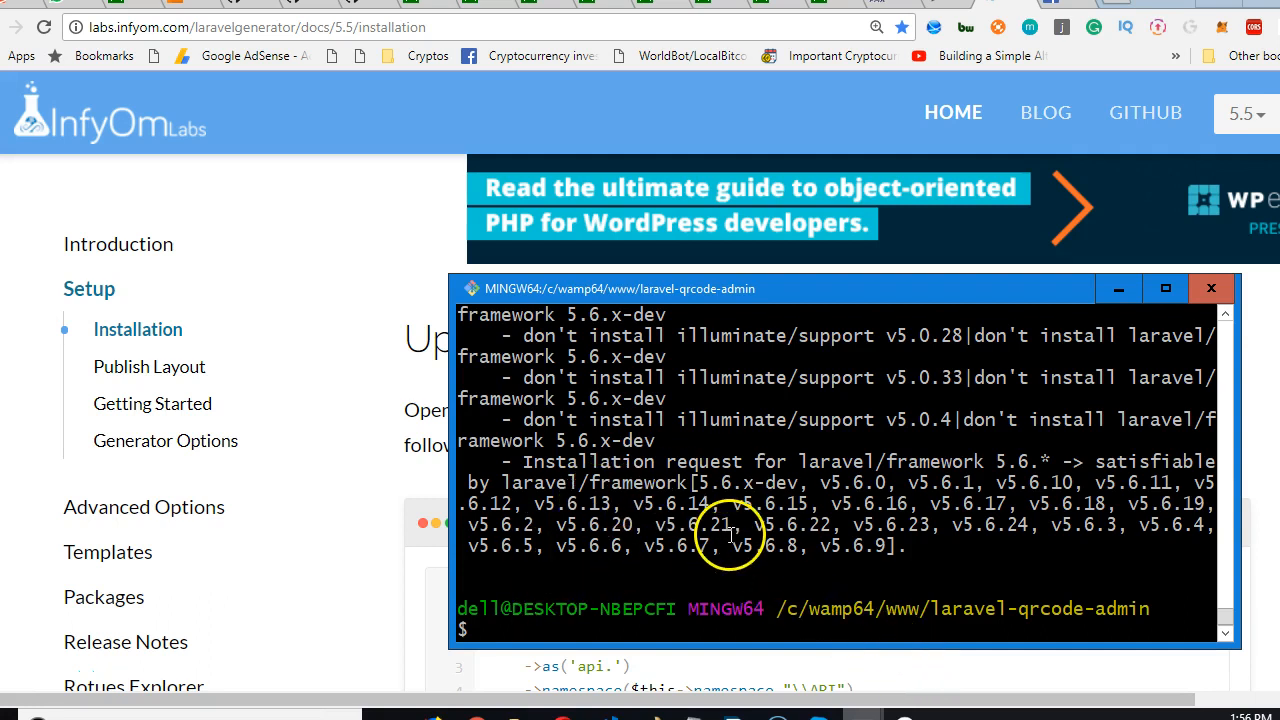
# Step: Paste 'php artisan vendor:publish' at the laravel-qrcode-admin prompt without running it
pyautogui.rightClick(730, 536)
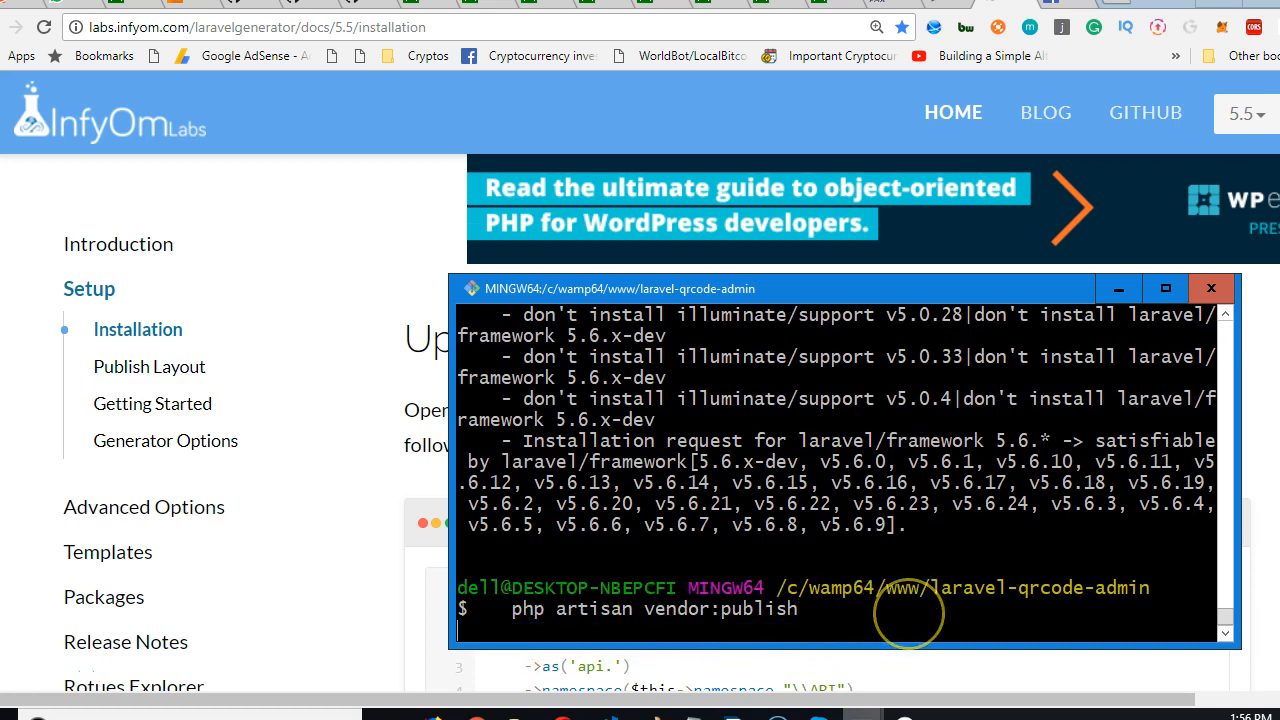
pyautogui.moveTo(904, 618)
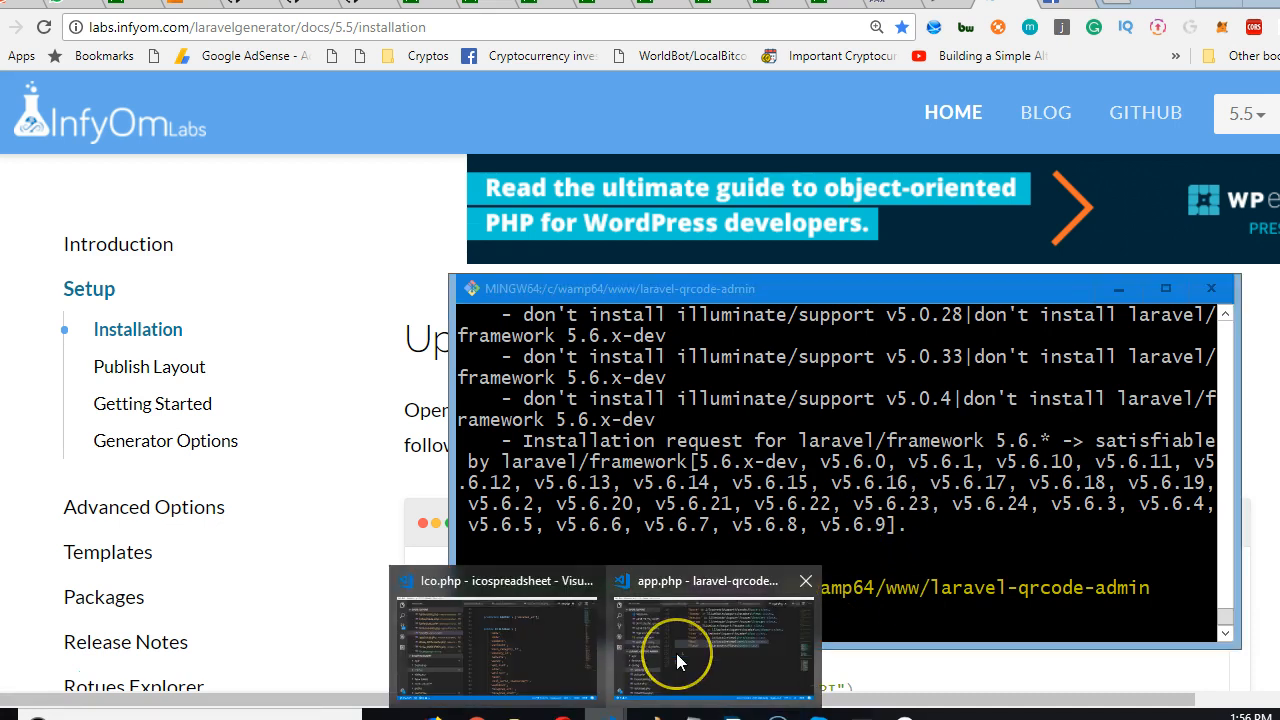
# Step: Switch to the app.php editor and browse the config folder in the Explorer
pyautogui.click(710, 640)
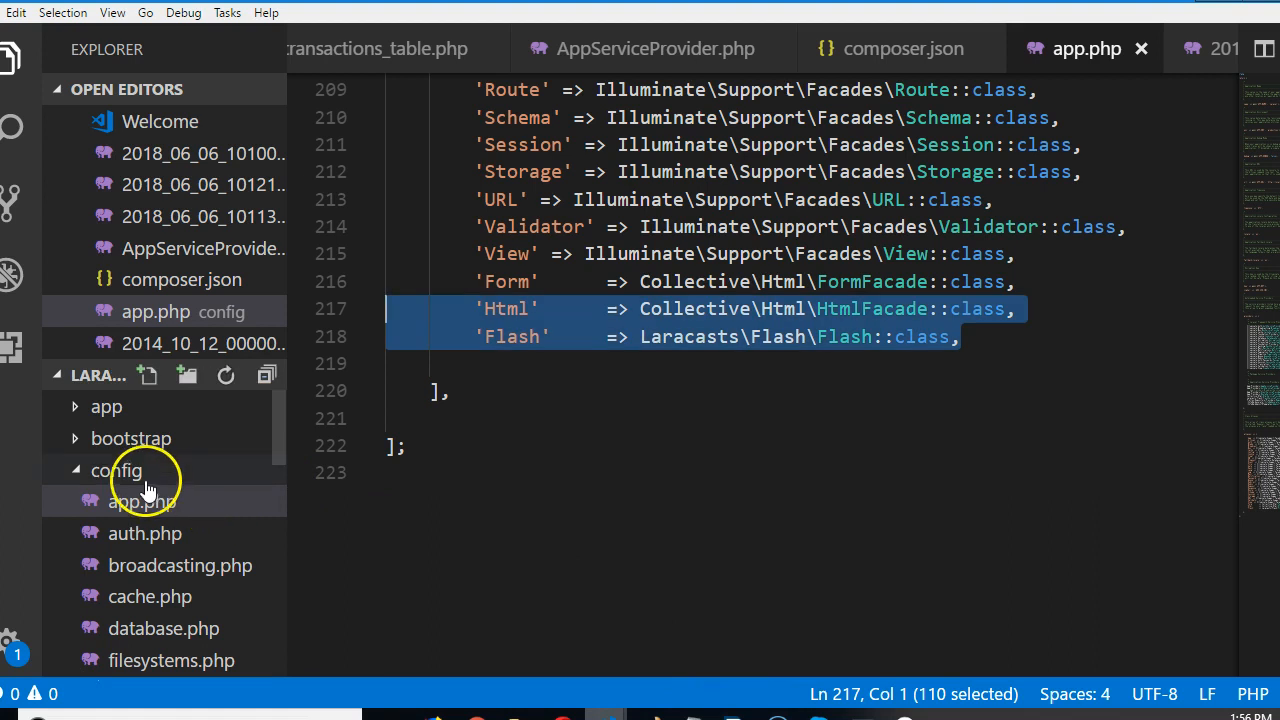
pyautogui.scroll(-3)
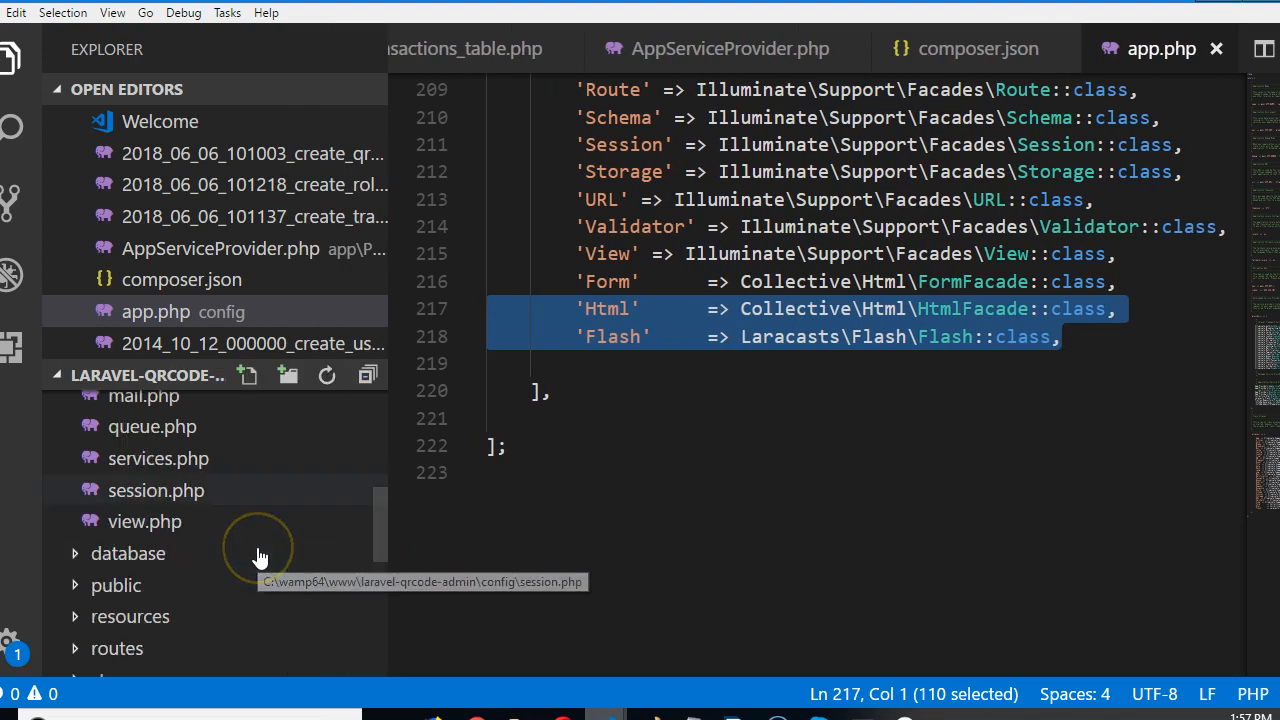
pyautogui.scroll(3)
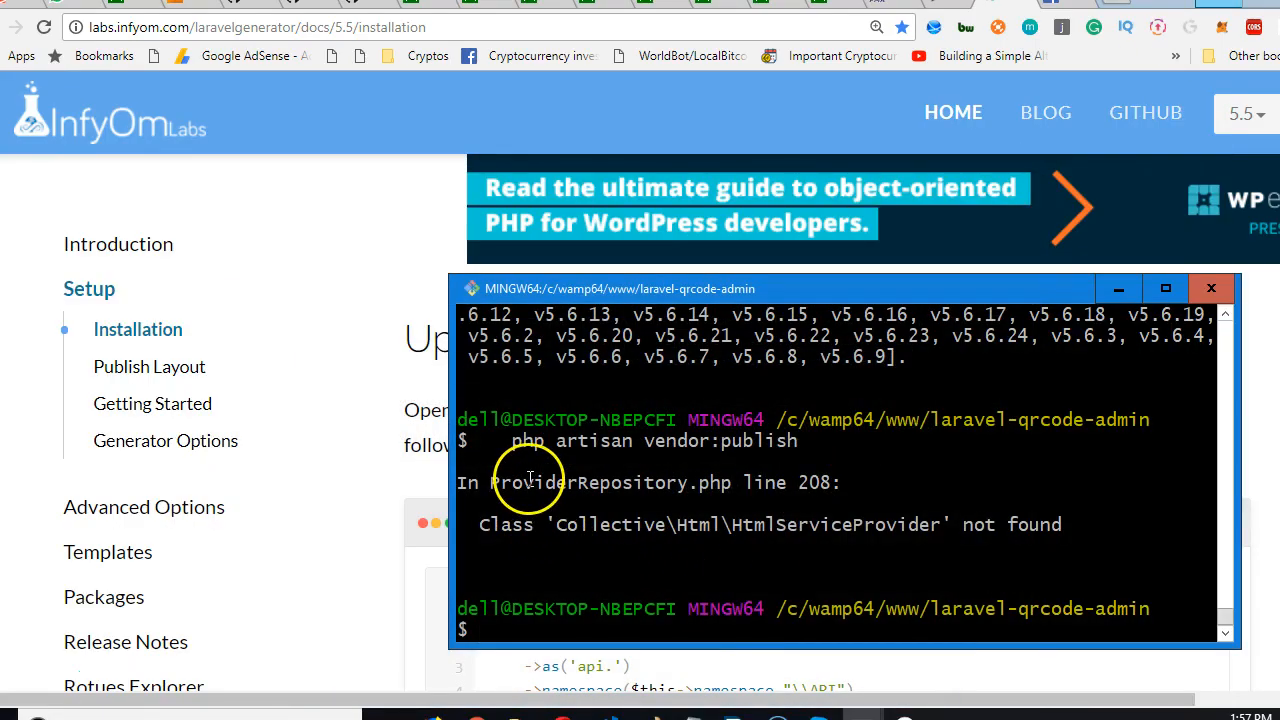
pyautogui.moveTo(760, 504)
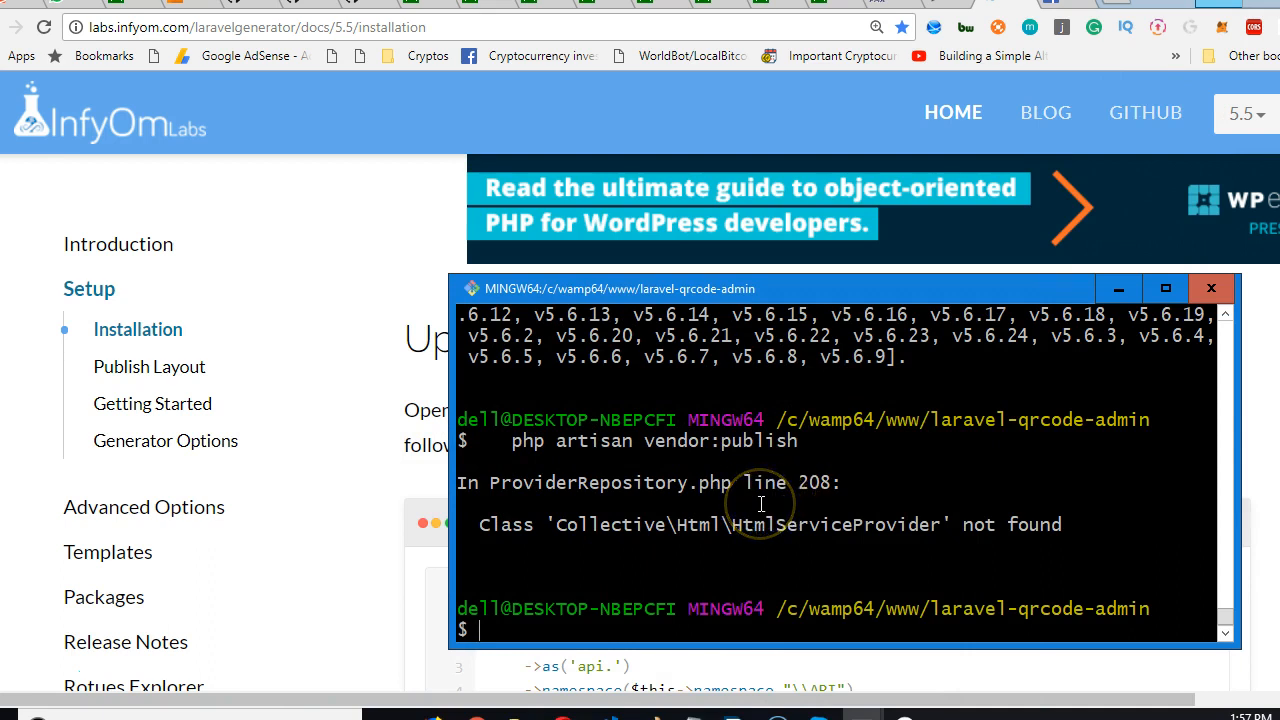
pyautogui.moveTo(730, 546)
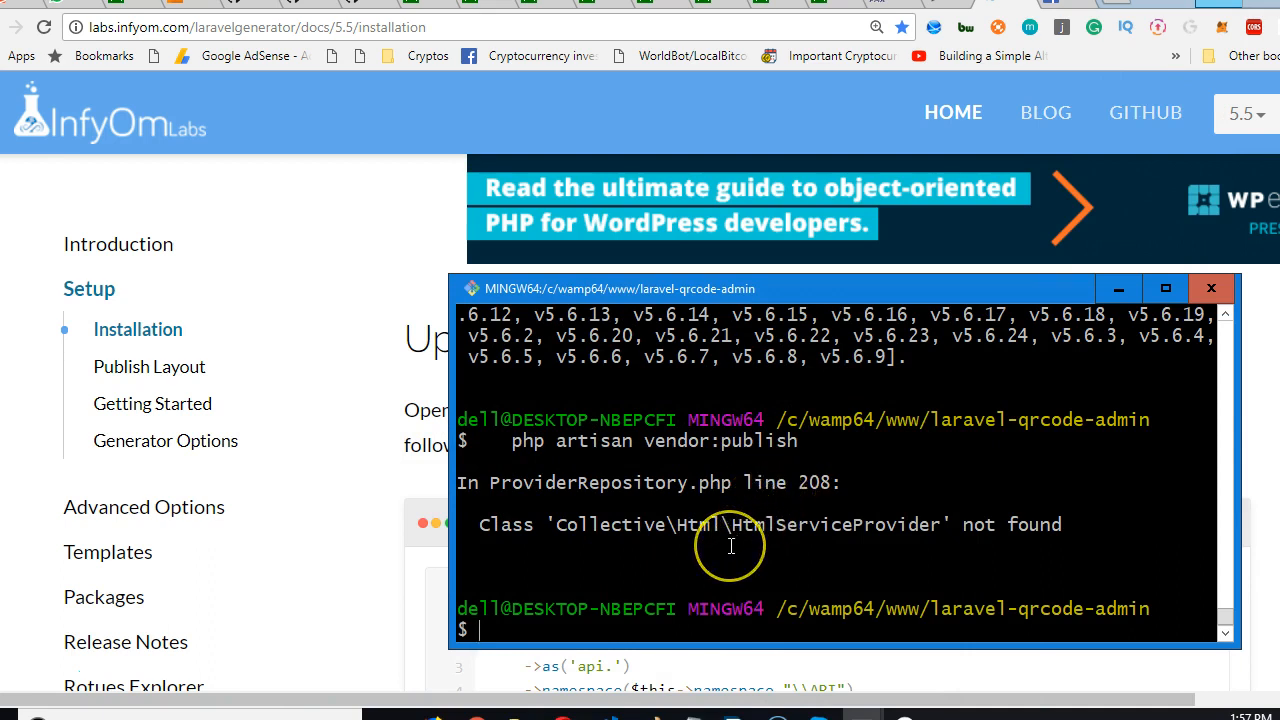
pyautogui.moveTo(10, 710)
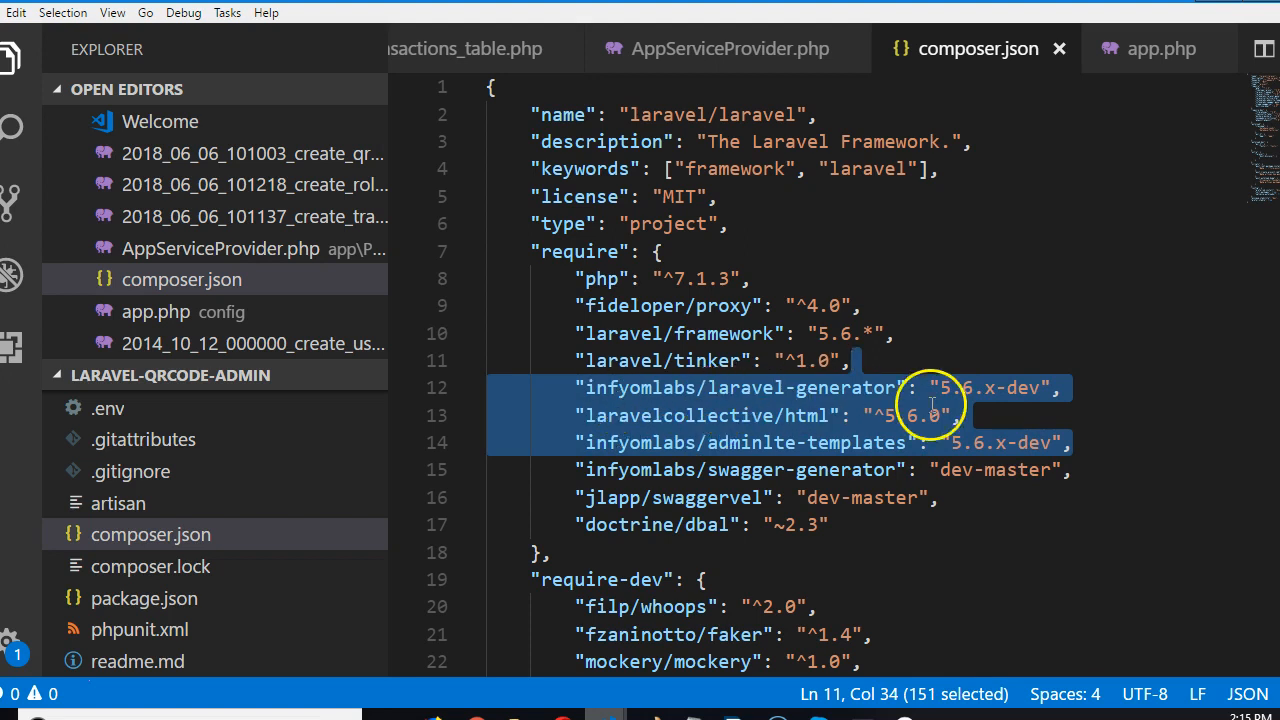
# Step: Deselect the require lines and review the laravelcollective/html "^5.6.0" requirement
pyautogui.click(962, 388)
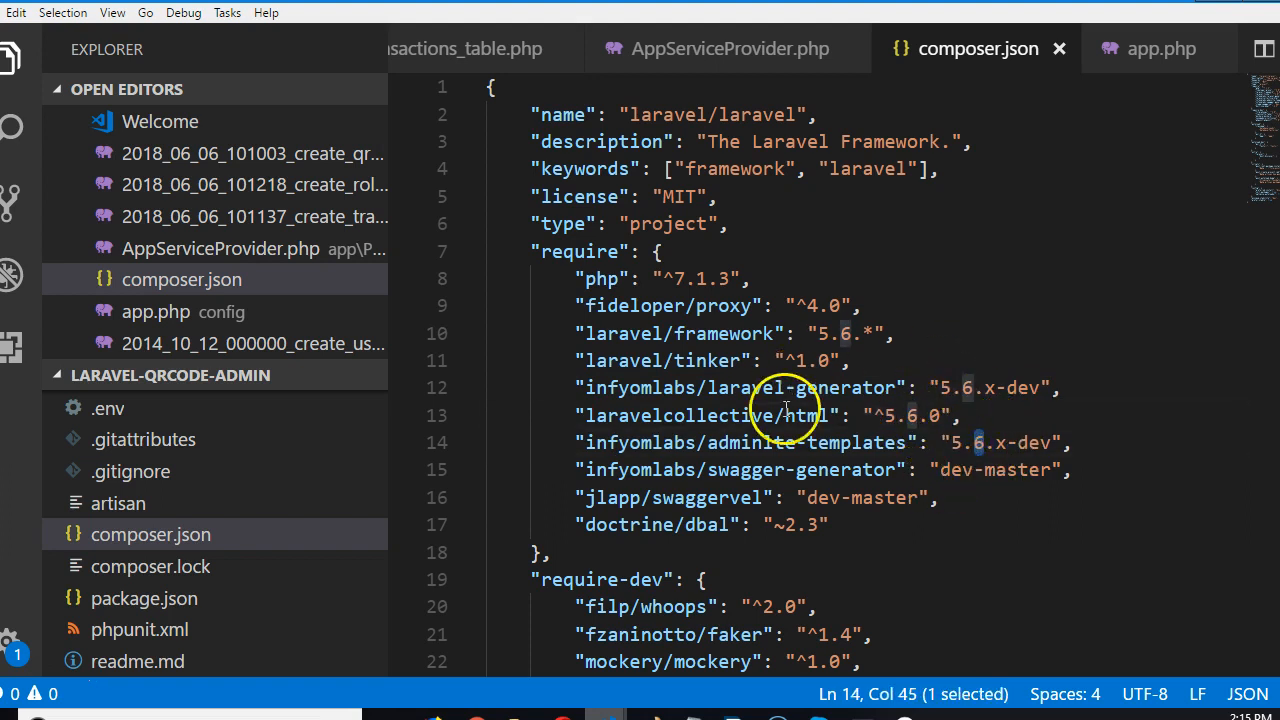
pyautogui.moveTo(844, 676)
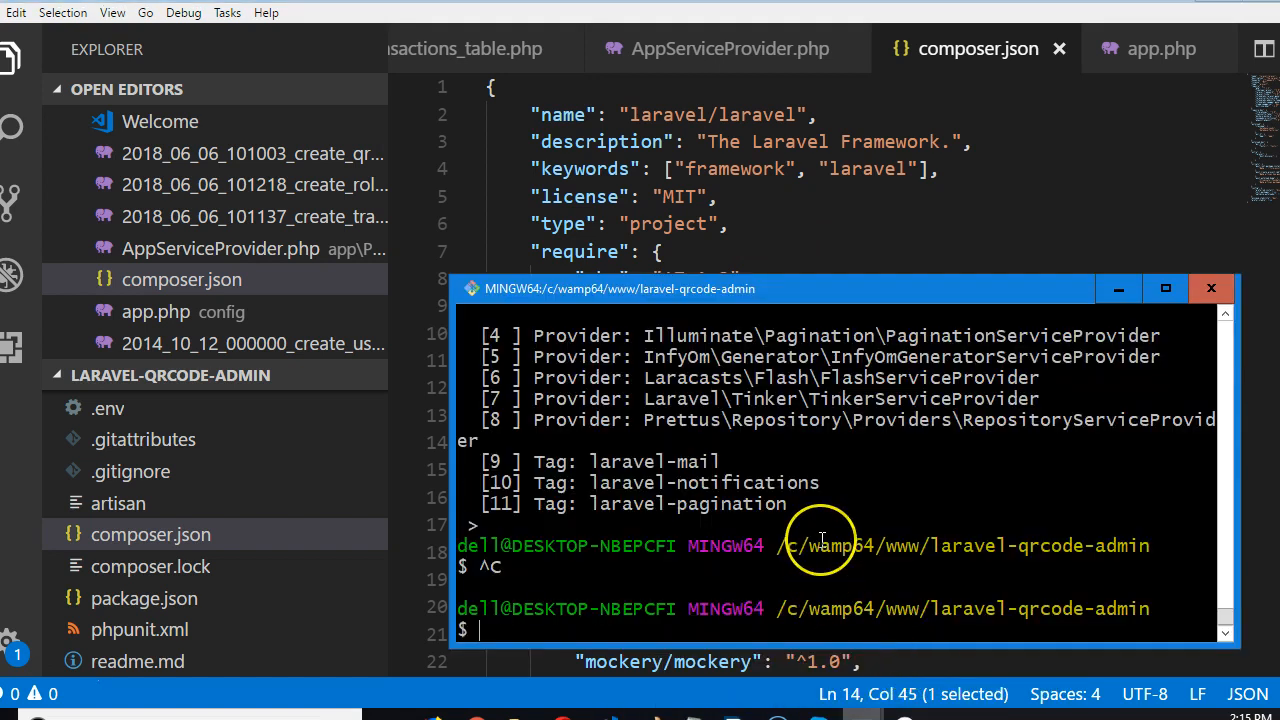
# Step: Discard a half-typed 'composer update' and enter 'php artisan vendor:publish' instead
pyautogui.write('compo')
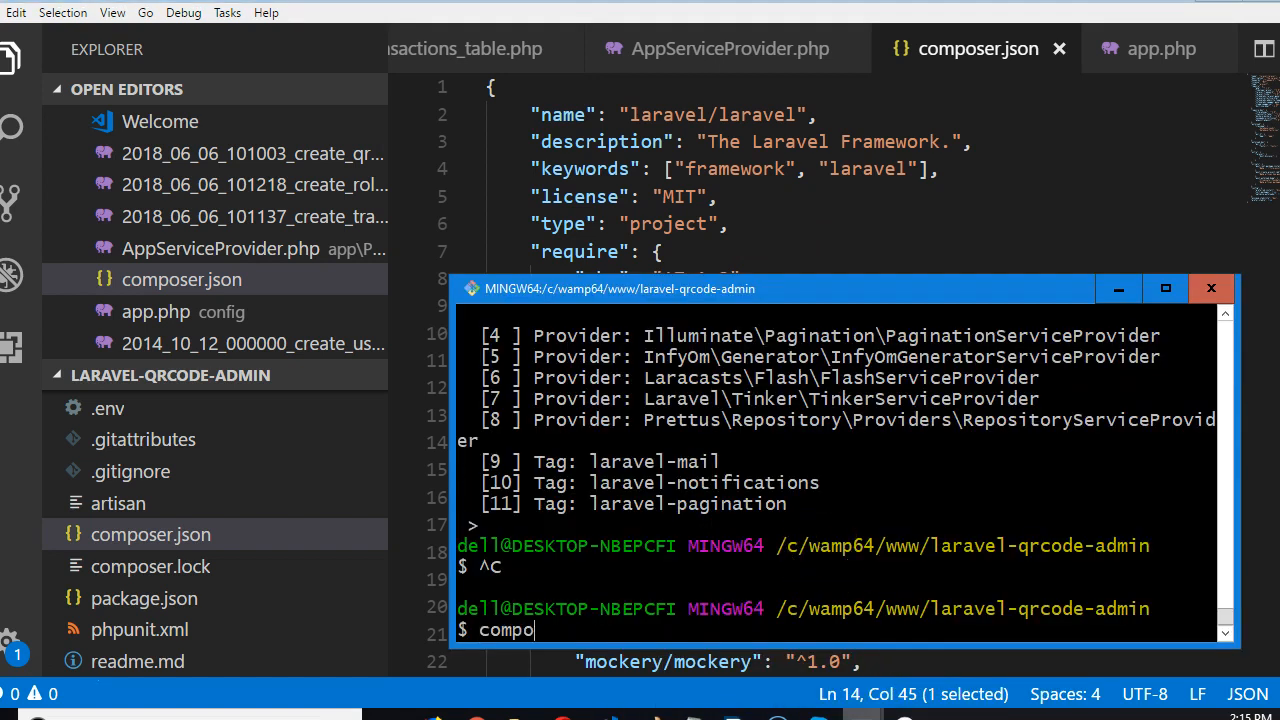
pyautogui.write('ser update')
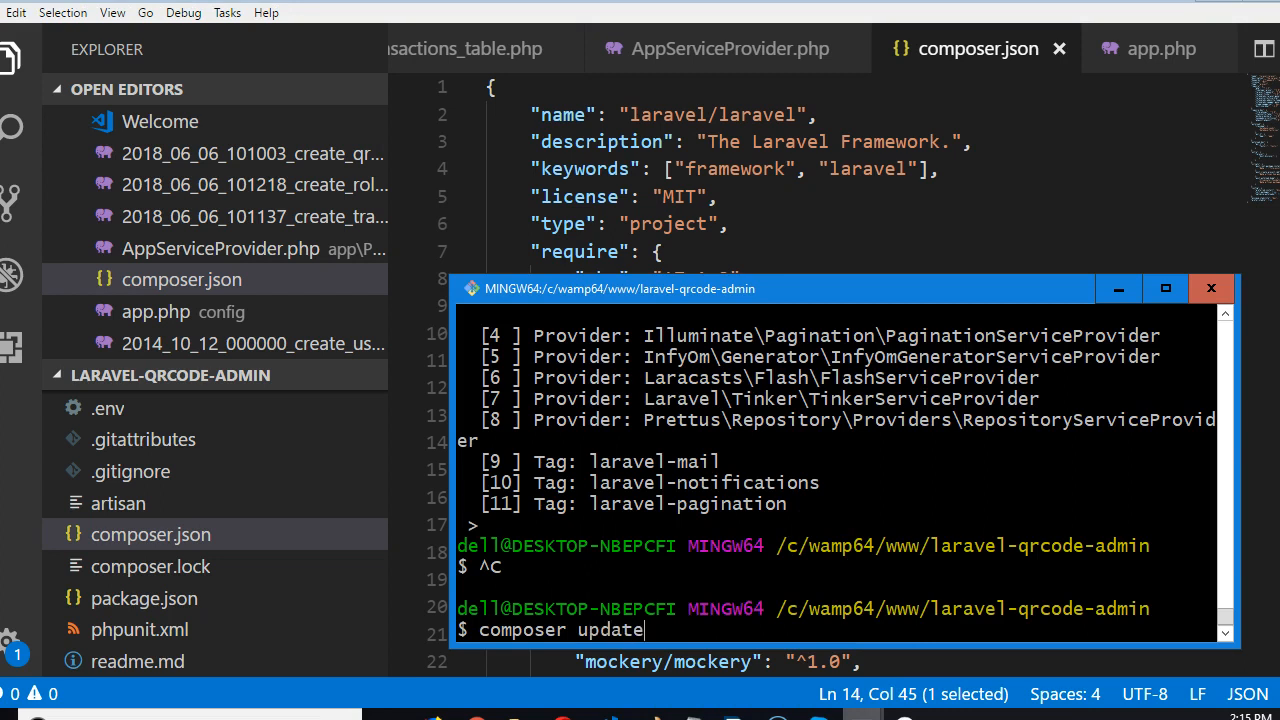
pyautogui.press('BackSpace')
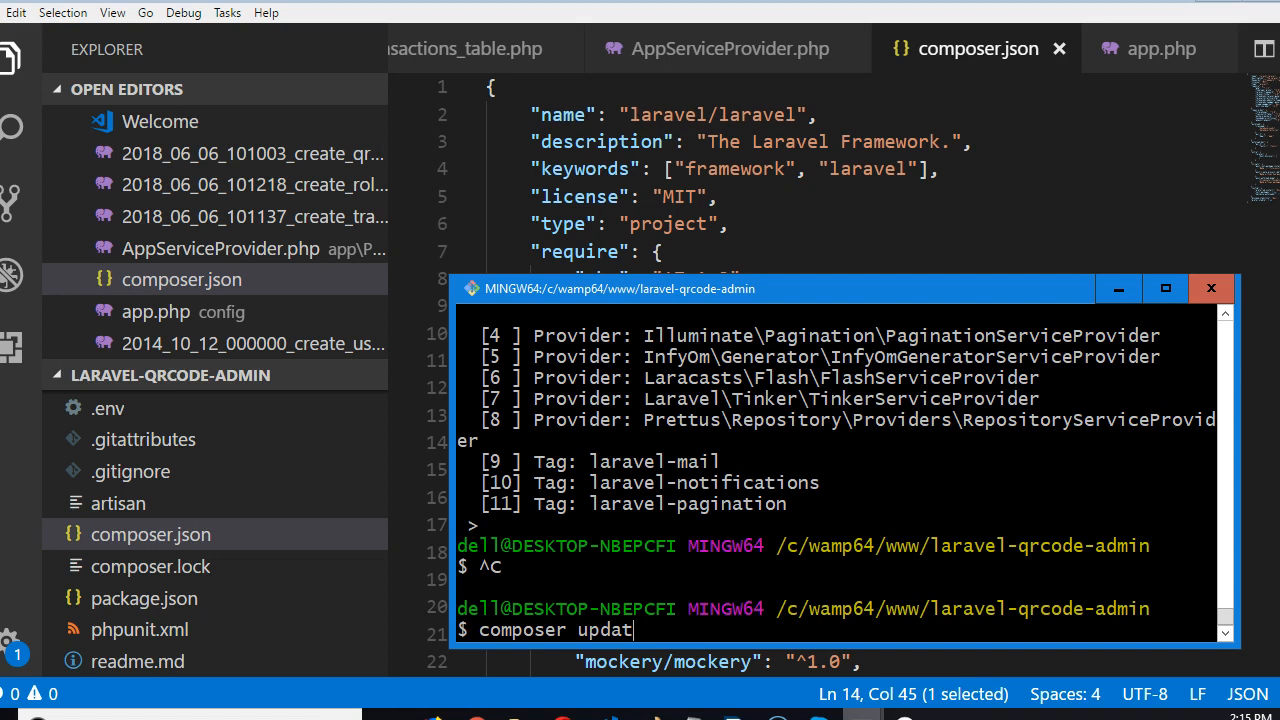
pyautogui.write('php artisan vendor:publish')
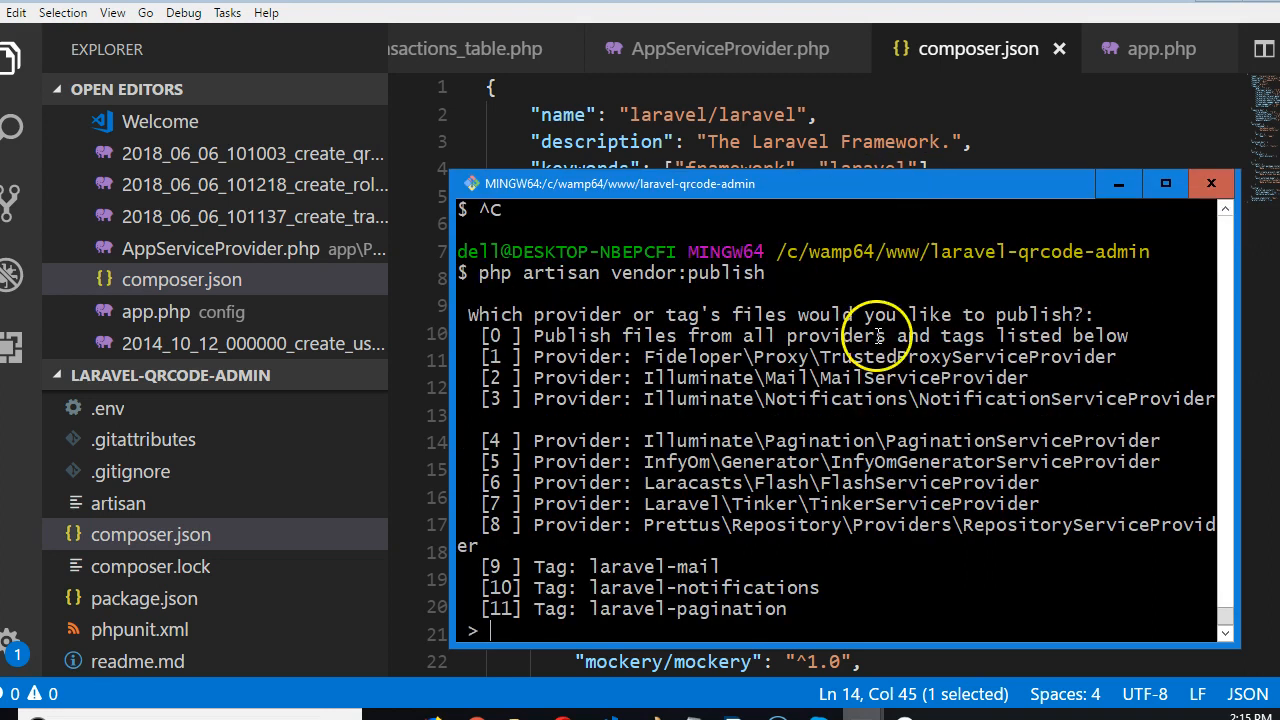
pyautogui.moveTo(736, 620)
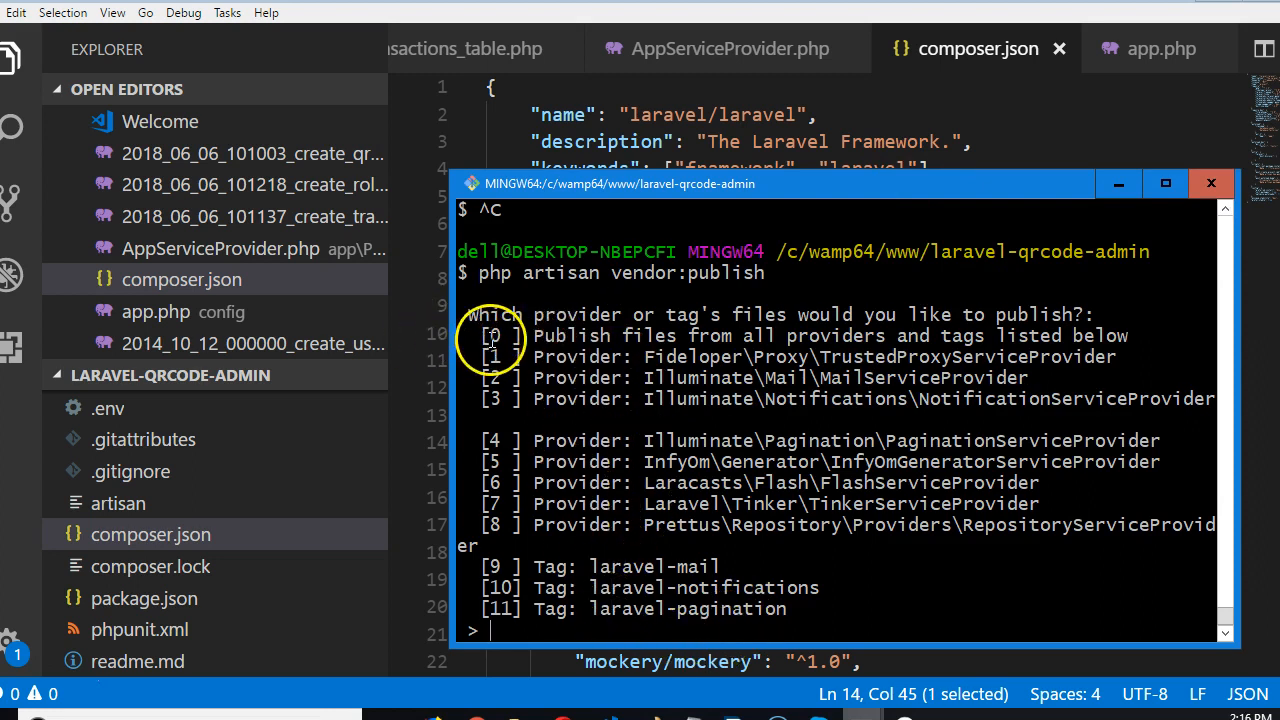
pyautogui.moveTo(980, 330)
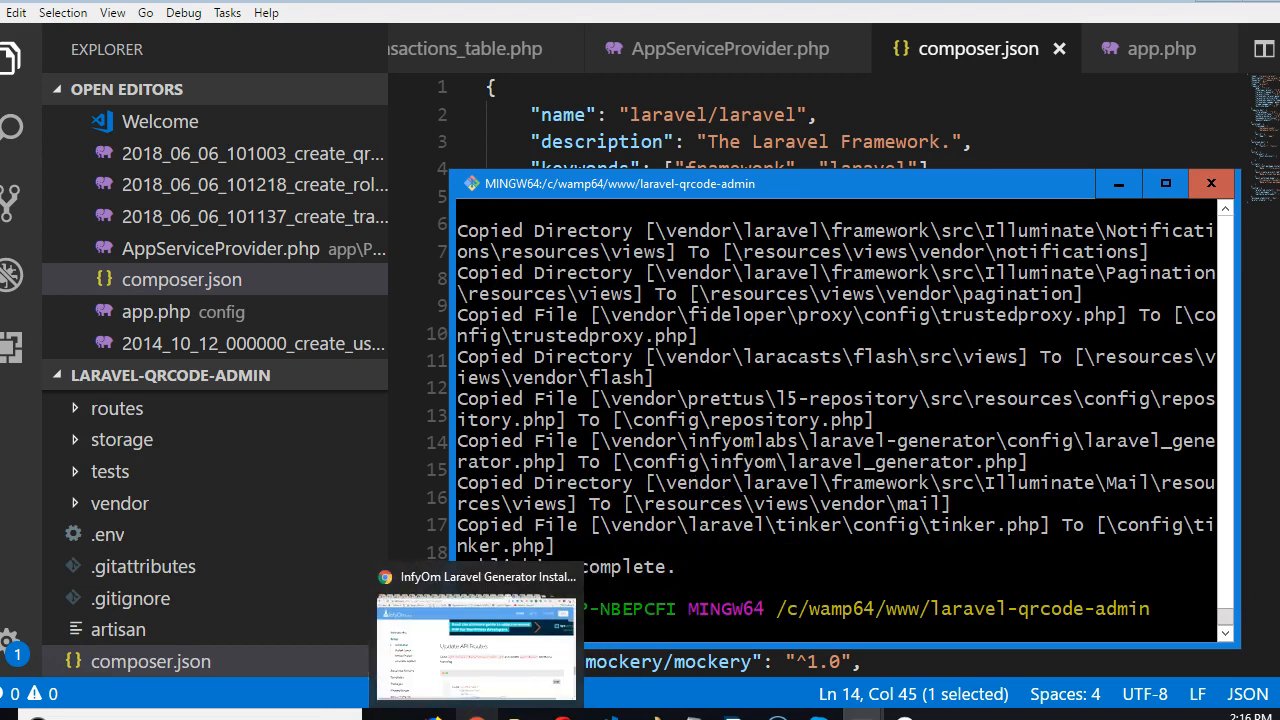
# Step: Switch to the InfyOm installation docs and scroll to the Update API Routes section
pyautogui.click(476, 644)
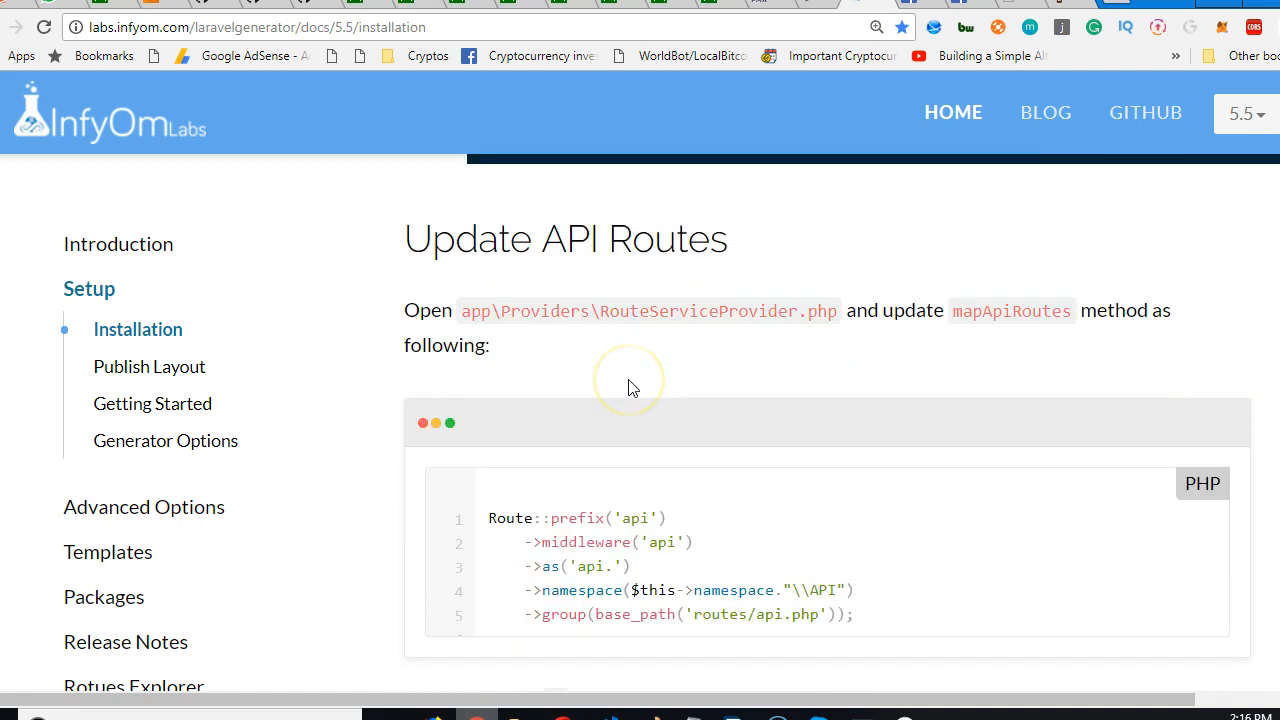
pyautogui.moveTo(480, 320)
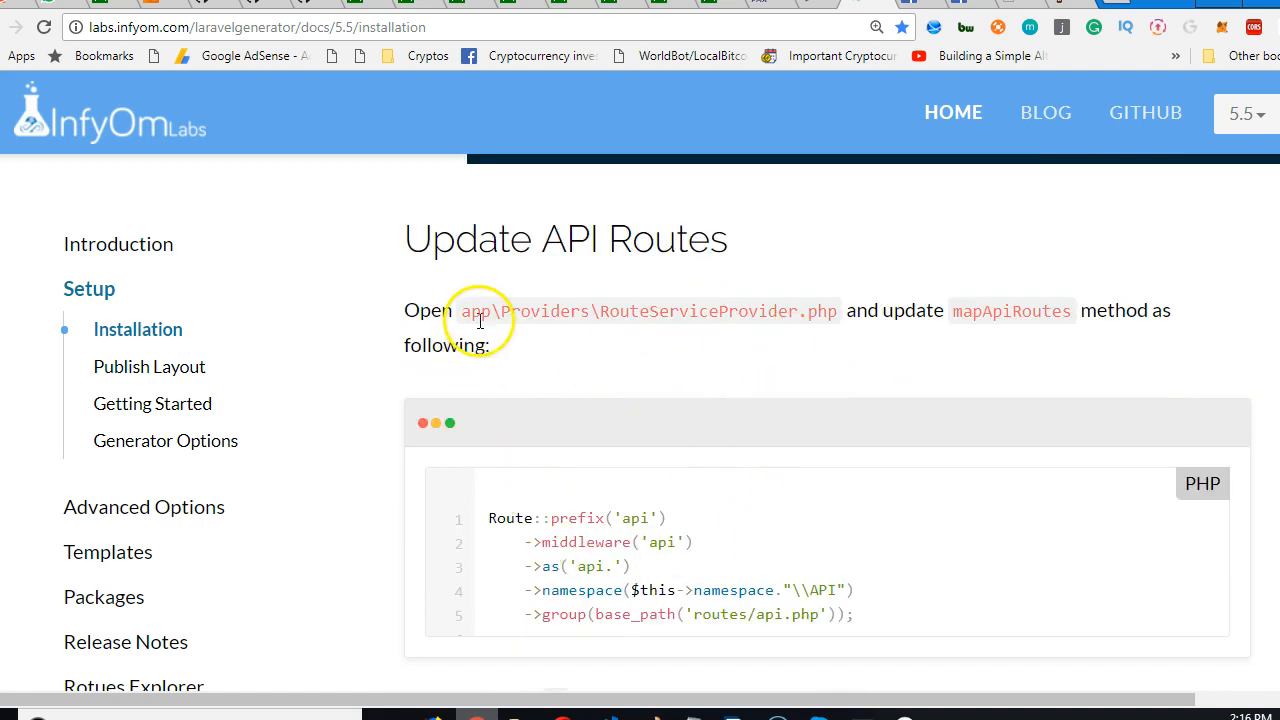
pyautogui.moveTo(660, 318)
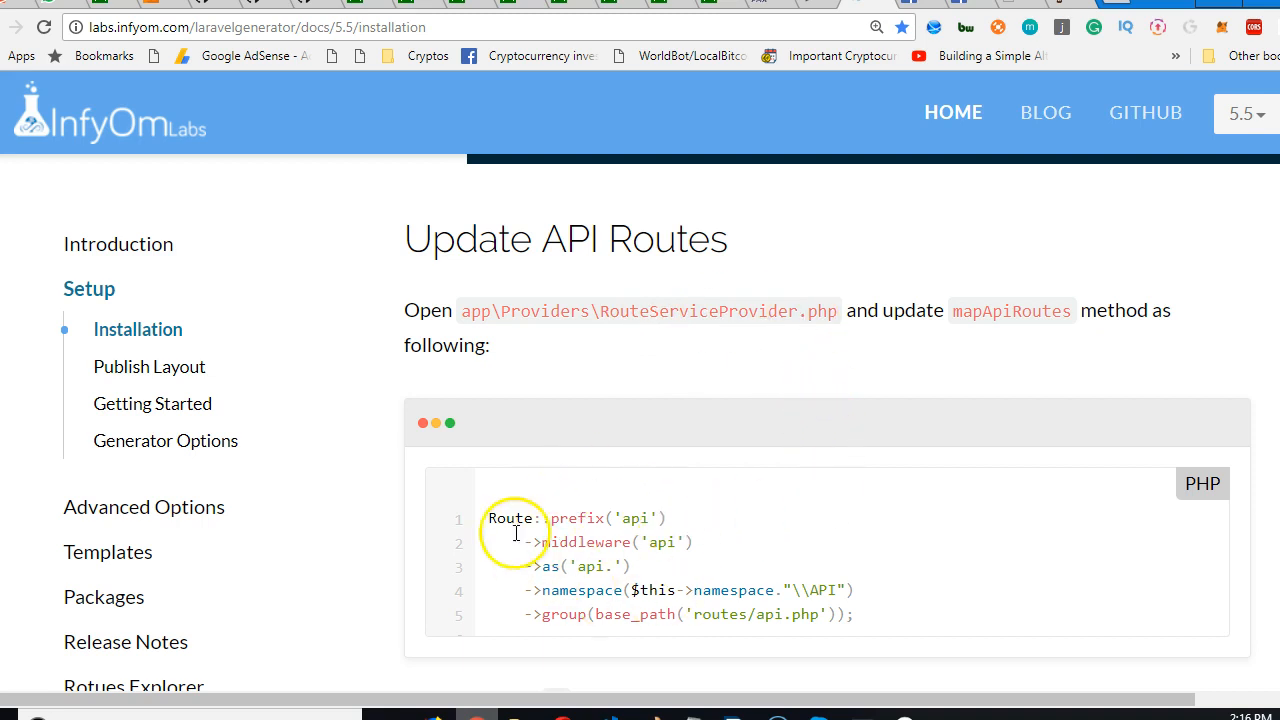
pyautogui.scroll(-3)
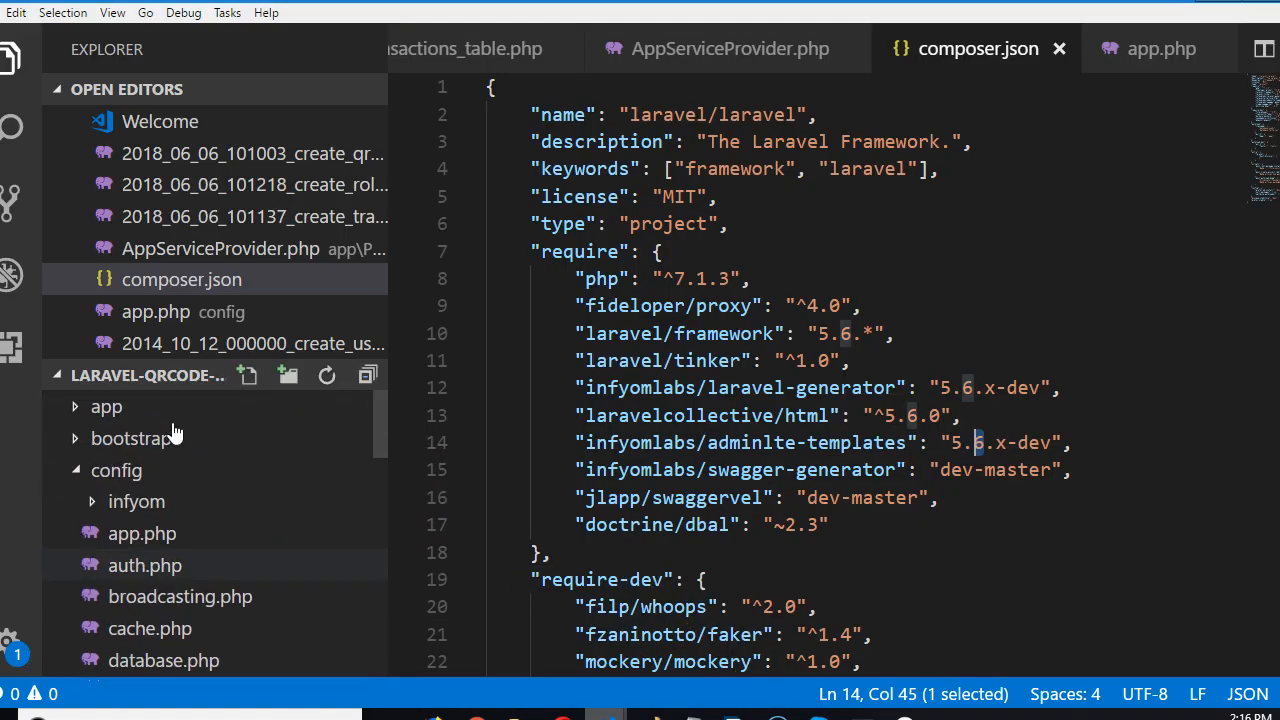
# Step: Open app/Providers/RouteServiceProvider.php and scroll to its mapApiRoutes method
pyautogui.click(106, 406)
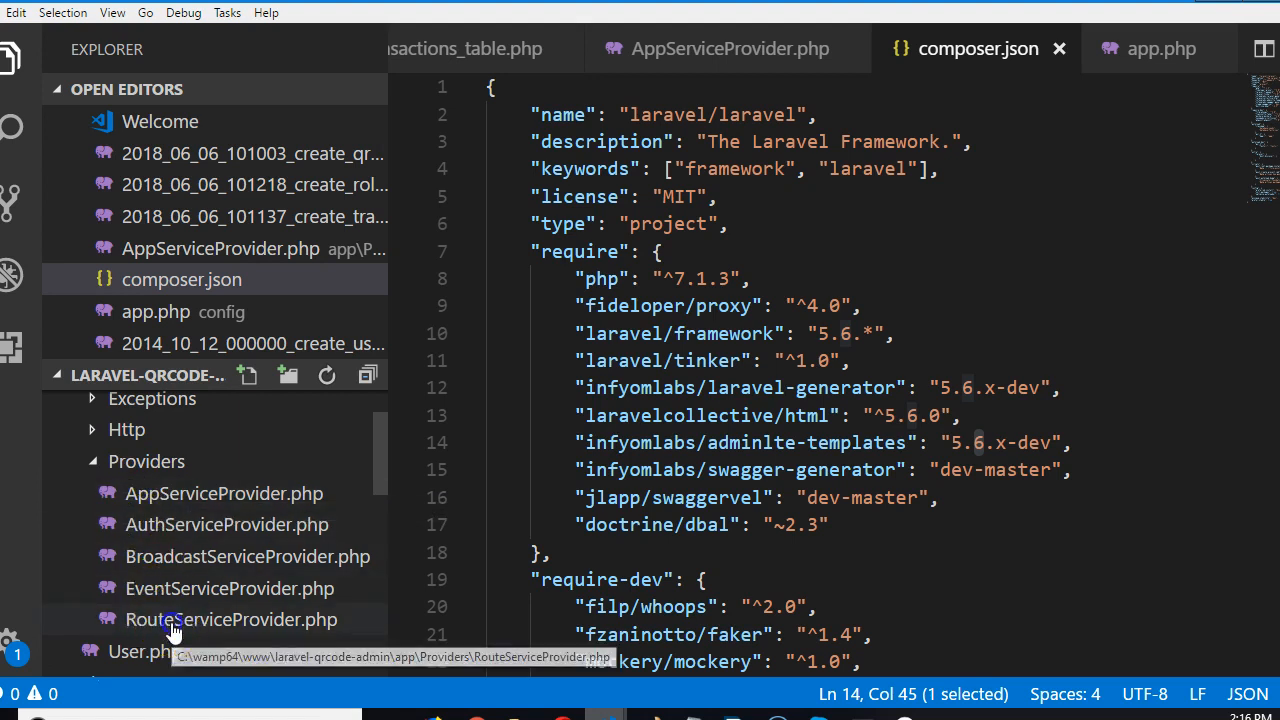
pyautogui.click(232, 620)
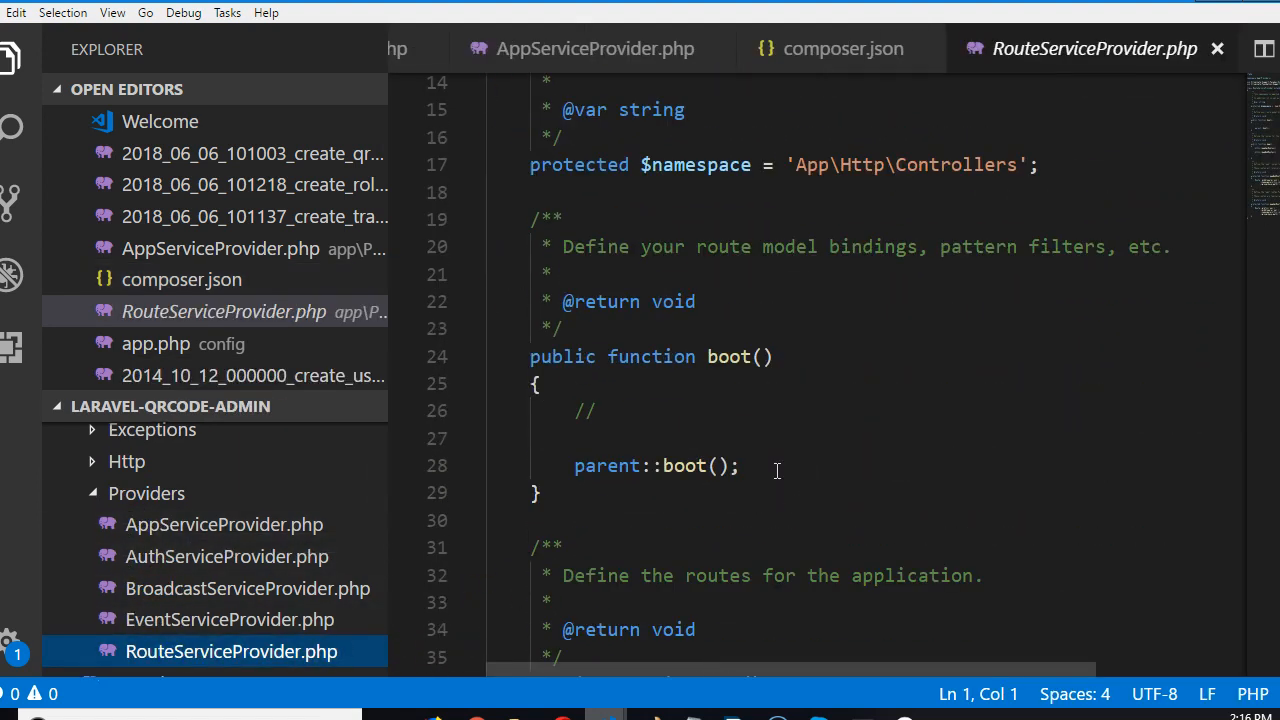
pyautogui.scroll(-3)
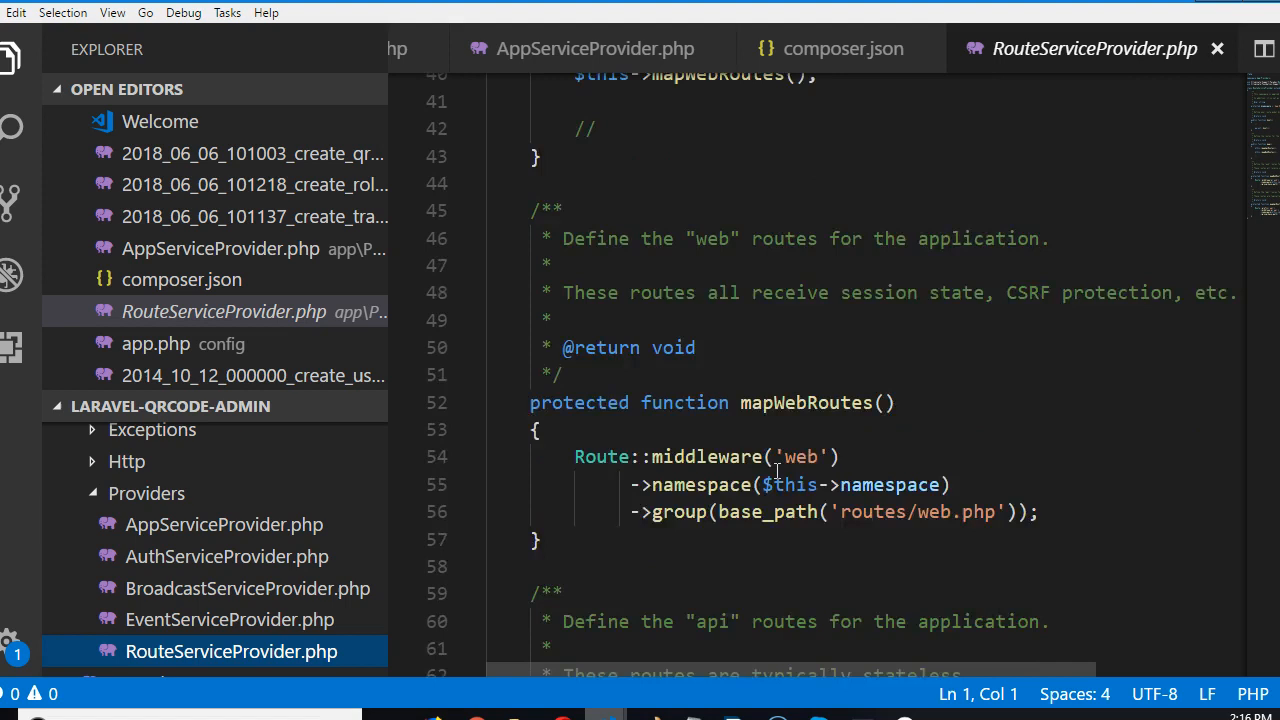
pyautogui.scroll(-3)
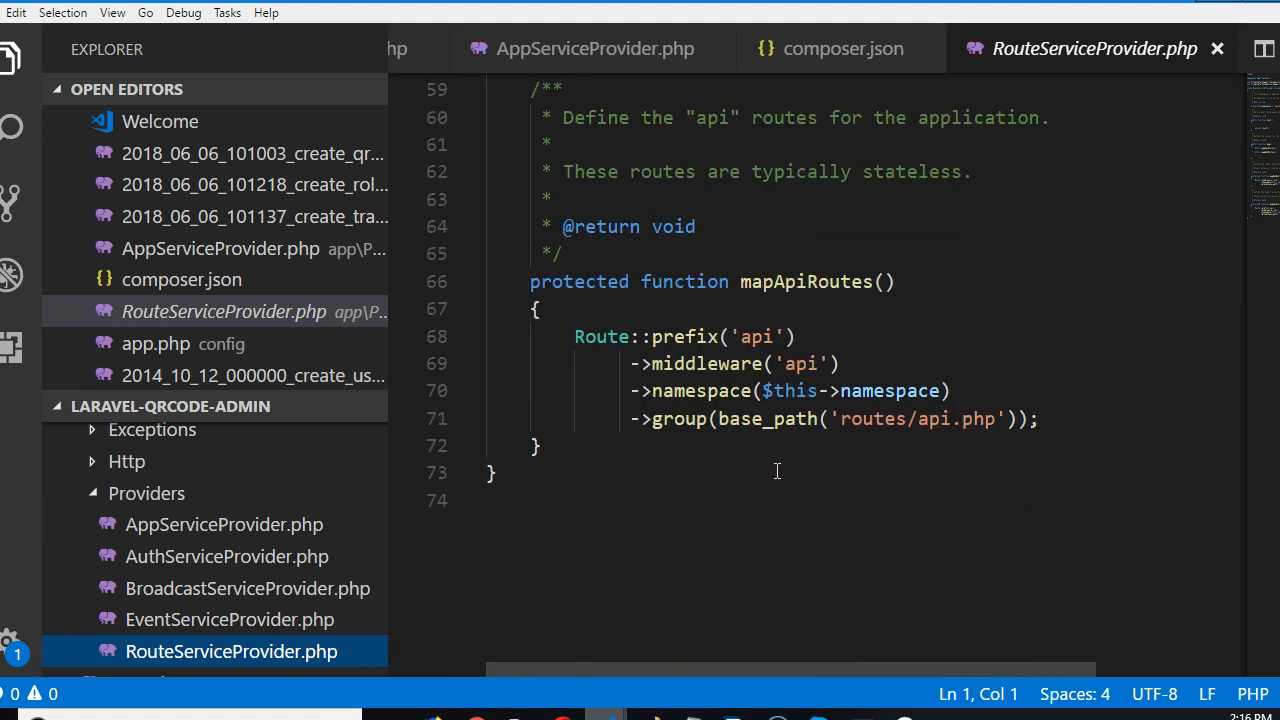
pyautogui.moveTo(804, 280)
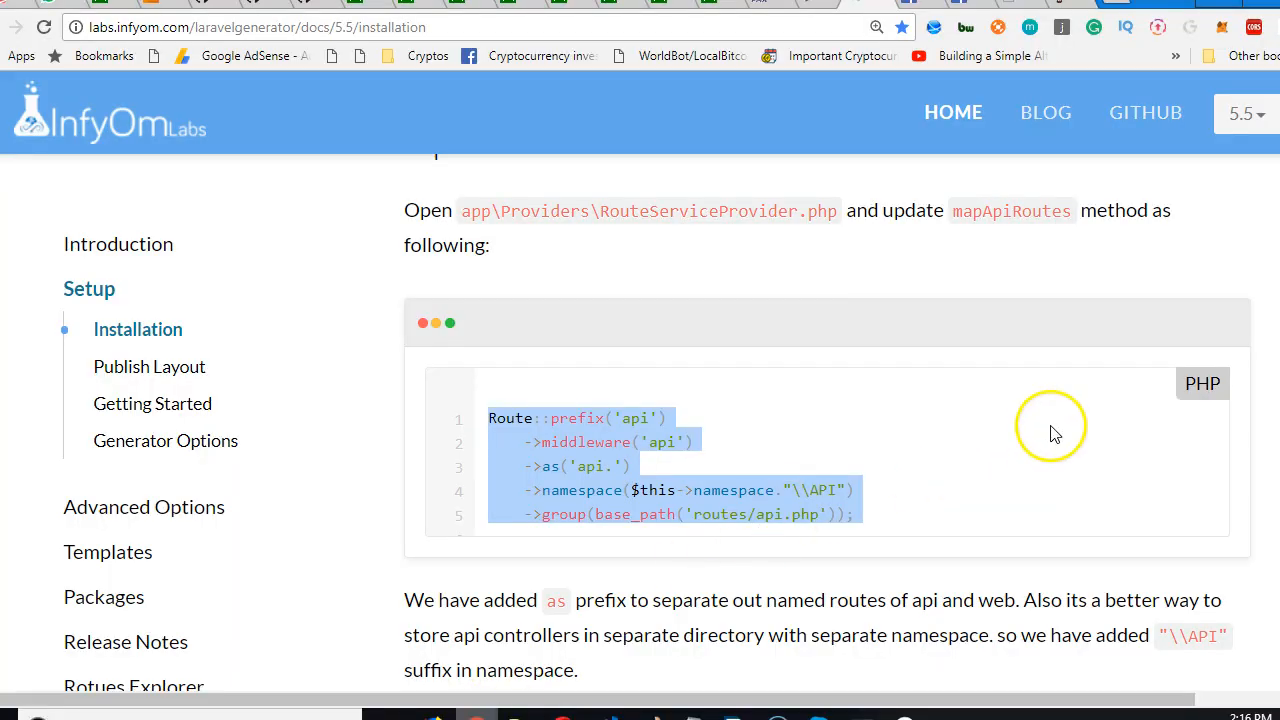
pyautogui.moveTo(548, 606)
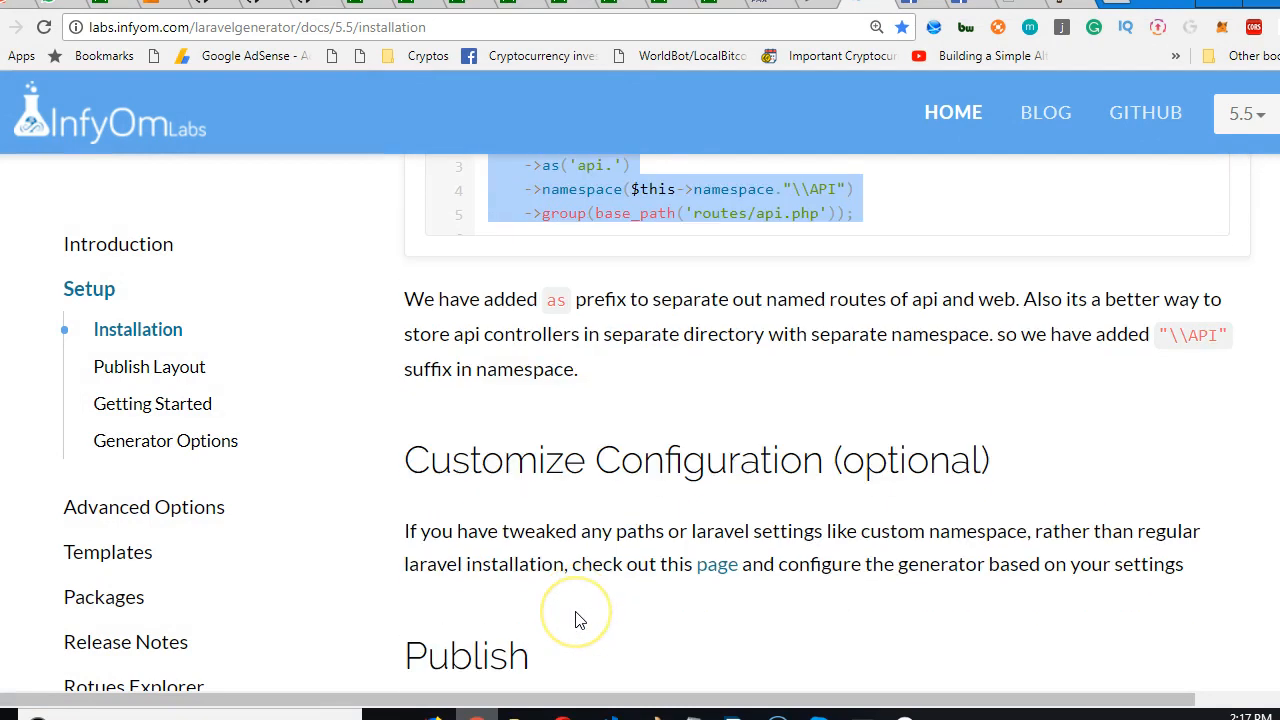
# Step: Scroll past Customize Configuration to the Publish section with php artisan infyom:publish
pyautogui.scroll(-3)
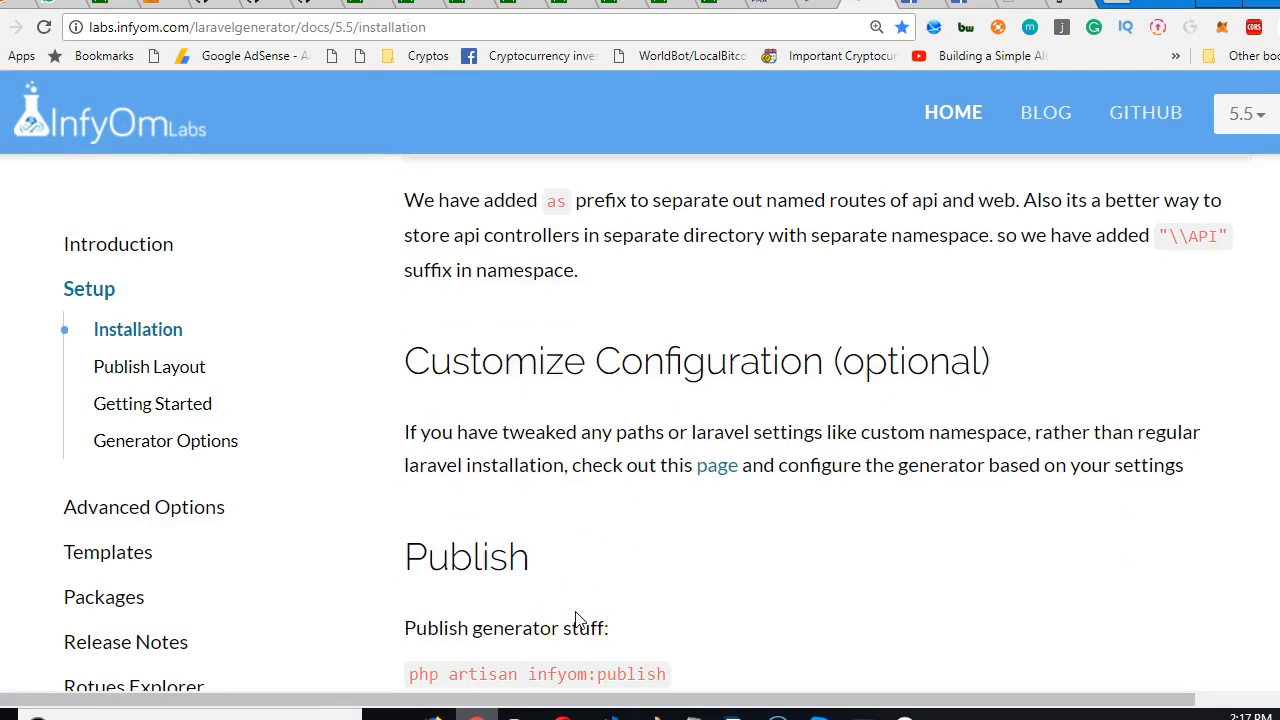
pyautogui.scroll(-3)
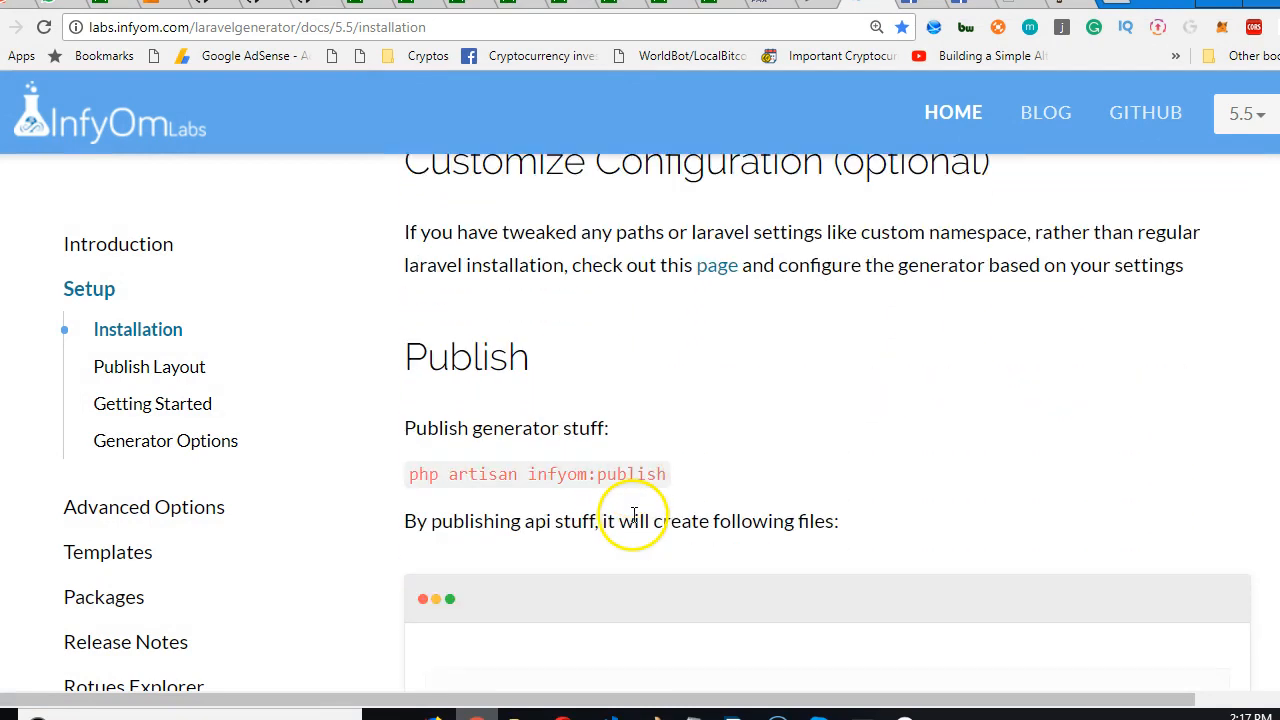
pyautogui.moveTo(634, 480)
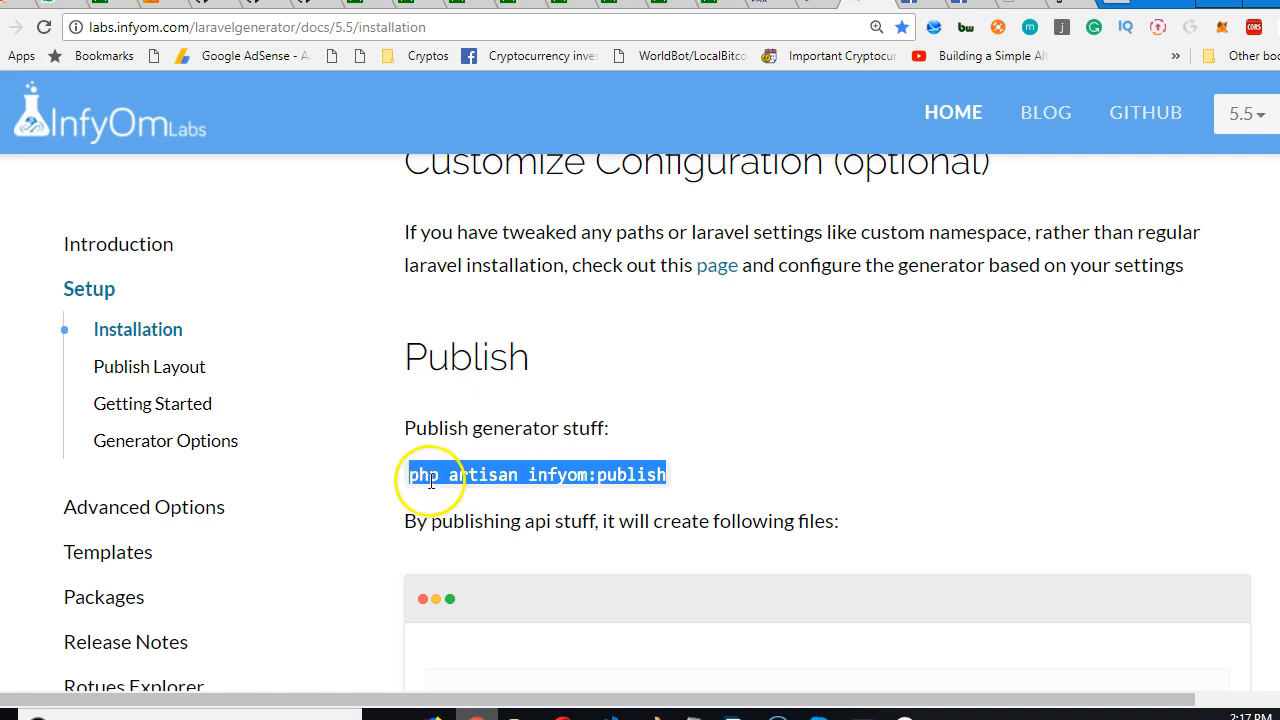
pyautogui.moveTo(678, 640)
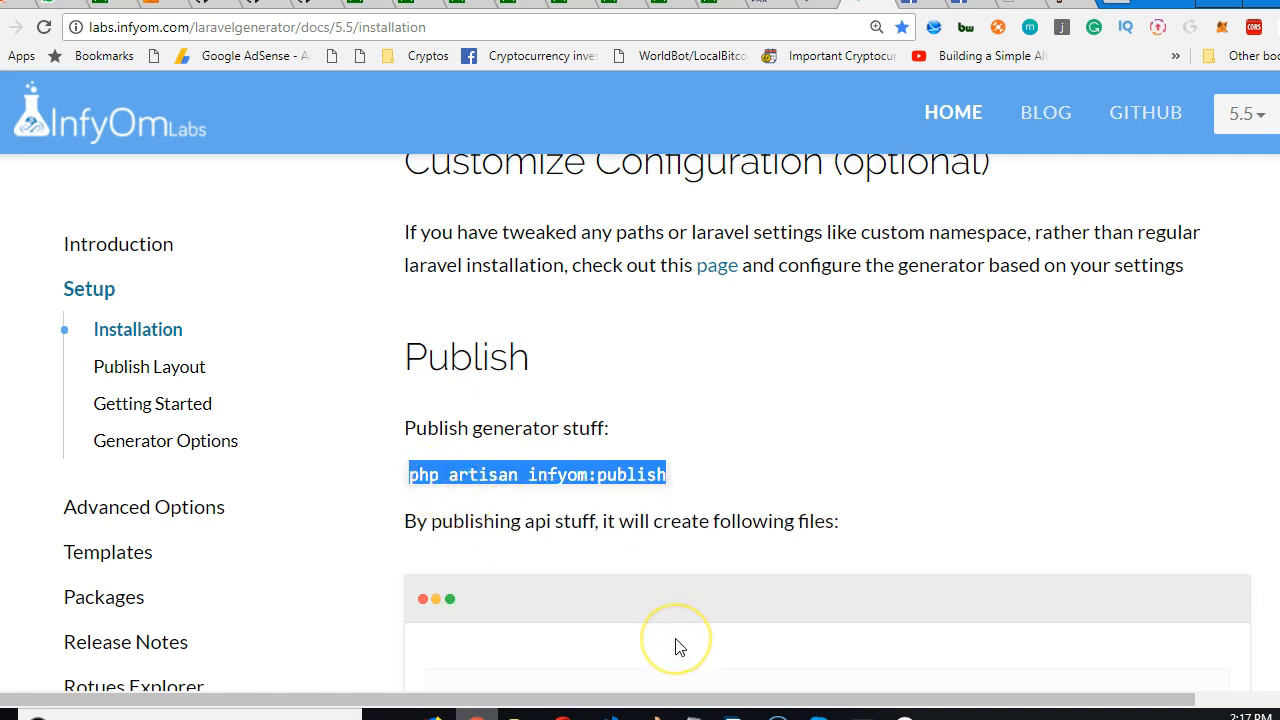
pyautogui.moveTo(800, 696)
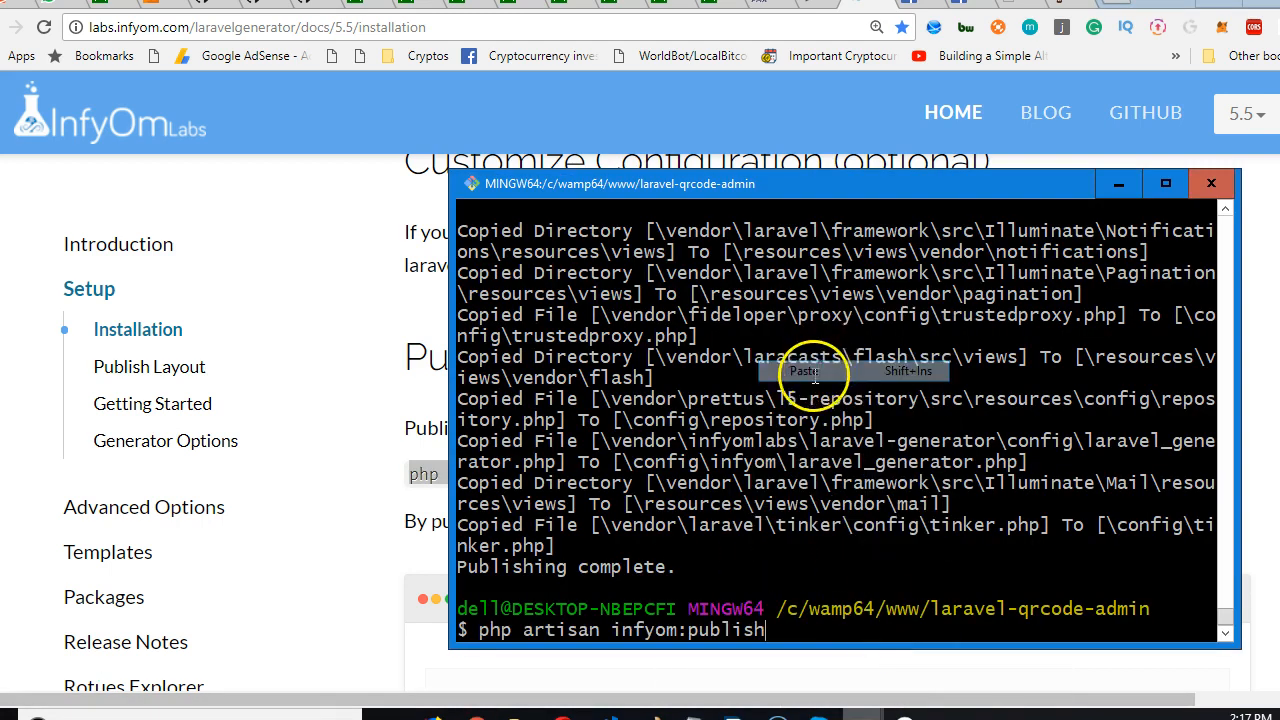
# Step: Run php artisan infyom:publish and review the list of files it creates
pyautogui.press('Return')
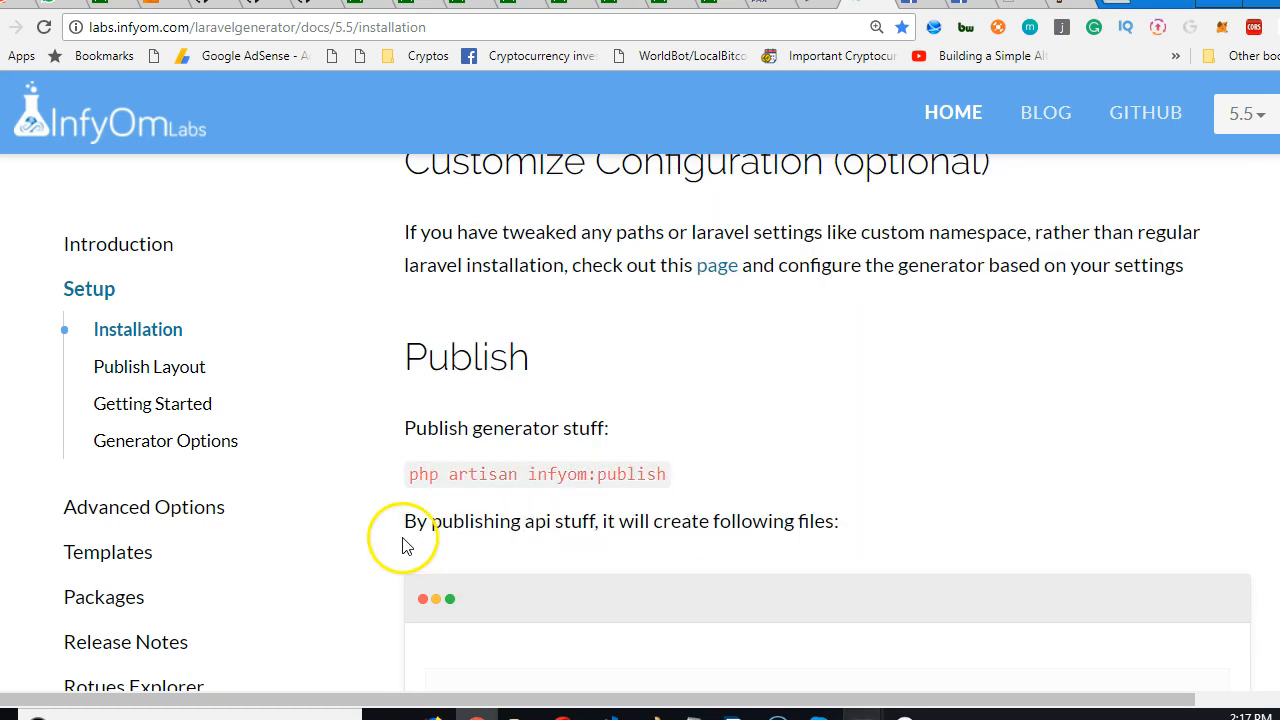
pyautogui.scroll(-3)
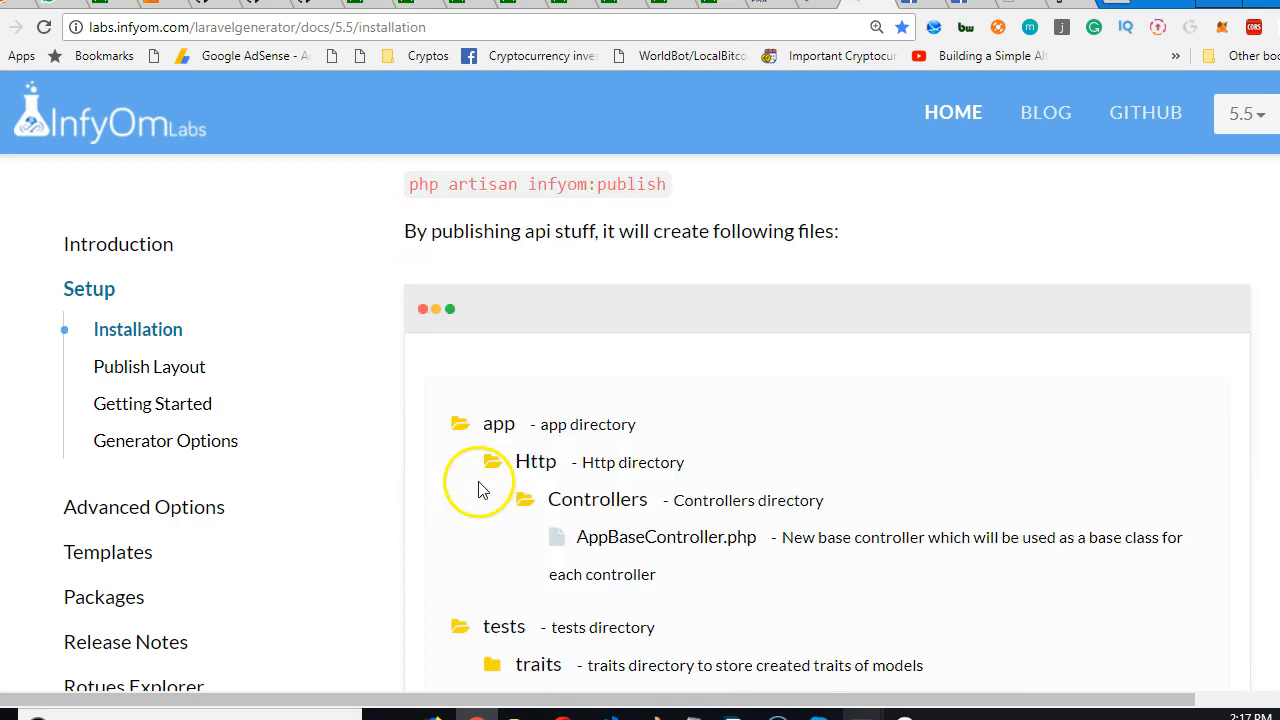
# Step: Scroll to the bottom of the Installation page and open the Publish Layout Command page
pyautogui.scroll(-3)
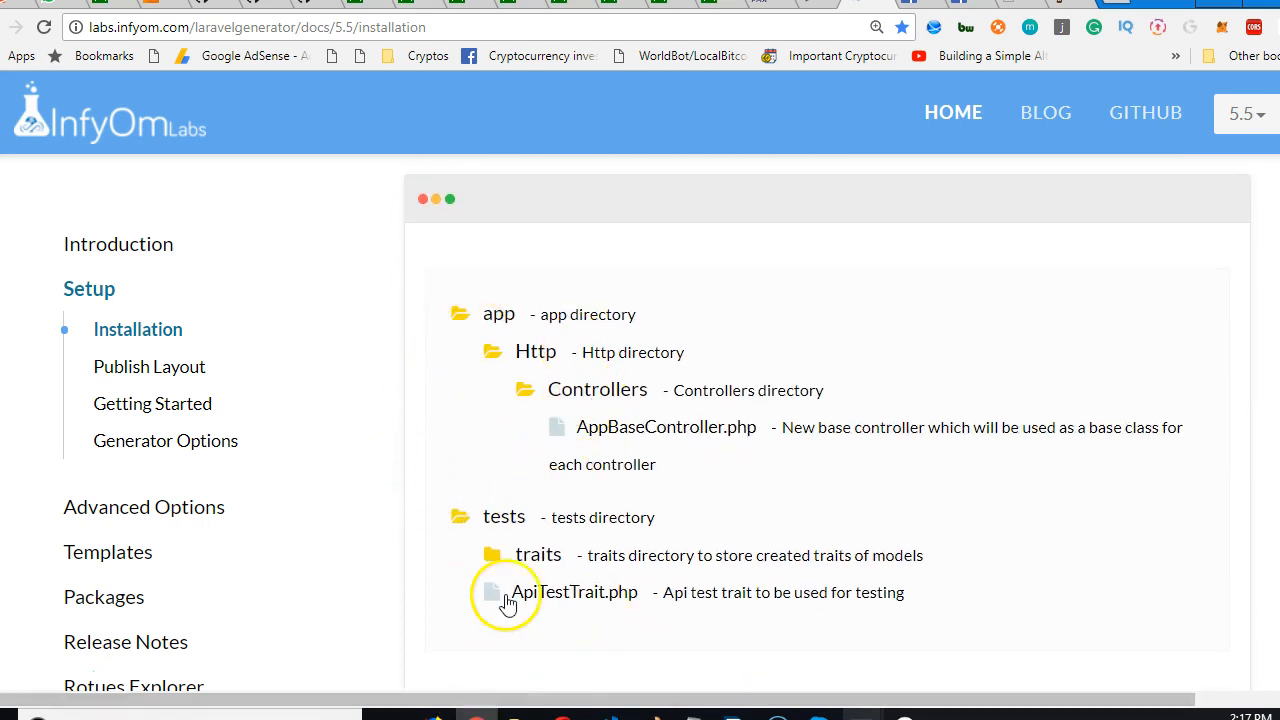
pyautogui.scroll(-3)
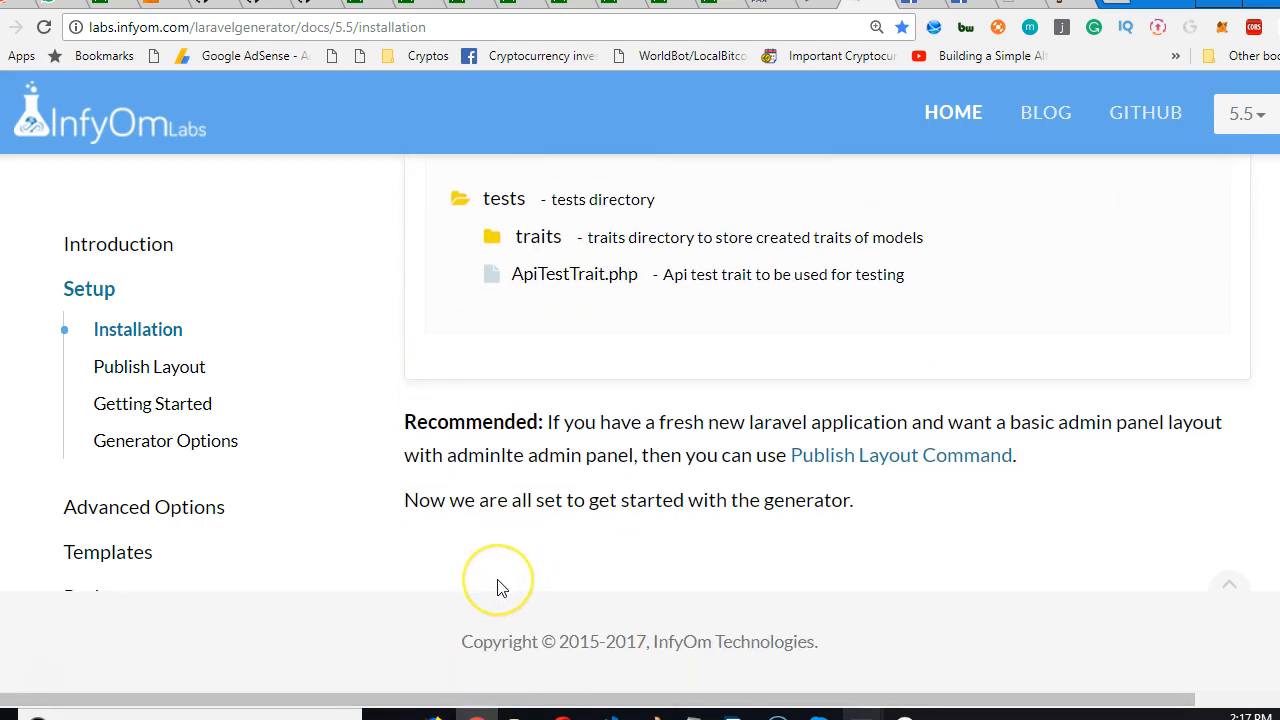
pyautogui.moveTo(724, 520)
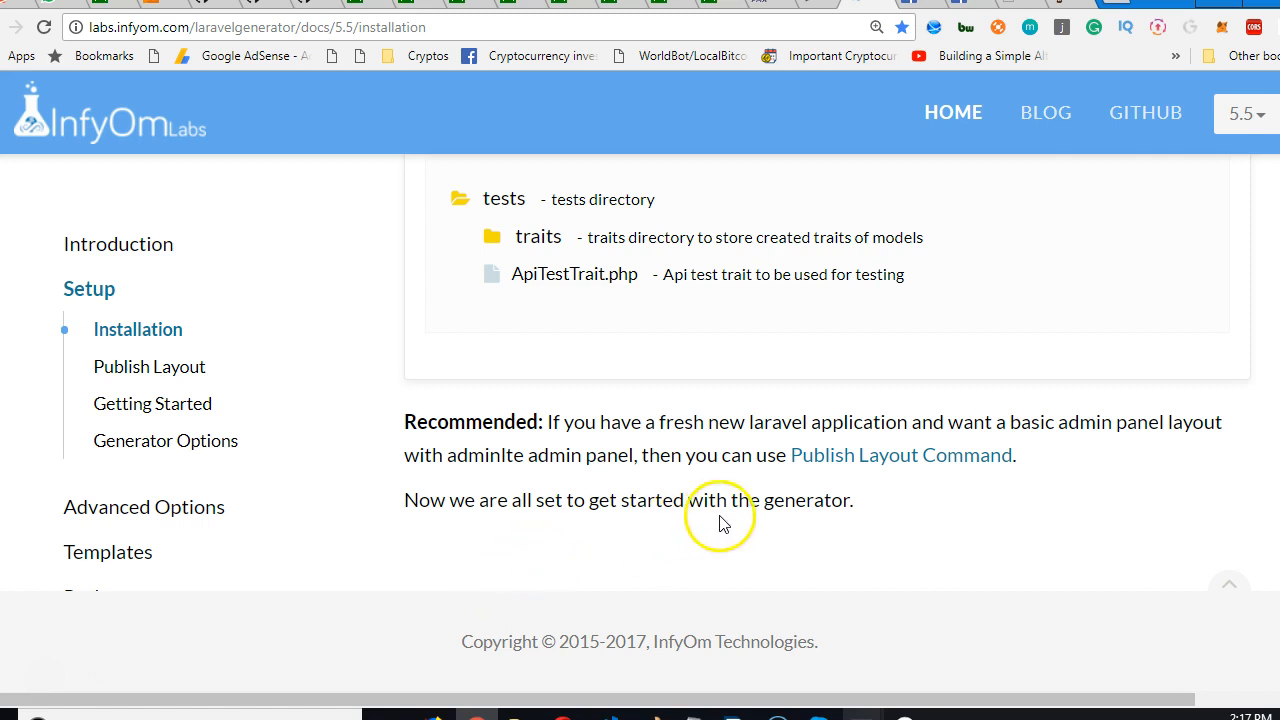
pyautogui.click(900, 456)
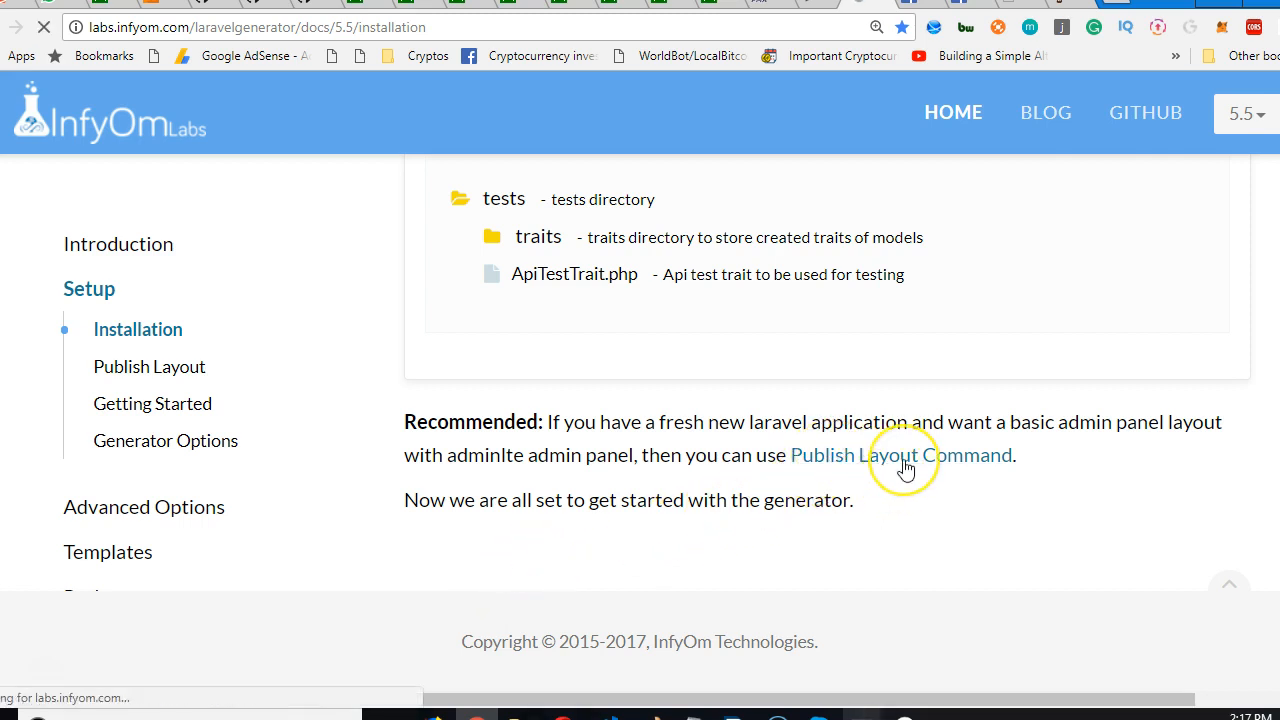
pyautogui.click(900, 456)
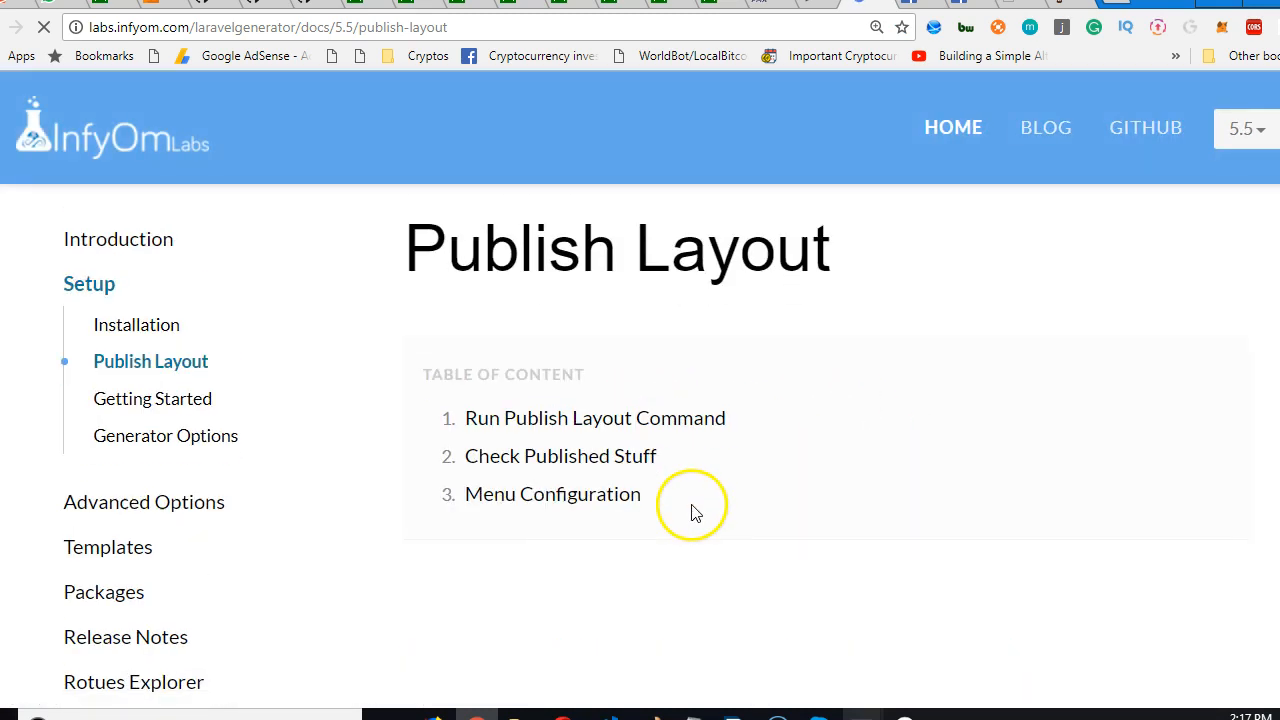
# Step: Copy the 'php artisan infyom.publish:layout' command from the Publish Layout docs
pyautogui.scroll(-3)
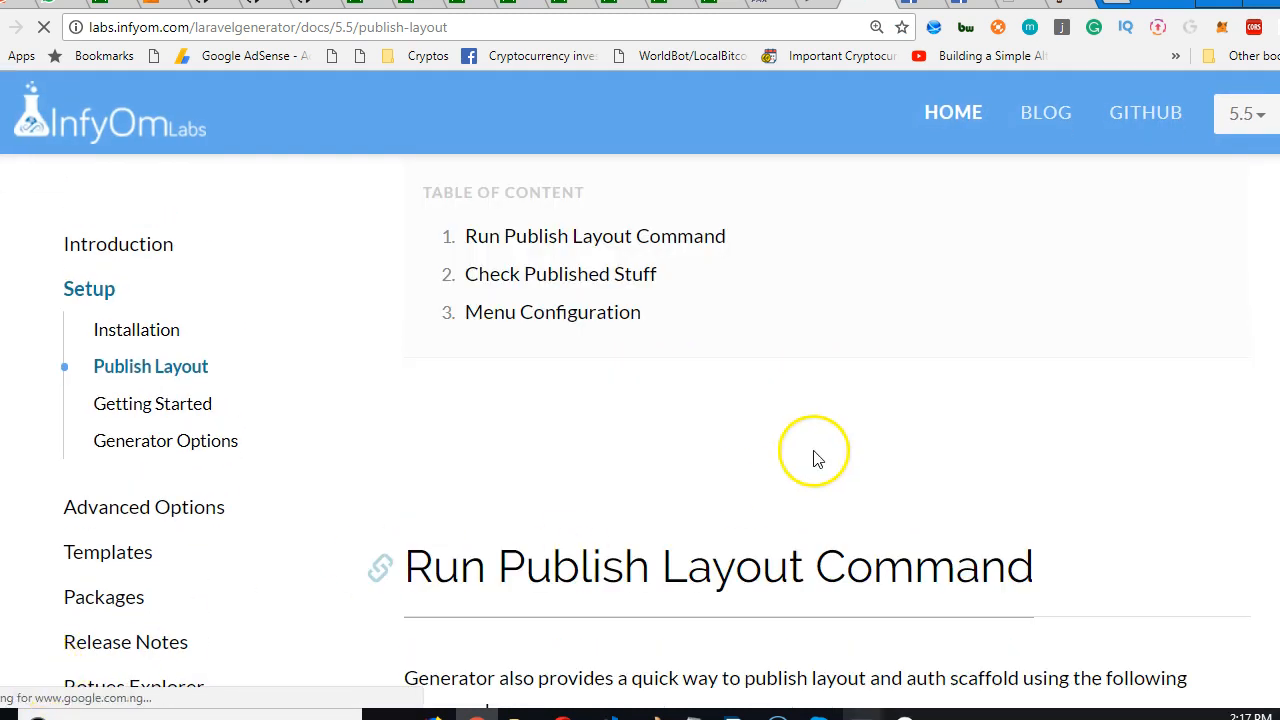
pyautogui.scroll(-3)
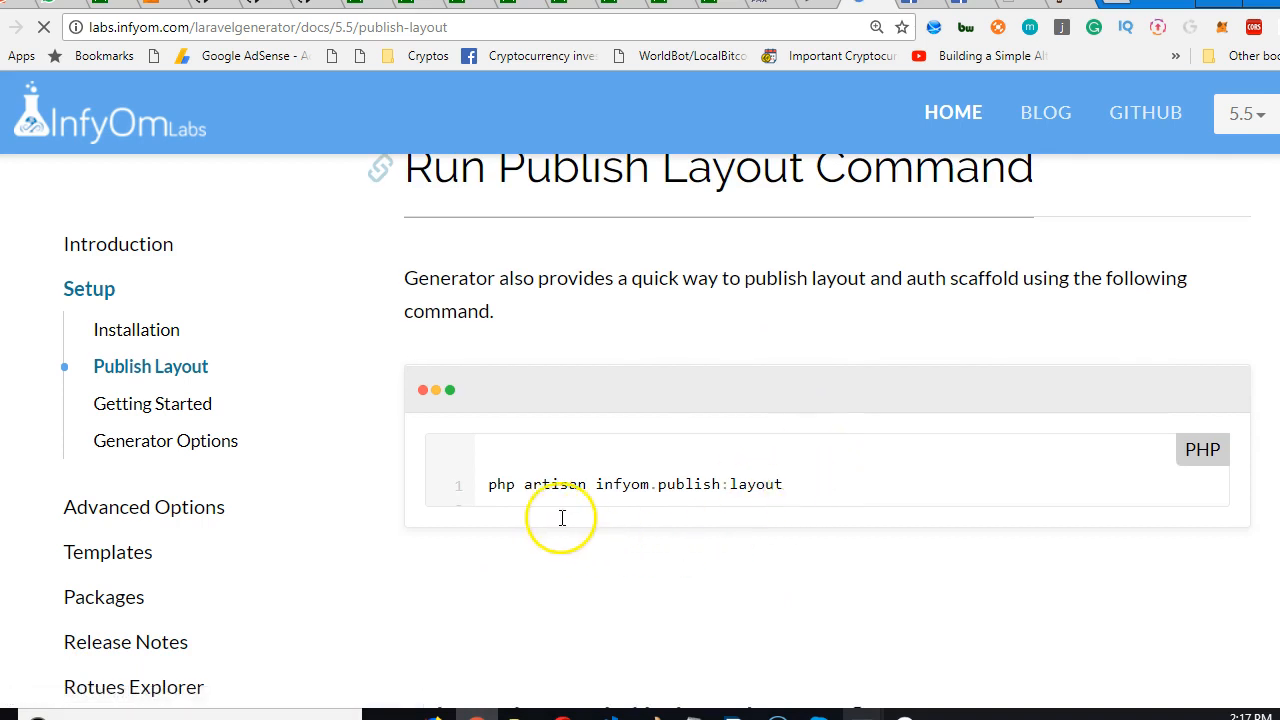
pyautogui.tripleClick(636, 484)
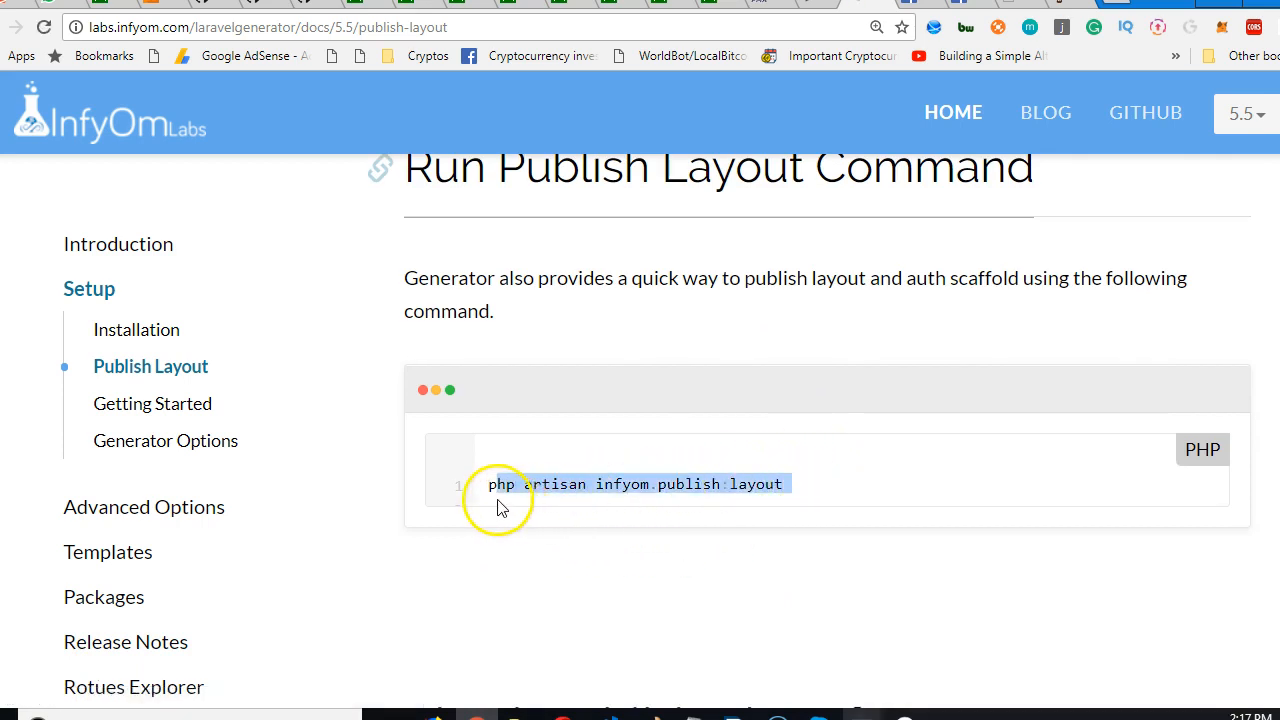
pyautogui.rightClick(540, 490)
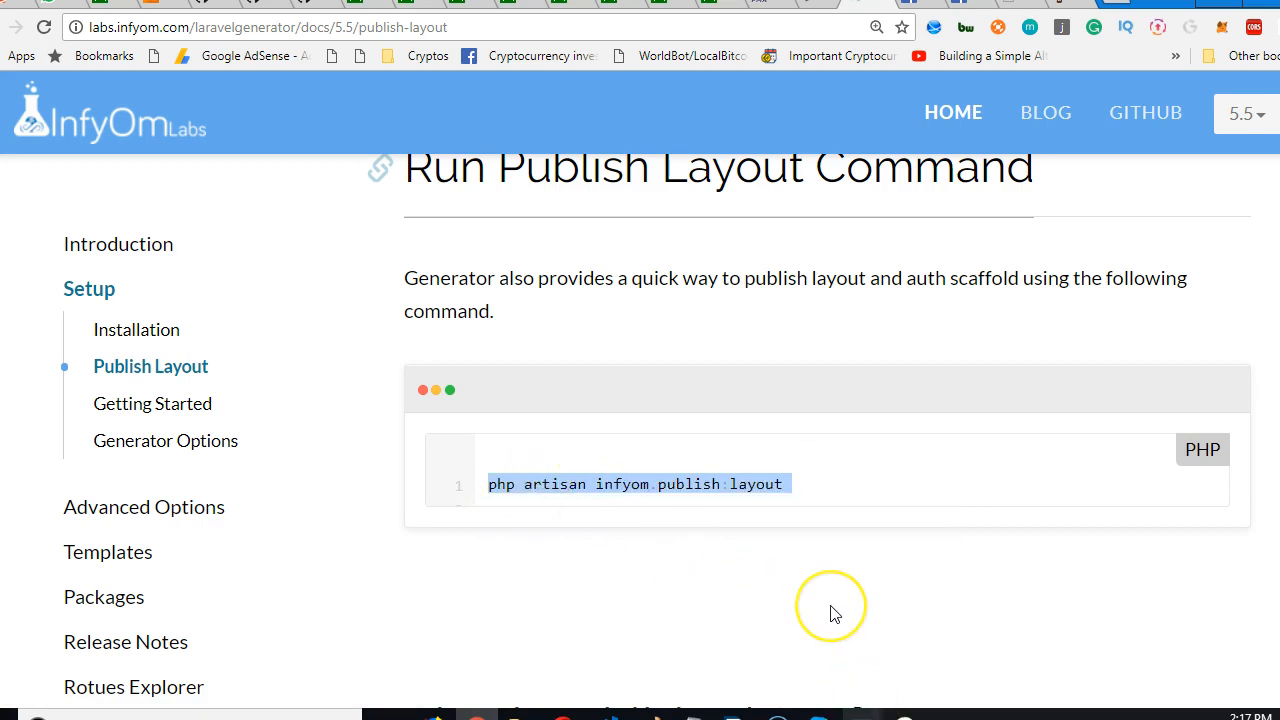
pyautogui.moveTo(864, 700)
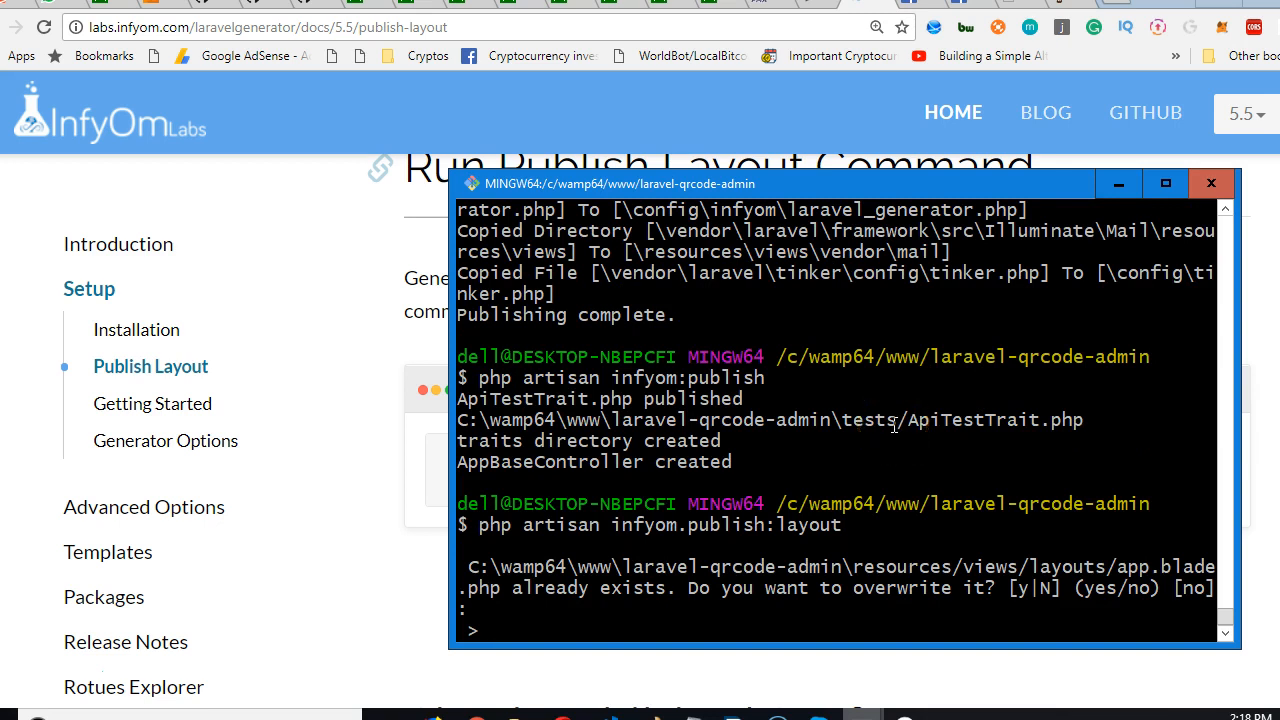
pyautogui.moveTo(1100, 572)
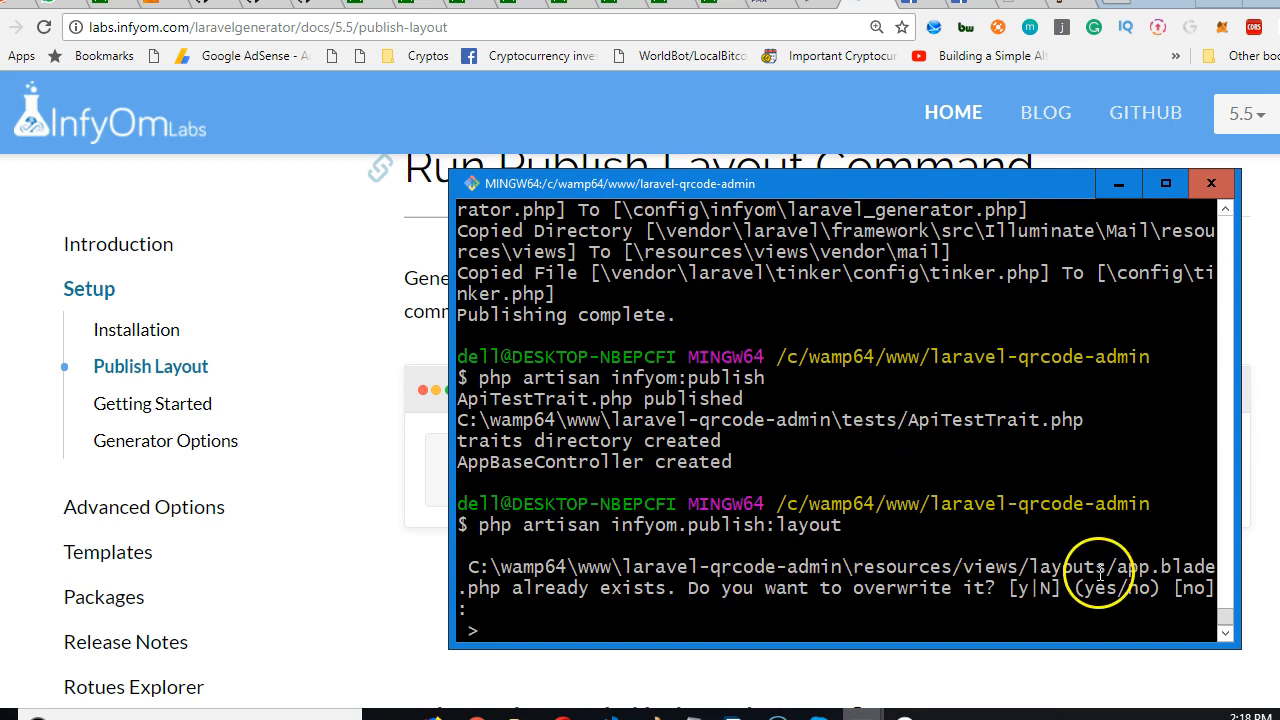
pyautogui.moveTo(1176, 568)
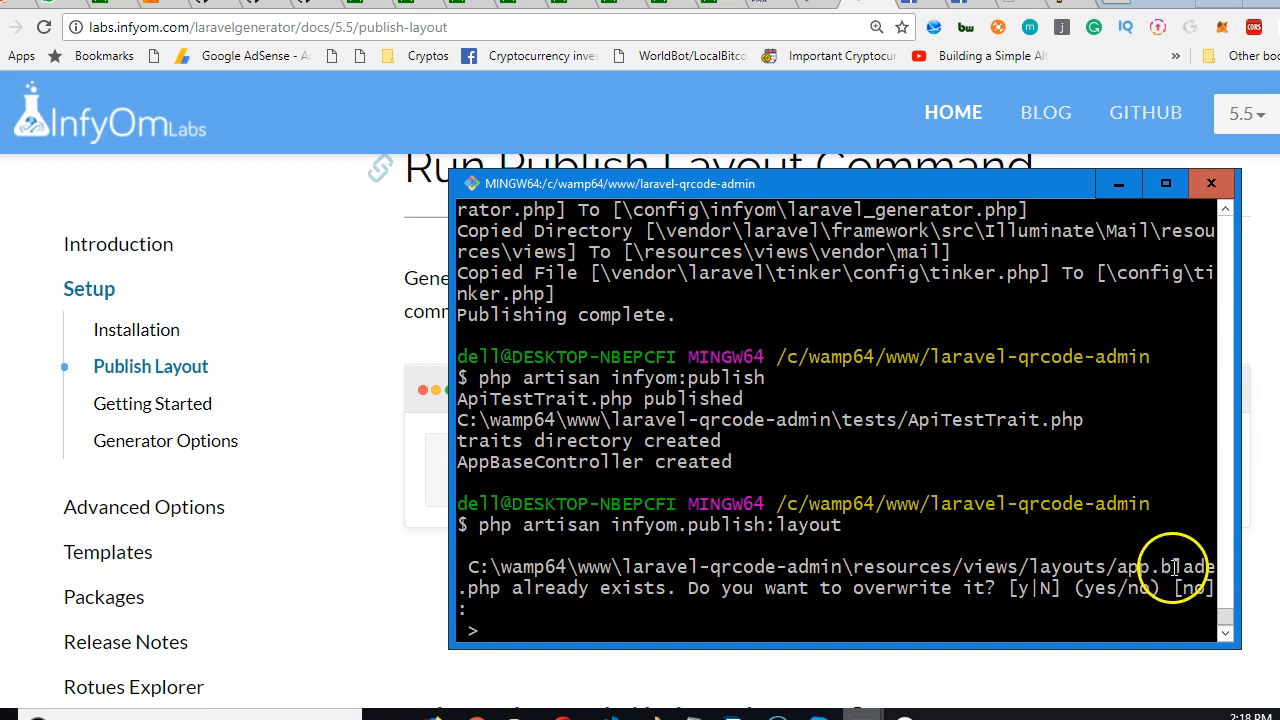
pyautogui.moveTo(584, 592)
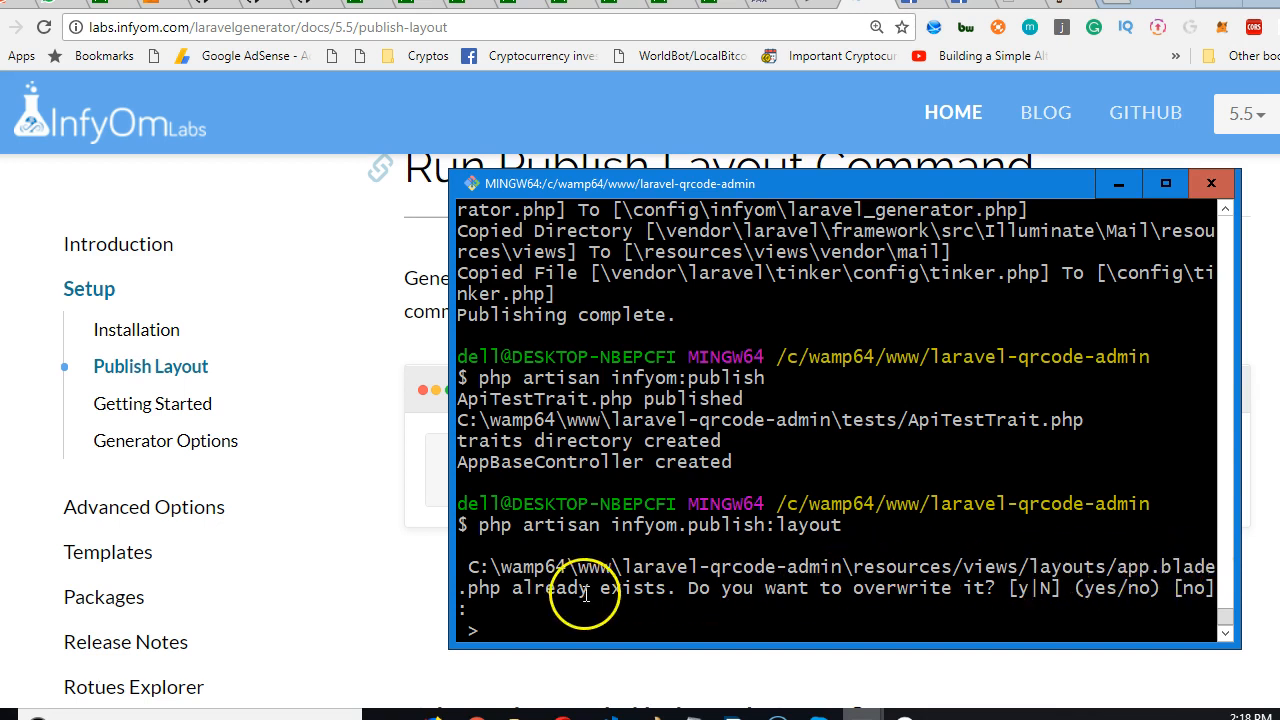
pyautogui.moveTo(920, 312)
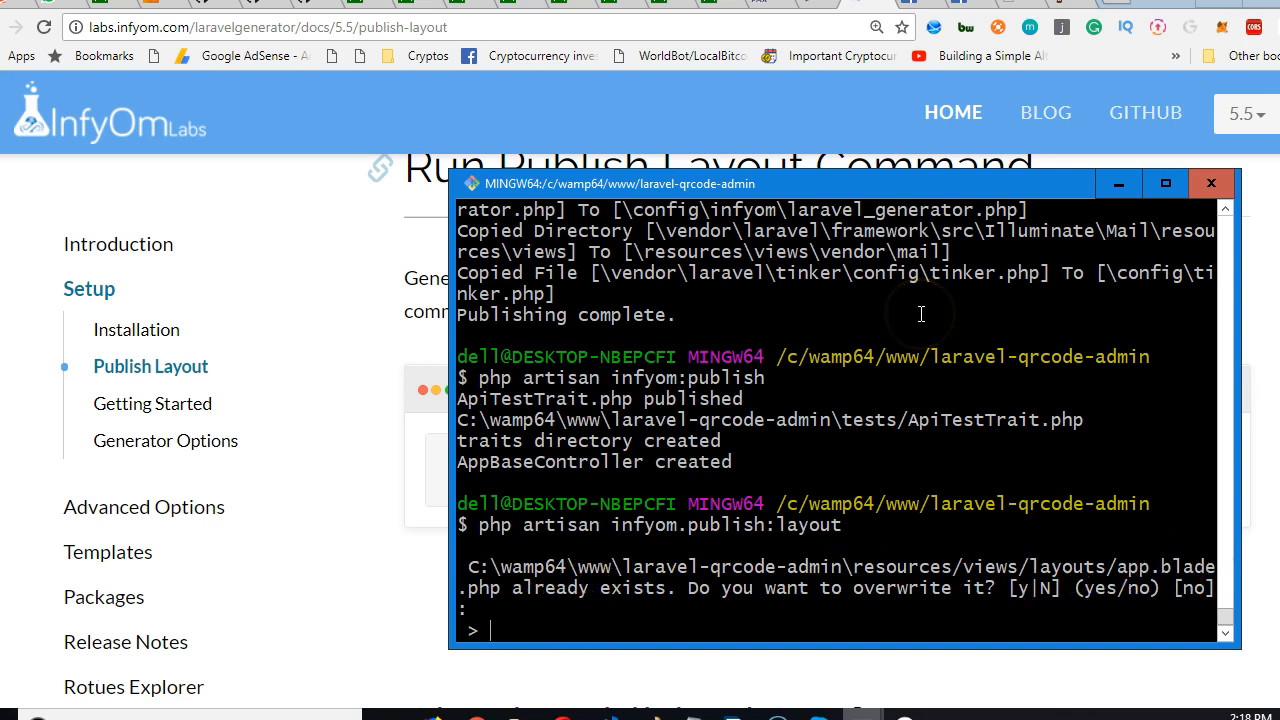
# Step: Answer y to overwrite the existing app layout, home and auth view files
pyautogui.write('y')
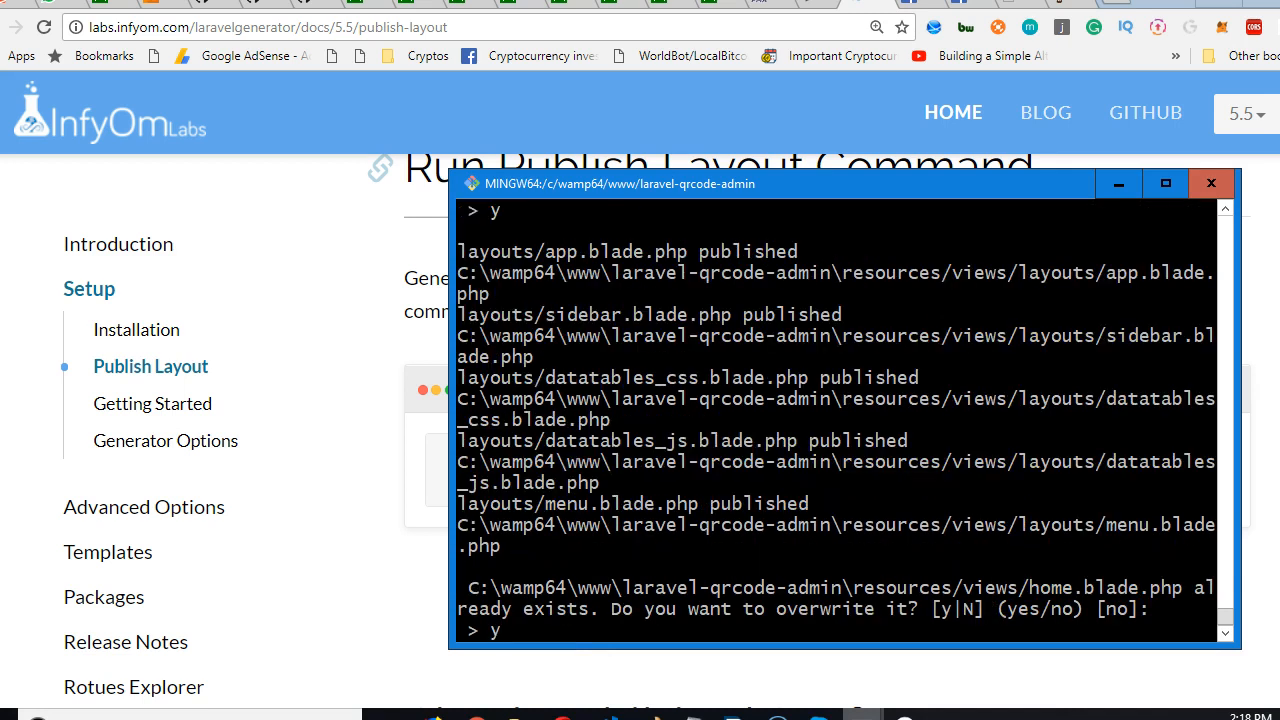
pyautogui.press('Return')
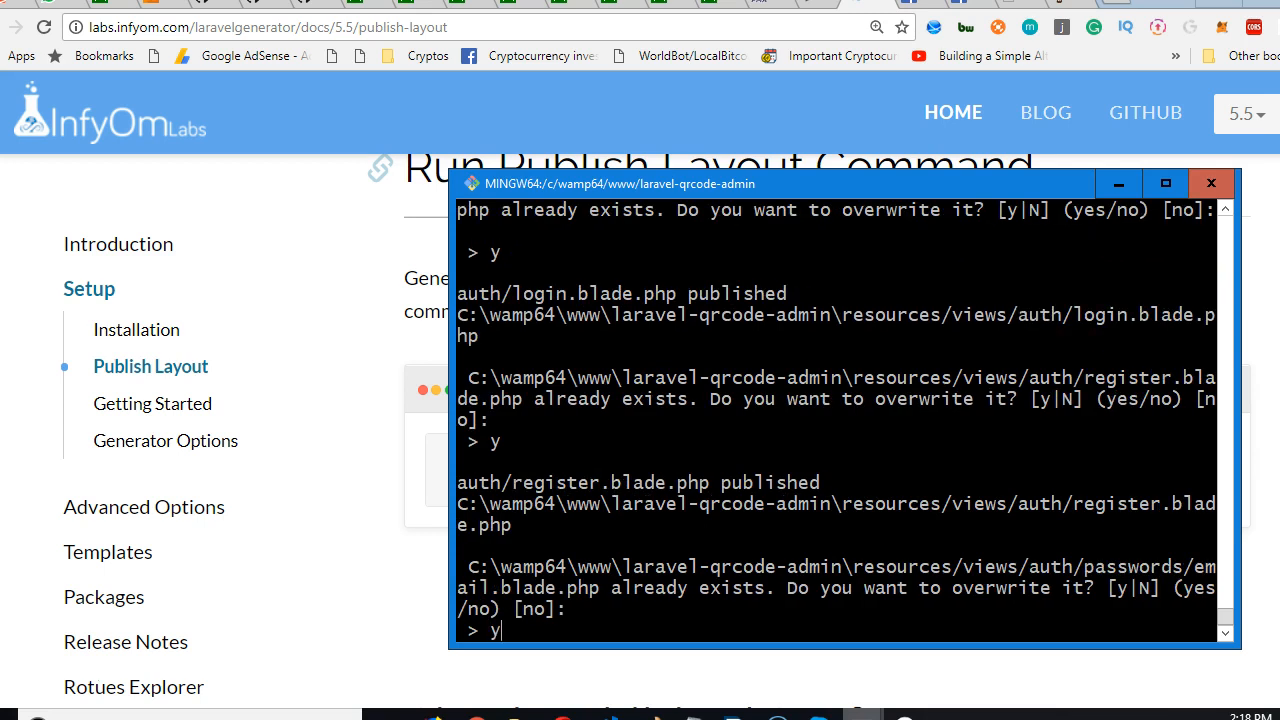
pyautogui.press('Return')
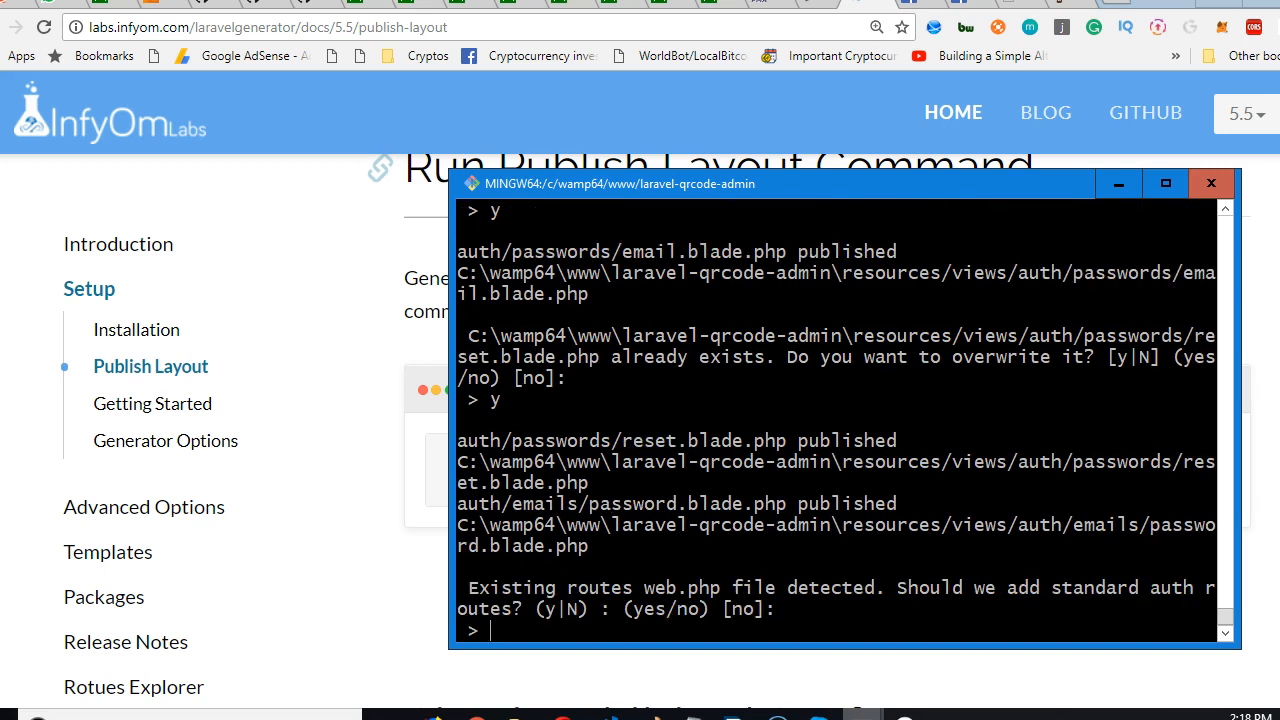
pyautogui.write('y')
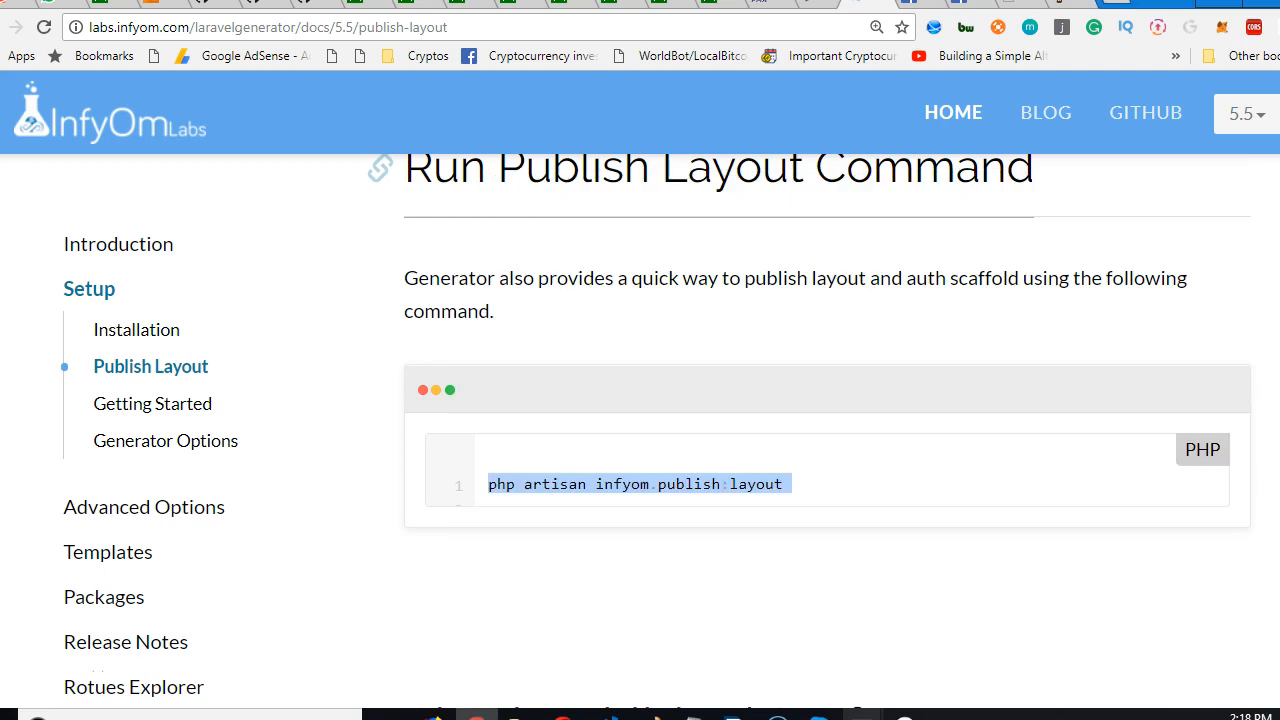
pyautogui.scroll(-3)
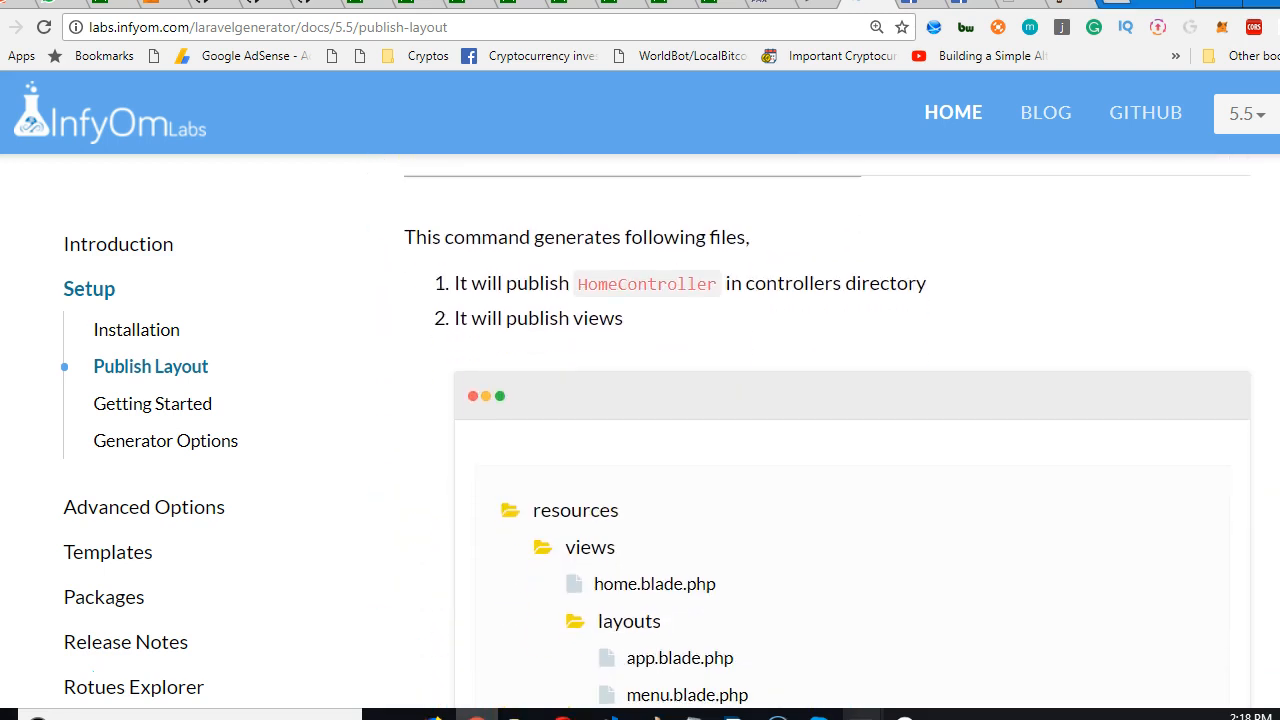
pyautogui.scroll(-3)
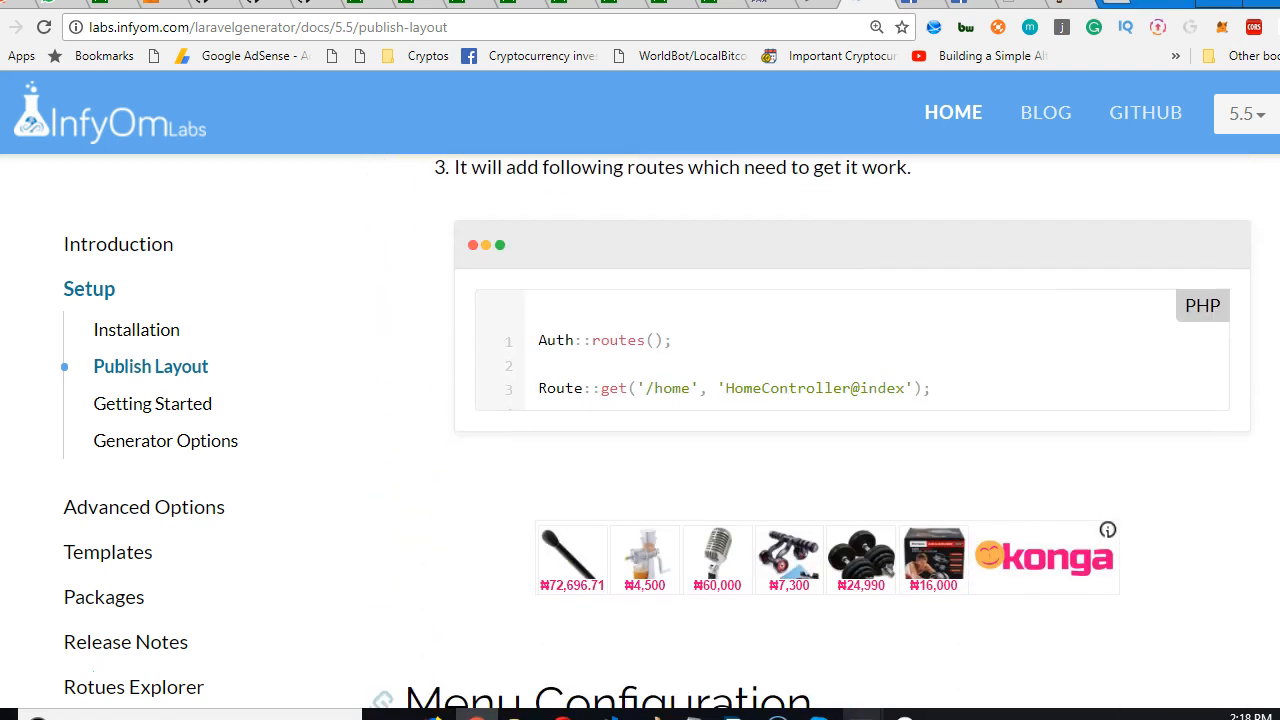
pyautogui.scroll(-3)
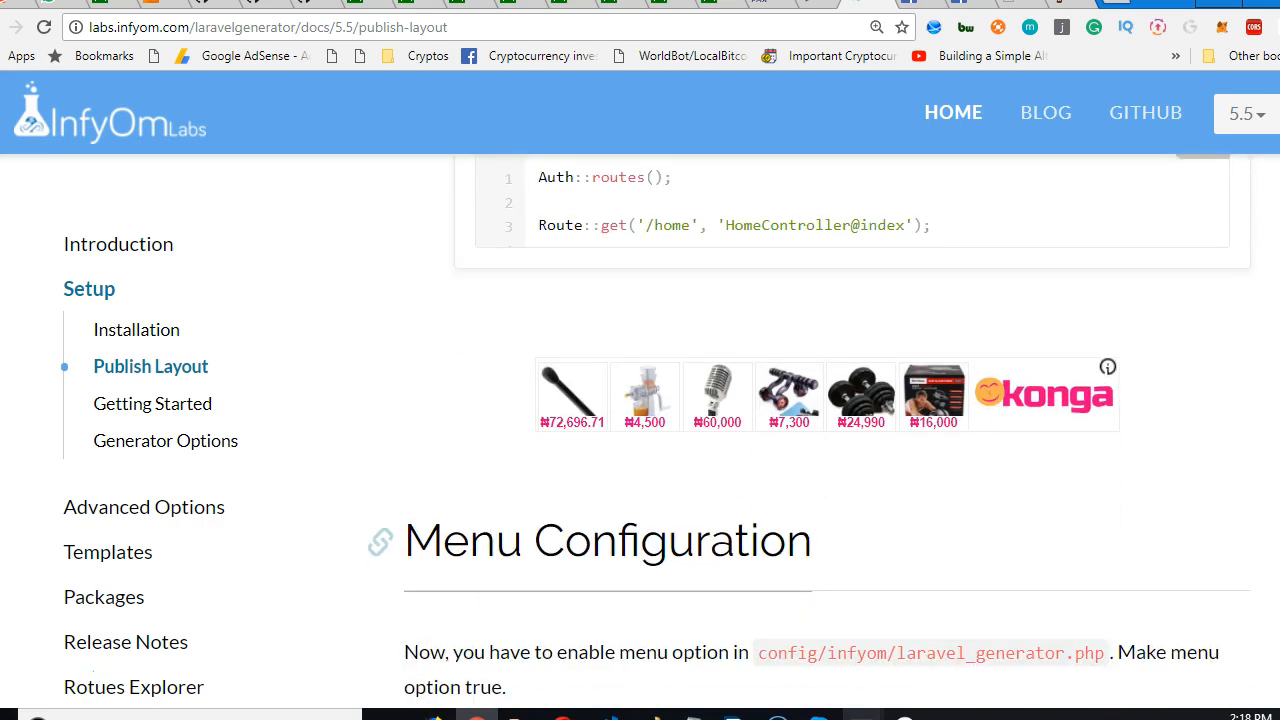
pyautogui.scroll(-3)
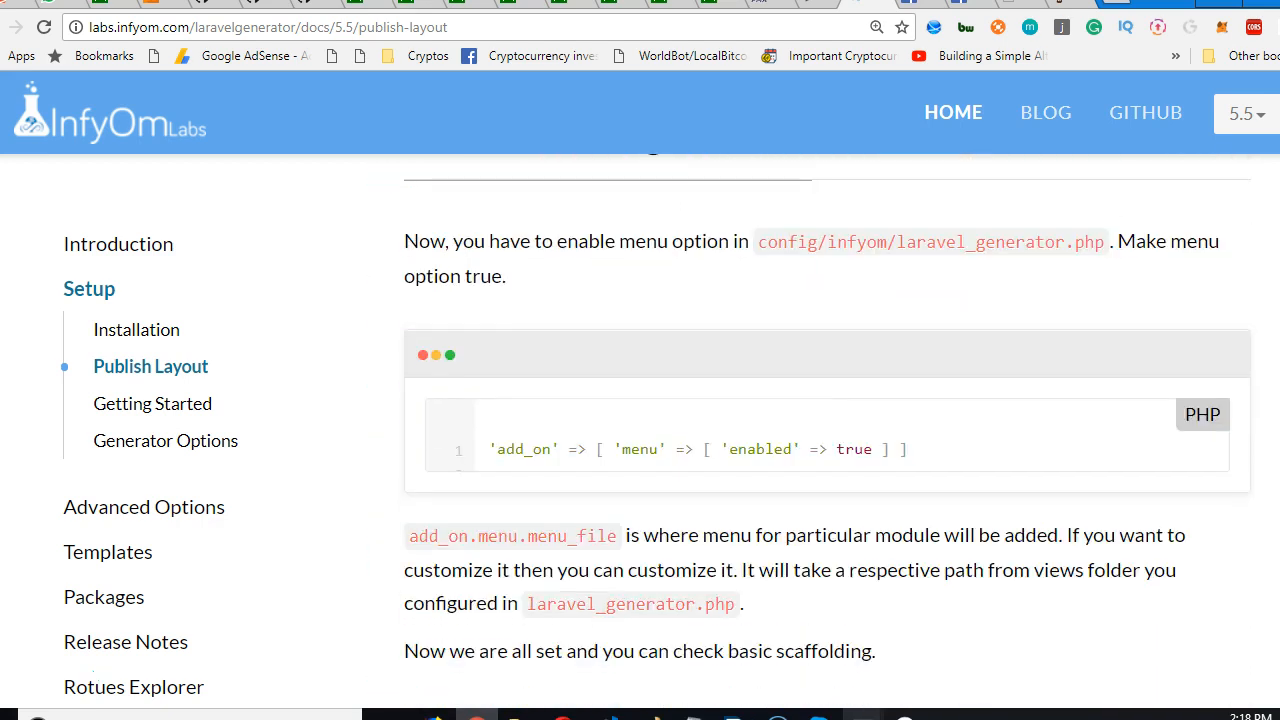
pyautogui.scroll(3)
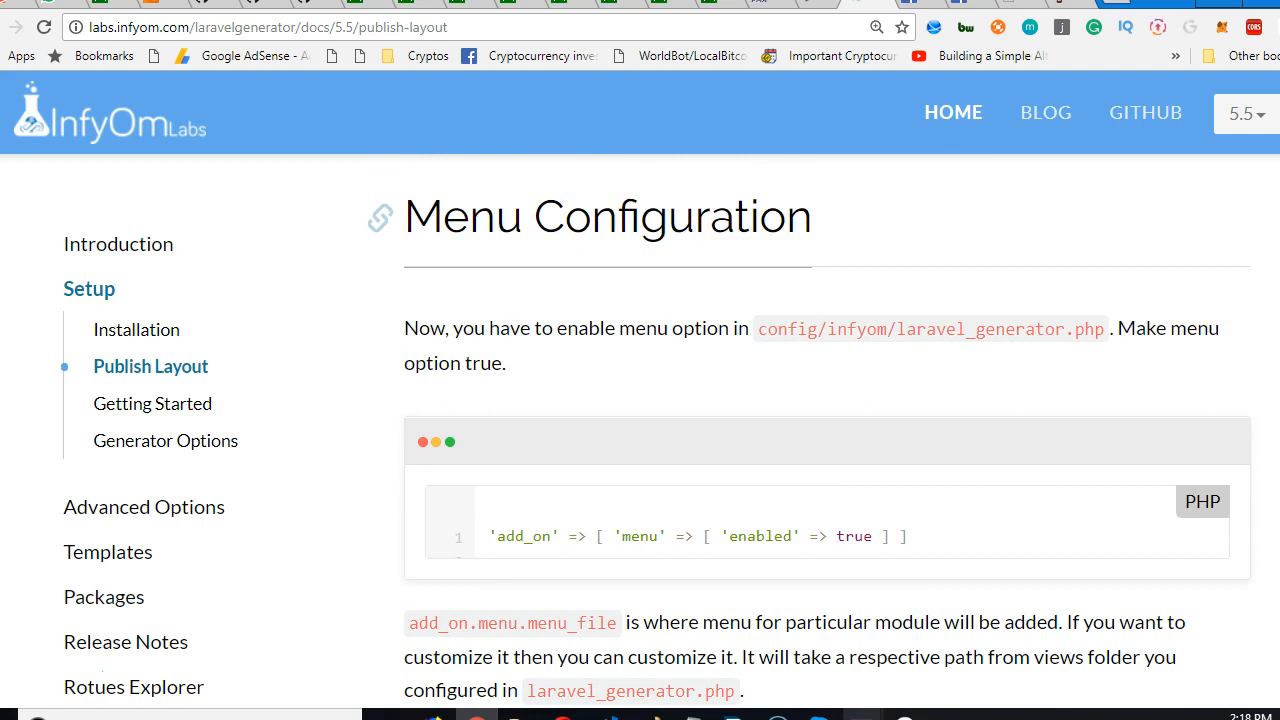
pyautogui.moveTo(596, 336)
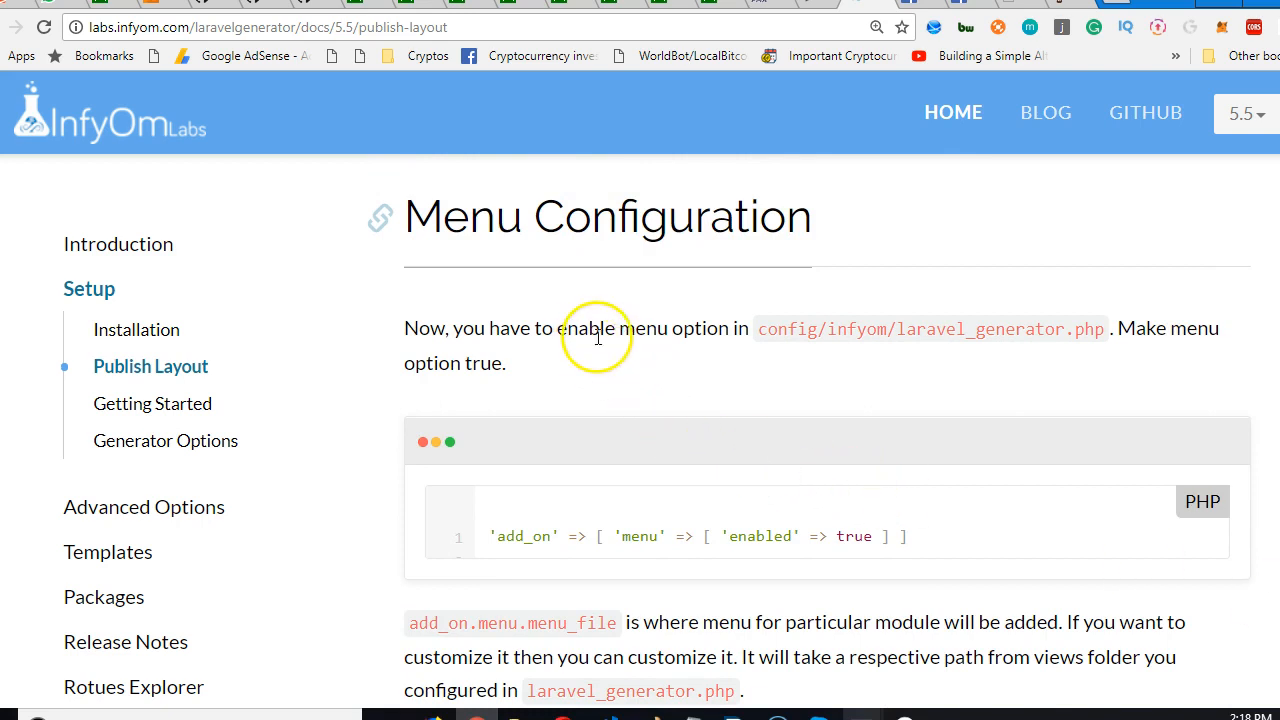
pyautogui.moveTo(1076, 330)
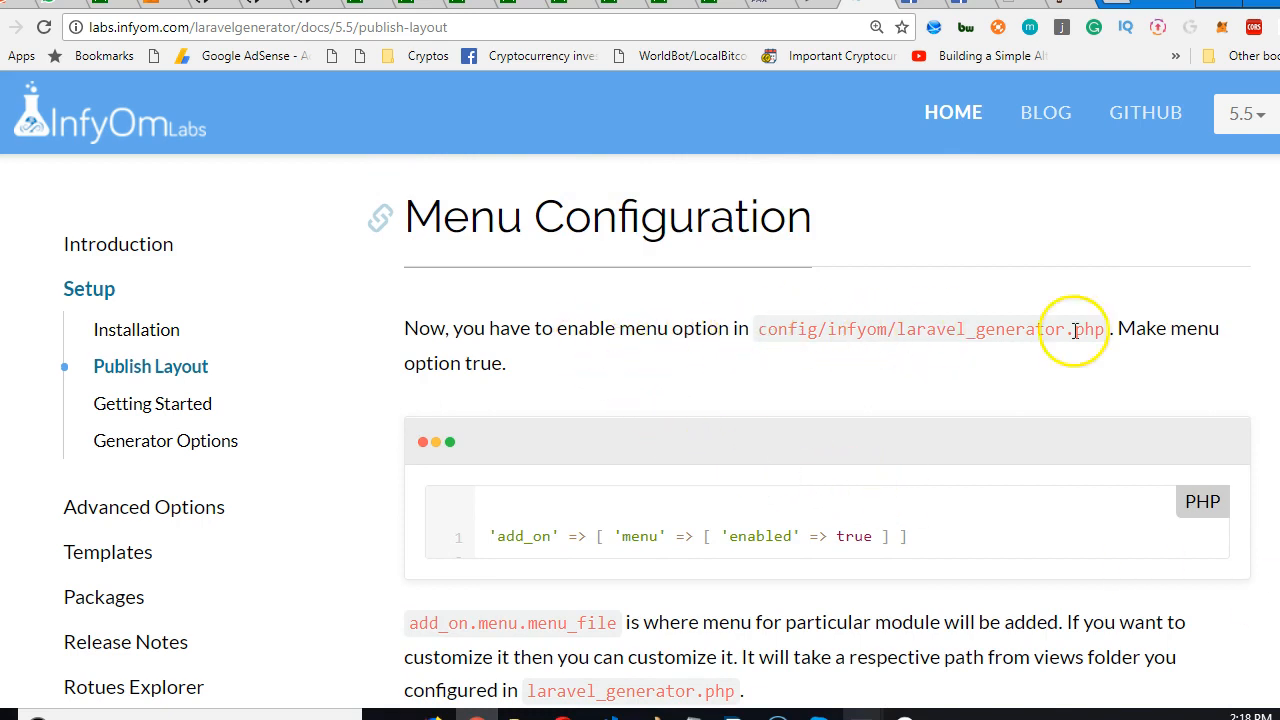
pyautogui.moveTo(870, 544)
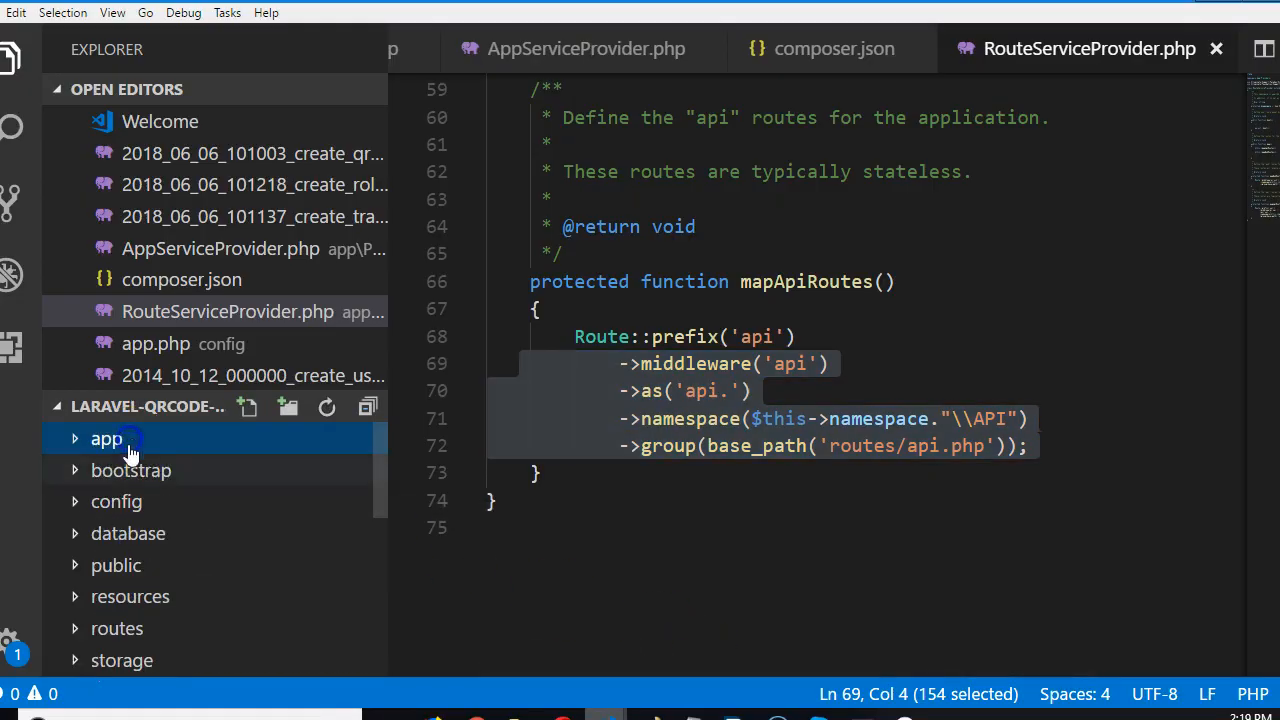
# Step: Bring up config/infyom/laravel_generator.php and scroll its paths and namespaces down to the add_on section
pyautogui.click(116, 500)
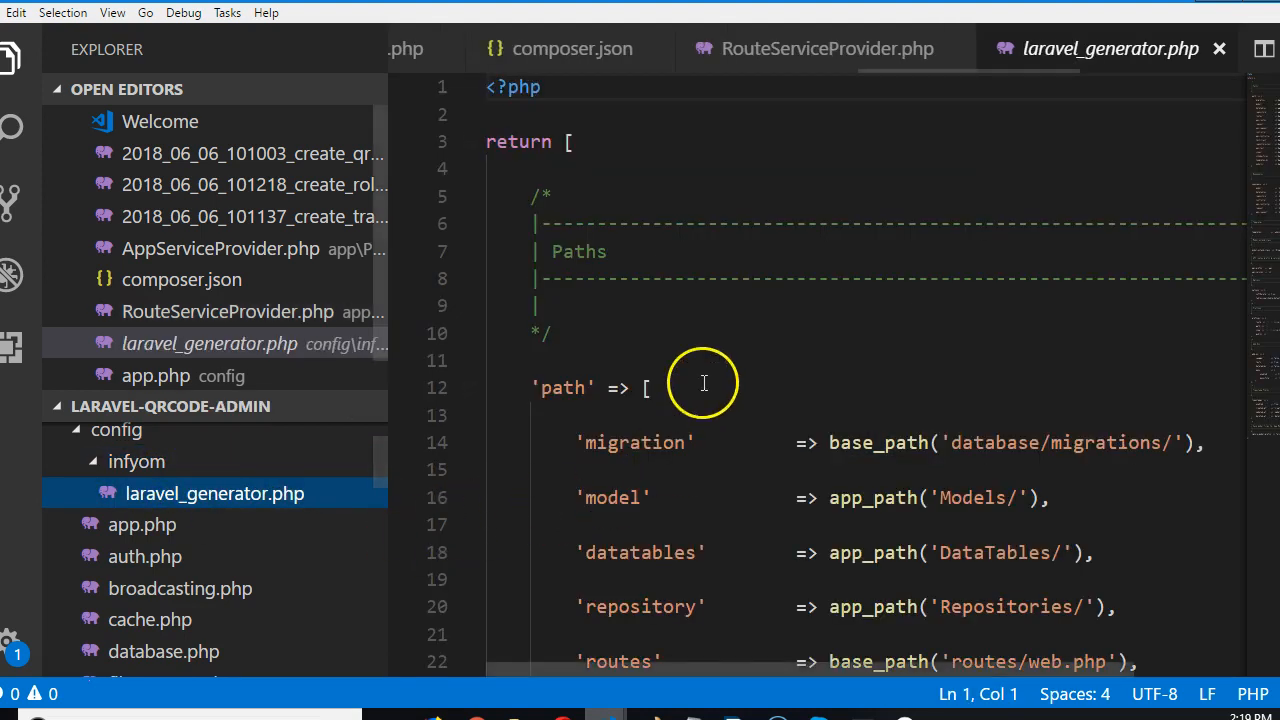
pyautogui.scroll(-3)
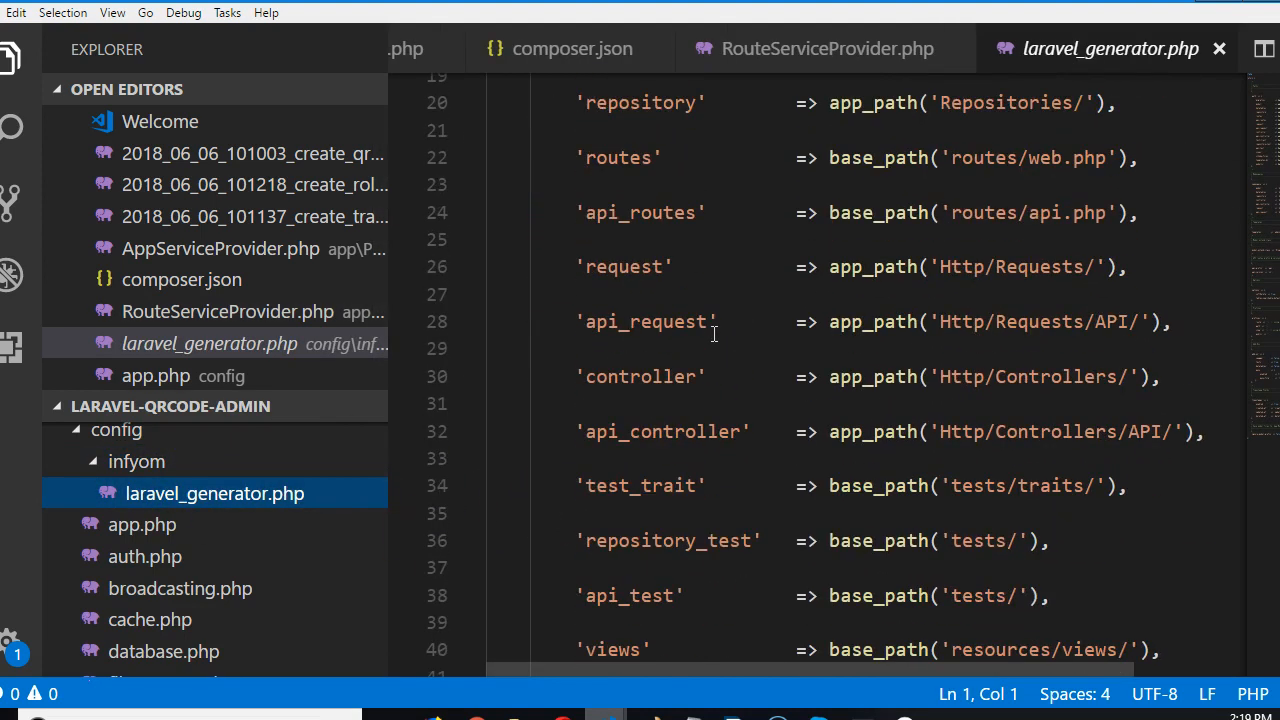
pyautogui.scroll(-3)
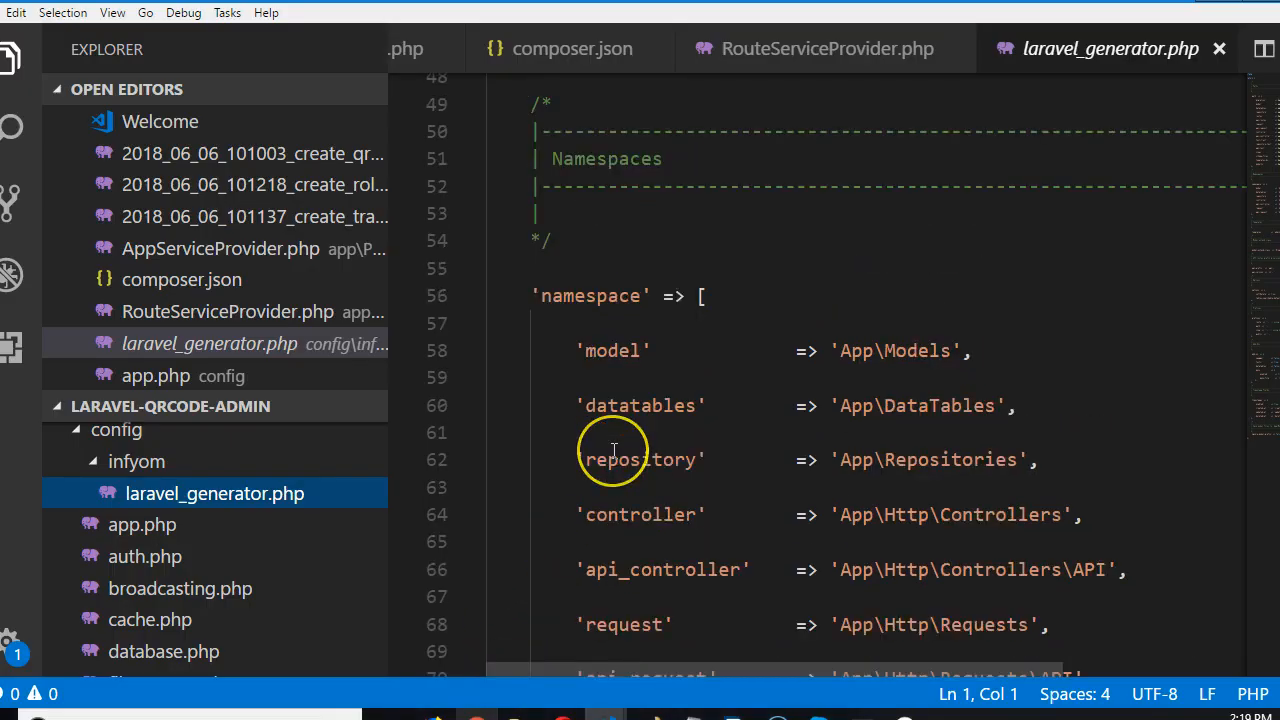
pyautogui.scroll(3)
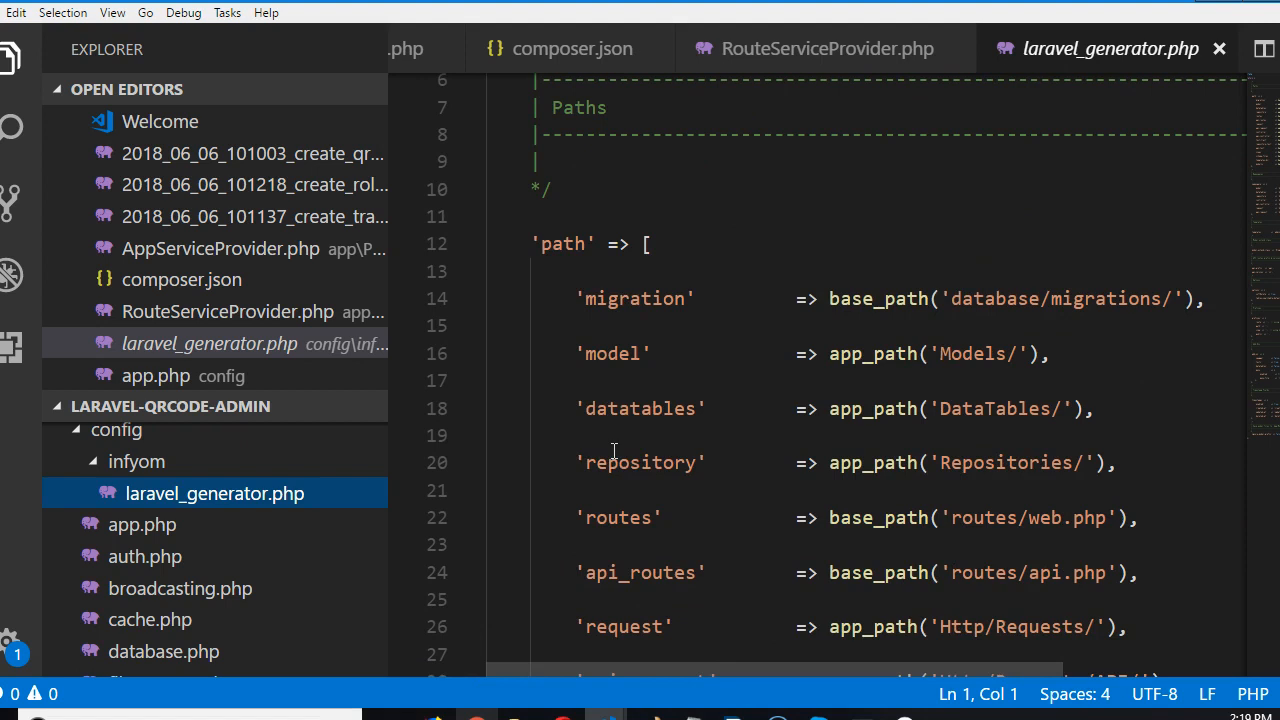
pyautogui.scroll(-3)
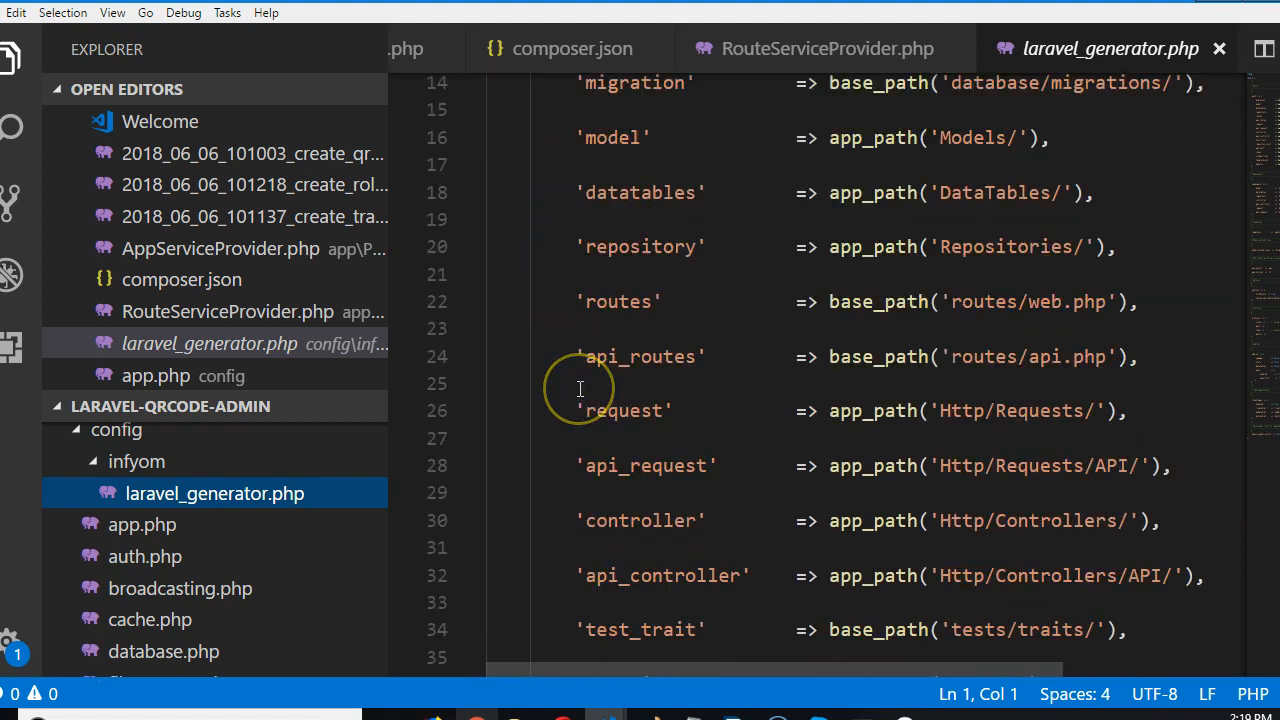
pyautogui.scroll(-3)
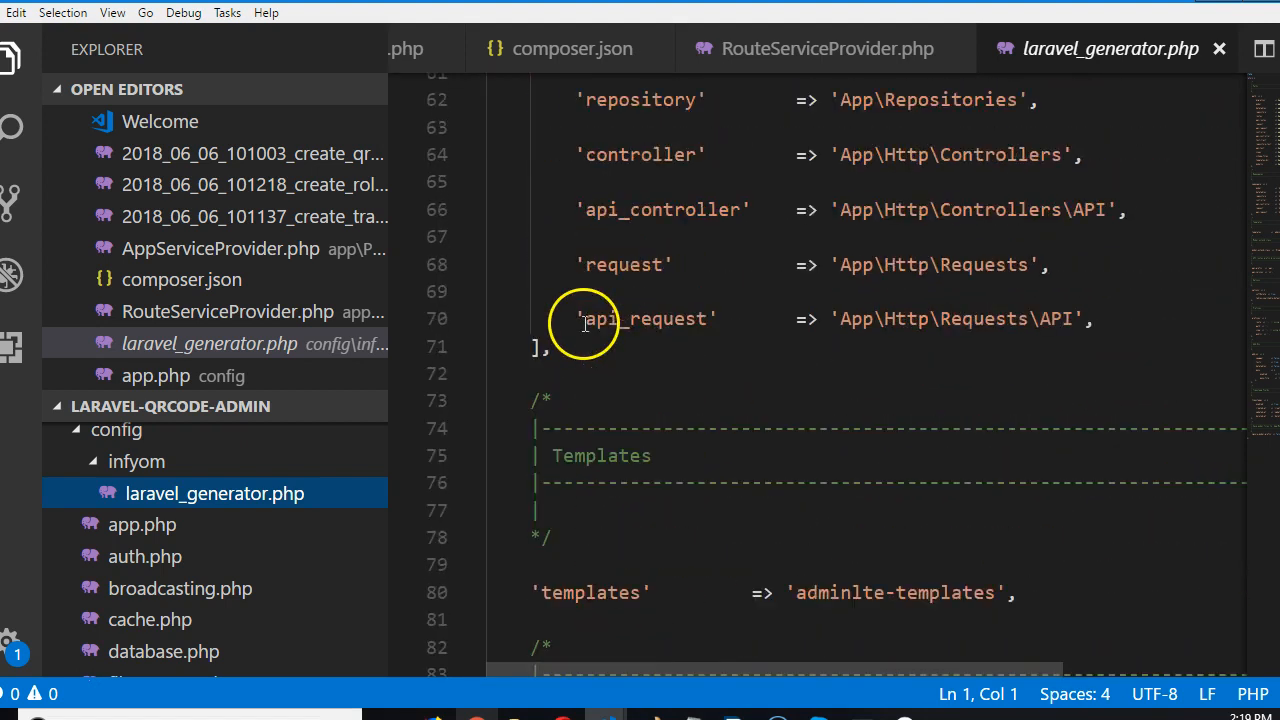
pyautogui.scroll(-3)
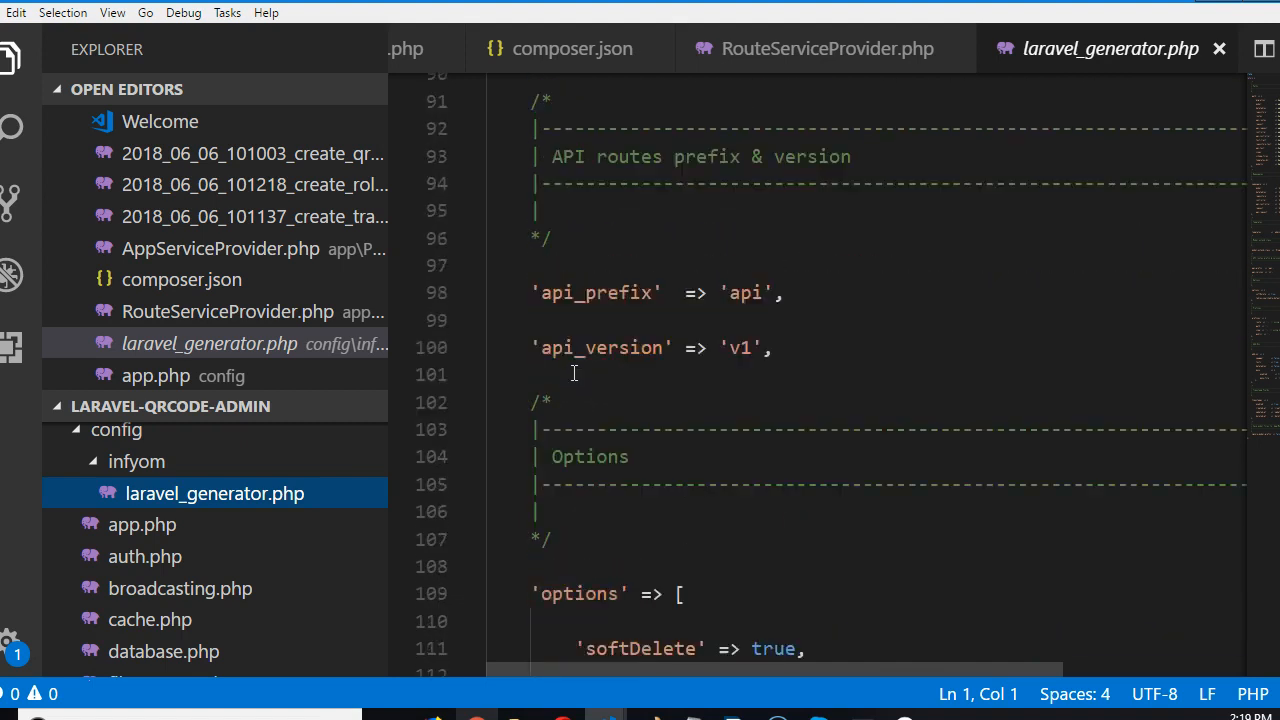
pyautogui.scroll(-3)
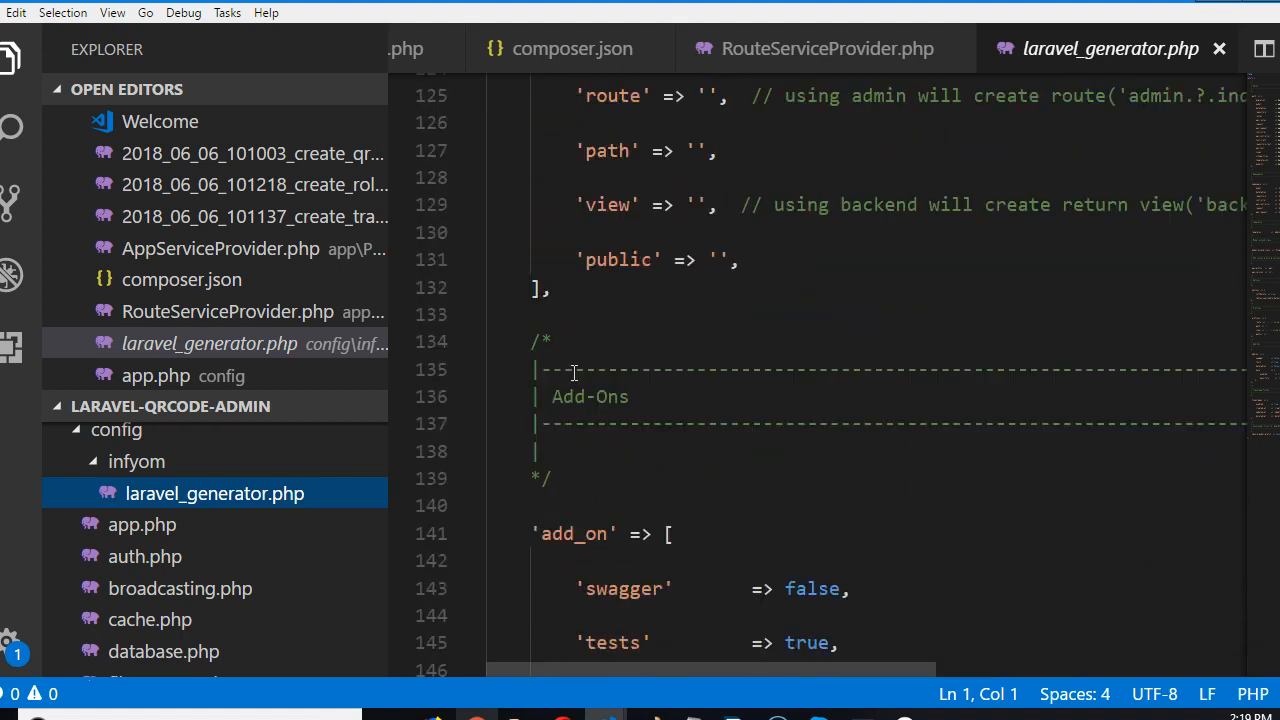
pyautogui.scroll(-3)
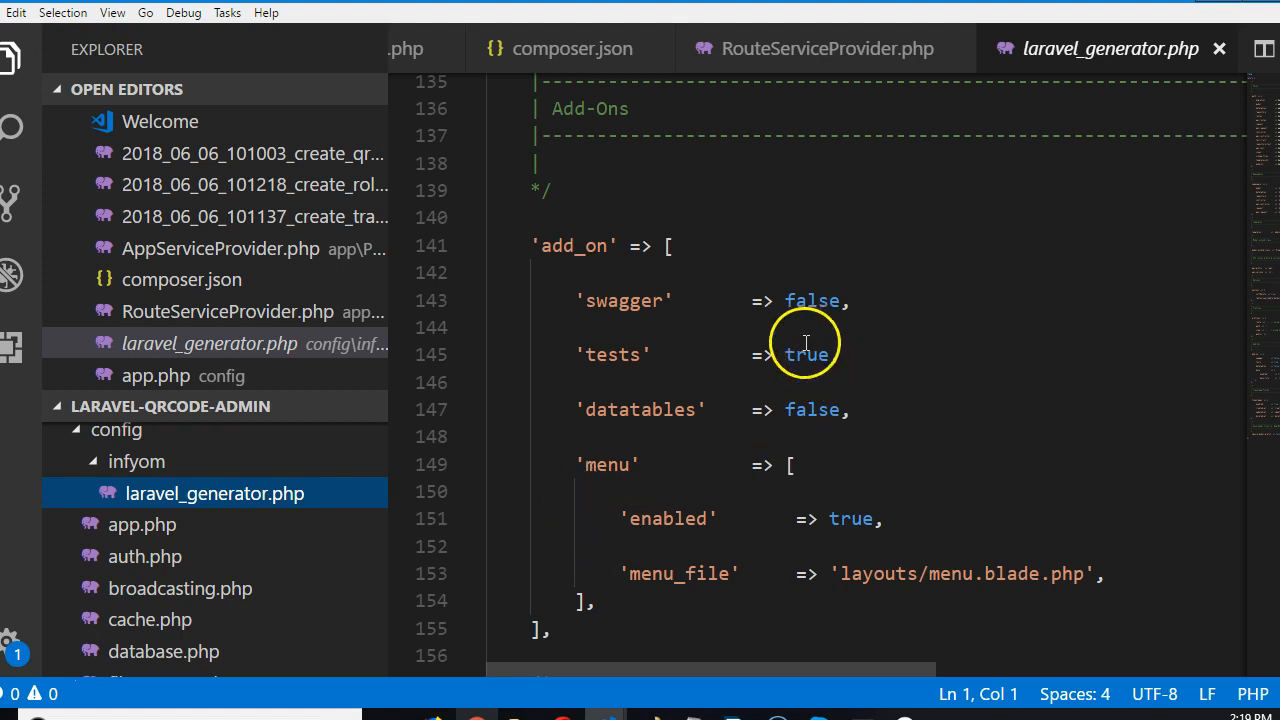
# Step: Change the swagger add-on from false to true and save laravel_generator.php
pyautogui.doubleClick(812, 300)
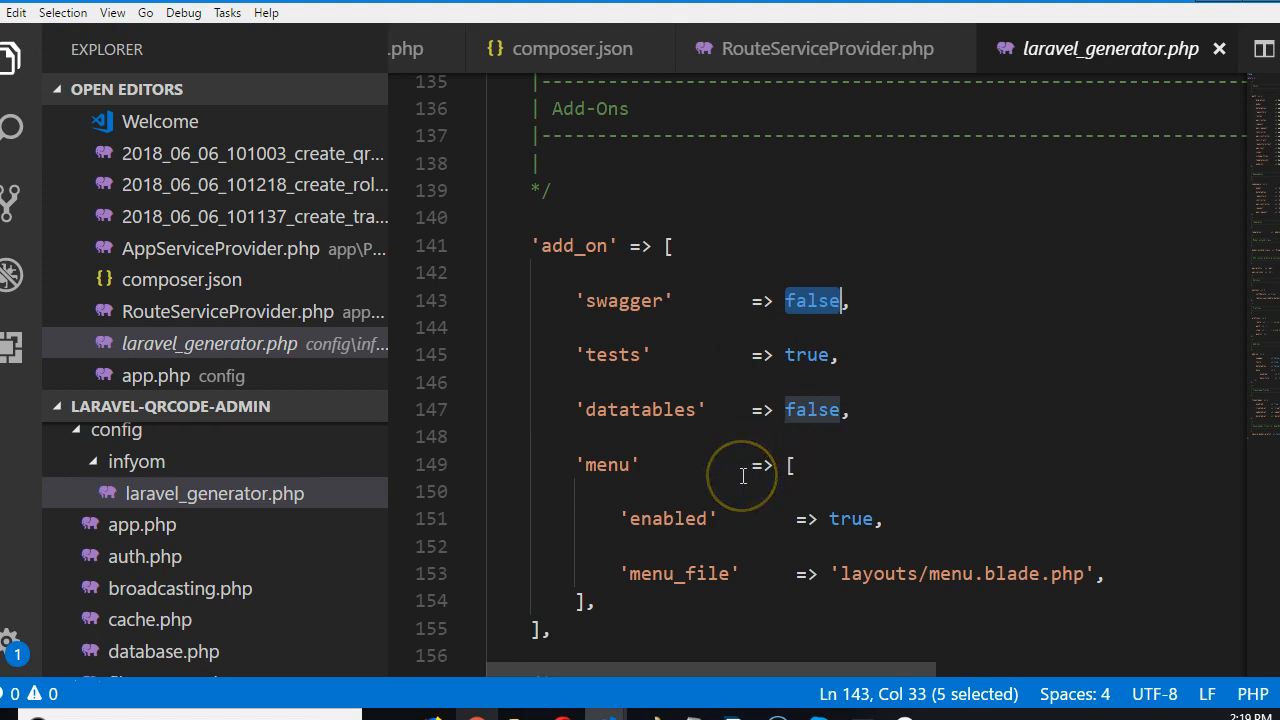
pyautogui.write('true')
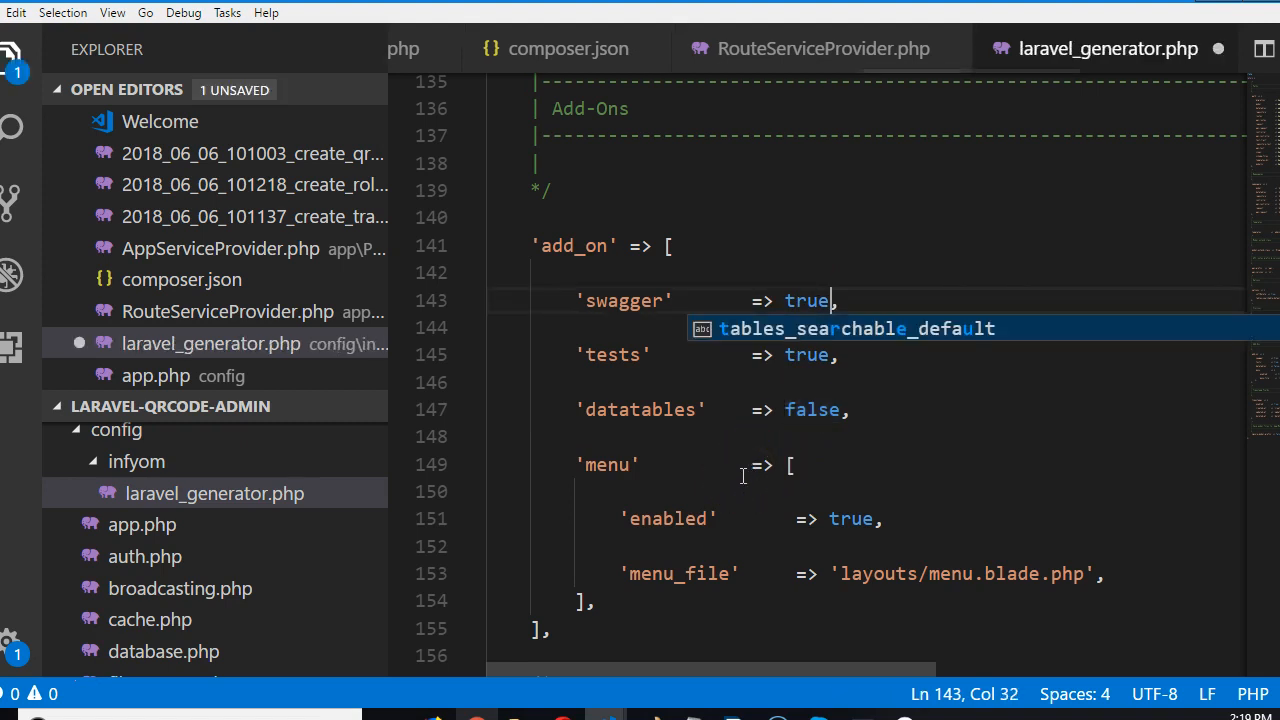
pyautogui.click(820, 464)
pyautogui.write('fals')
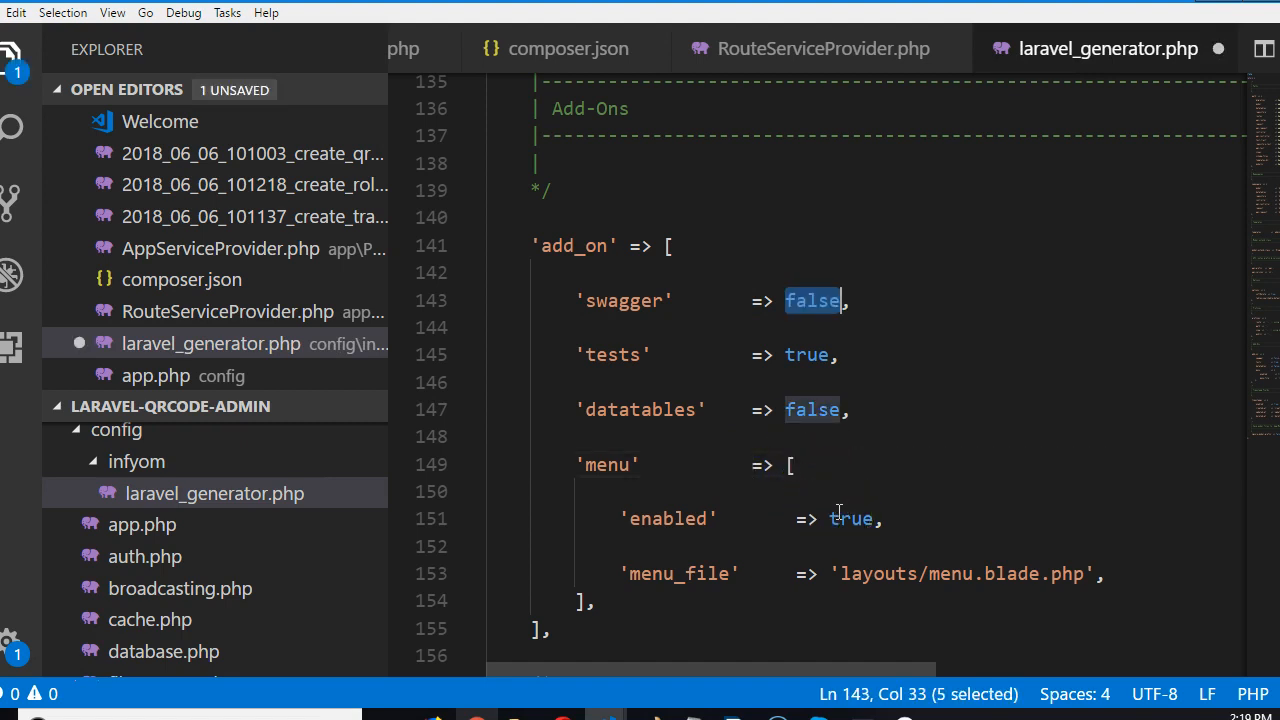
pyautogui.write('true')
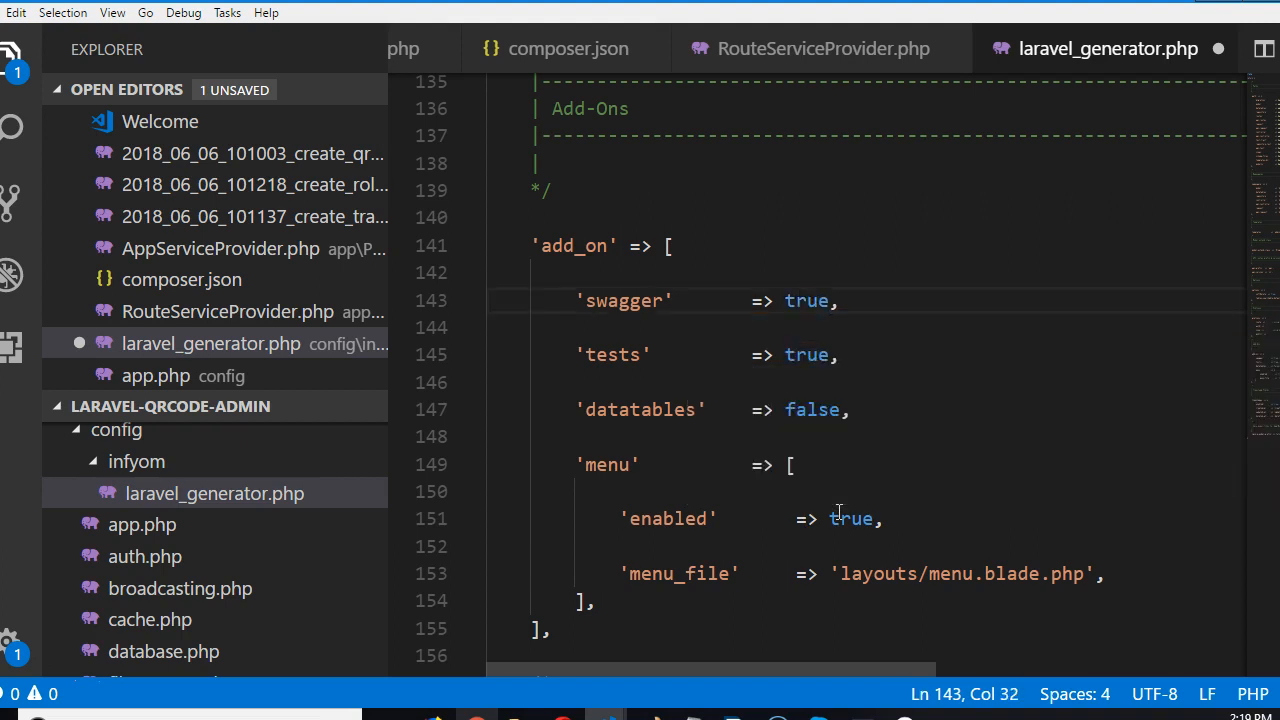
pyautogui.press('ctrl+s')
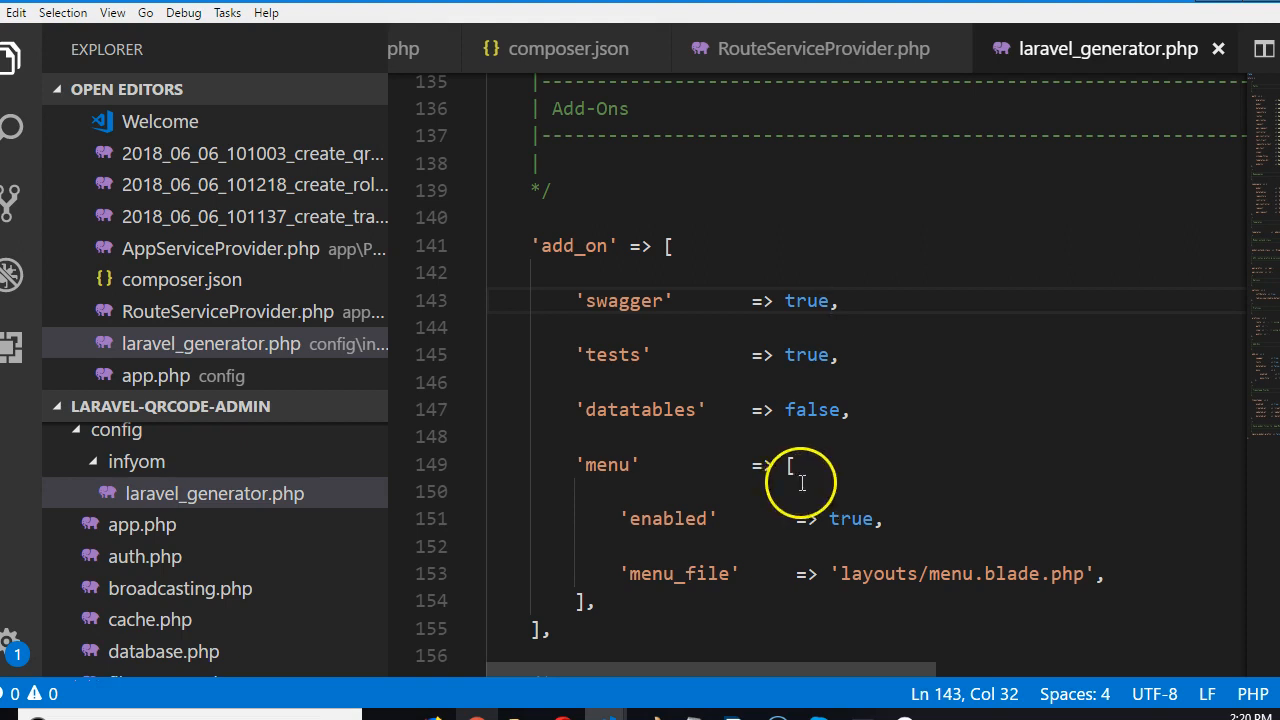
# Step: Scroll the add_on section to confirm tests and menu remain enabled
pyautogui.scroll(-3)
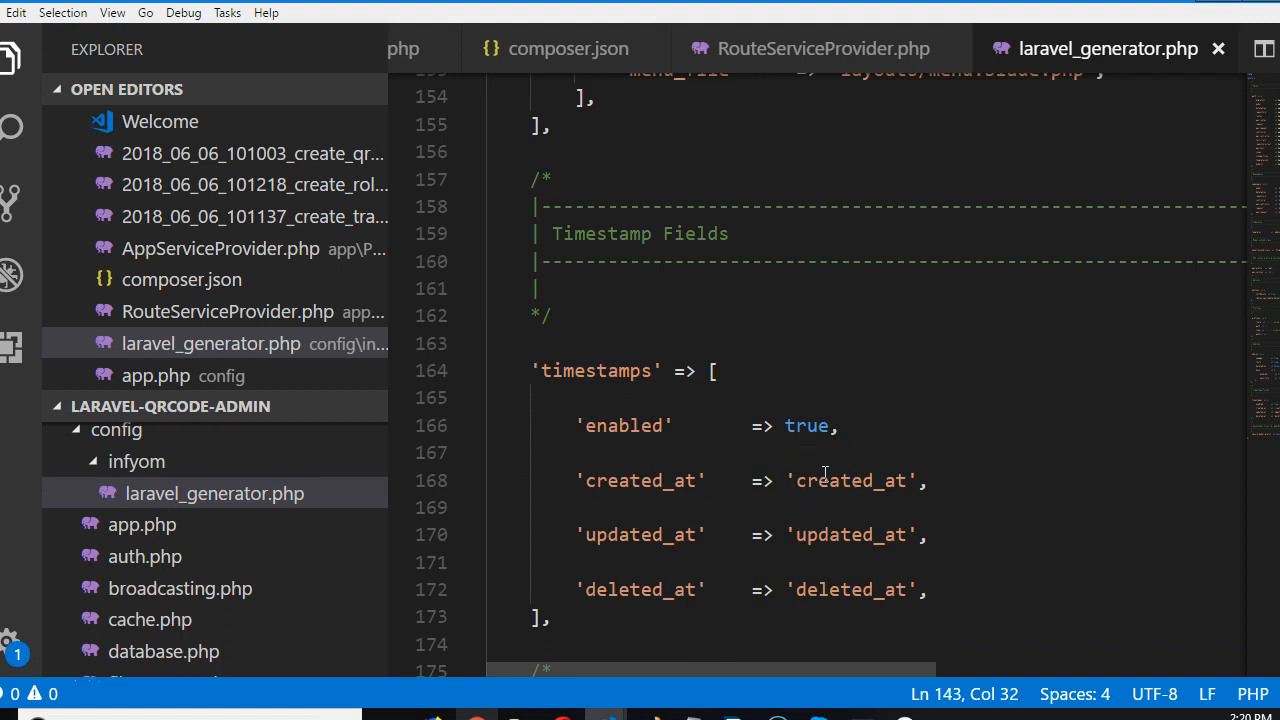
pyautogui.scroll(3)
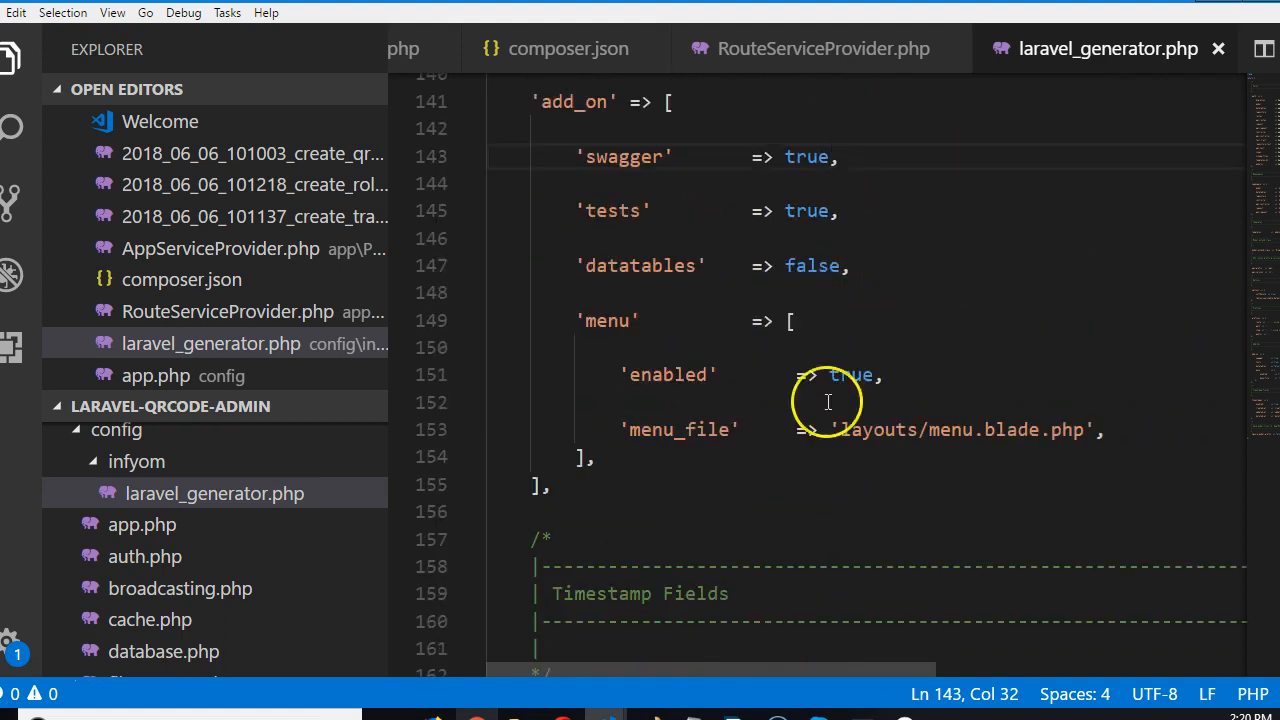
pyautogui.moveTo(538, 488)
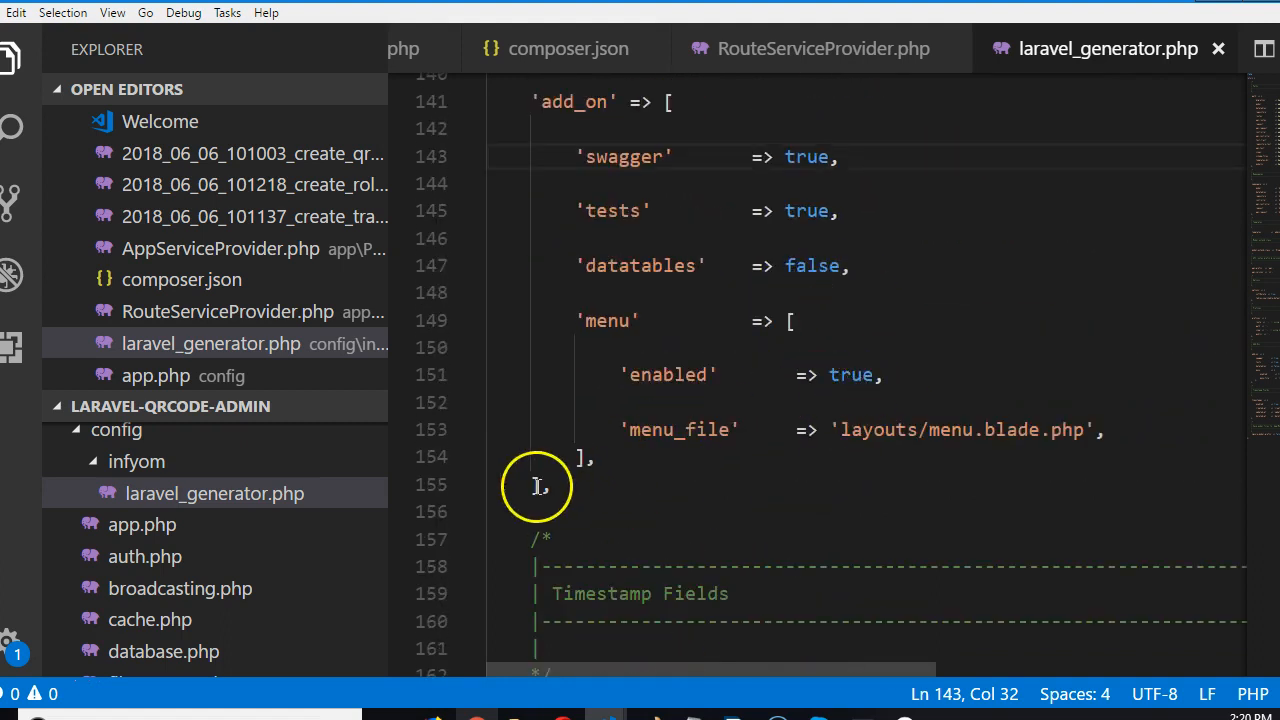
pyautogui.scroll(3)
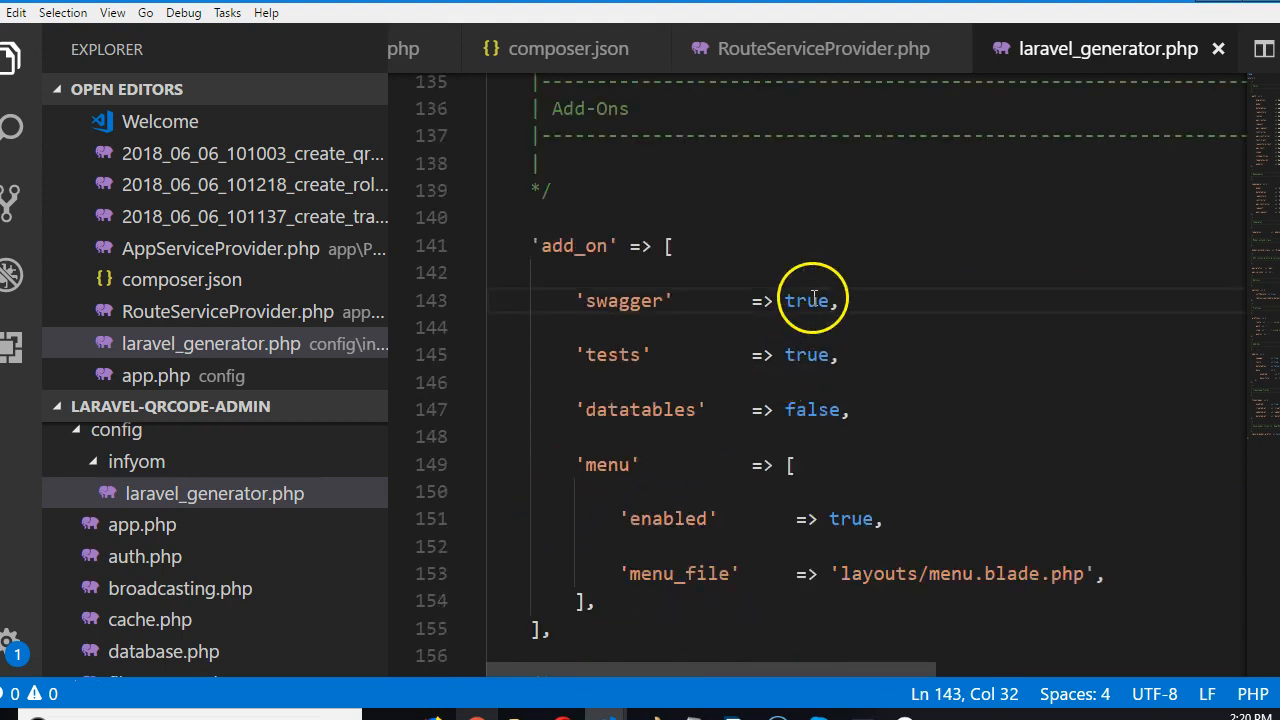
pyautogui.moveTo(504, 696)
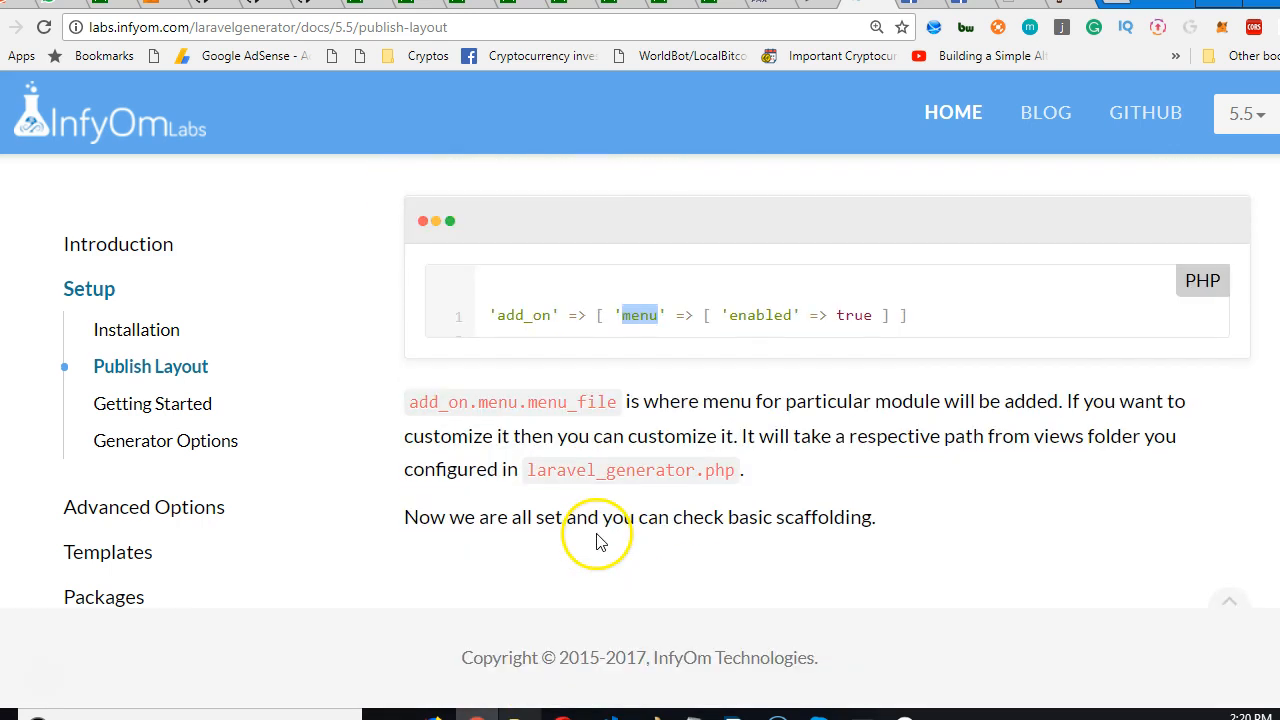
pyautogui.moveTo(560, 610)
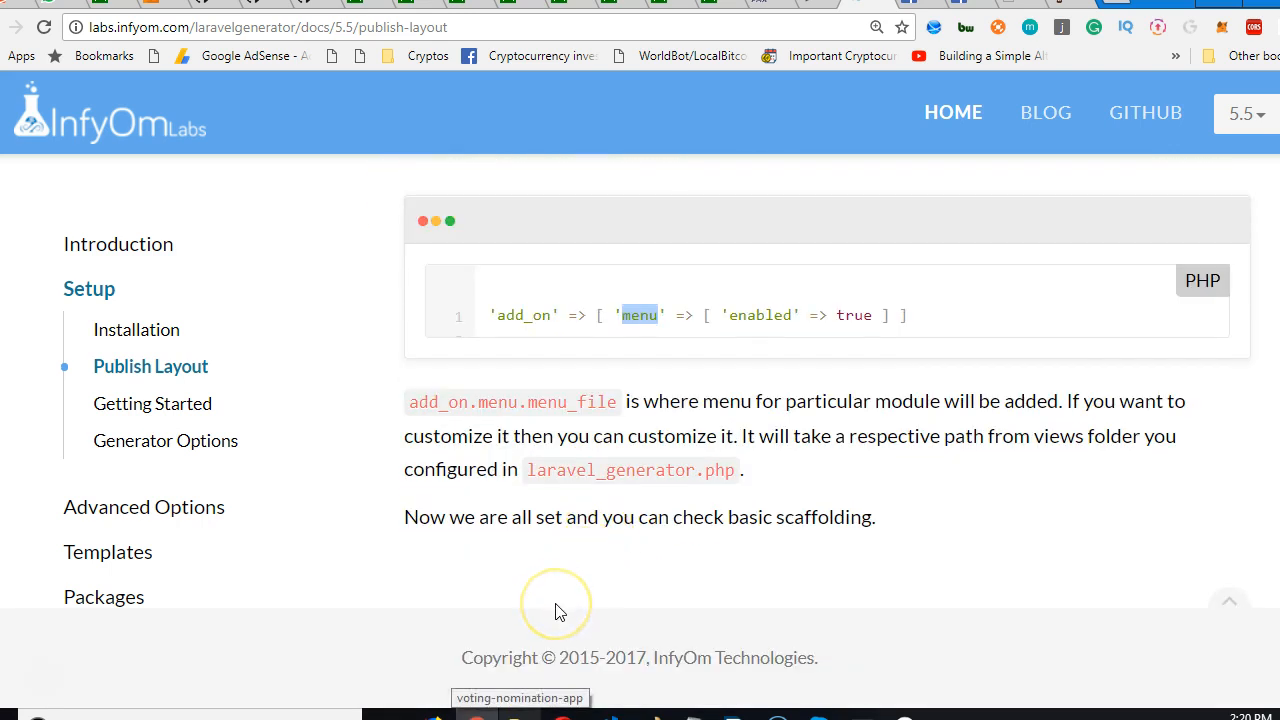
pyautogui.moveTo(536, 692)
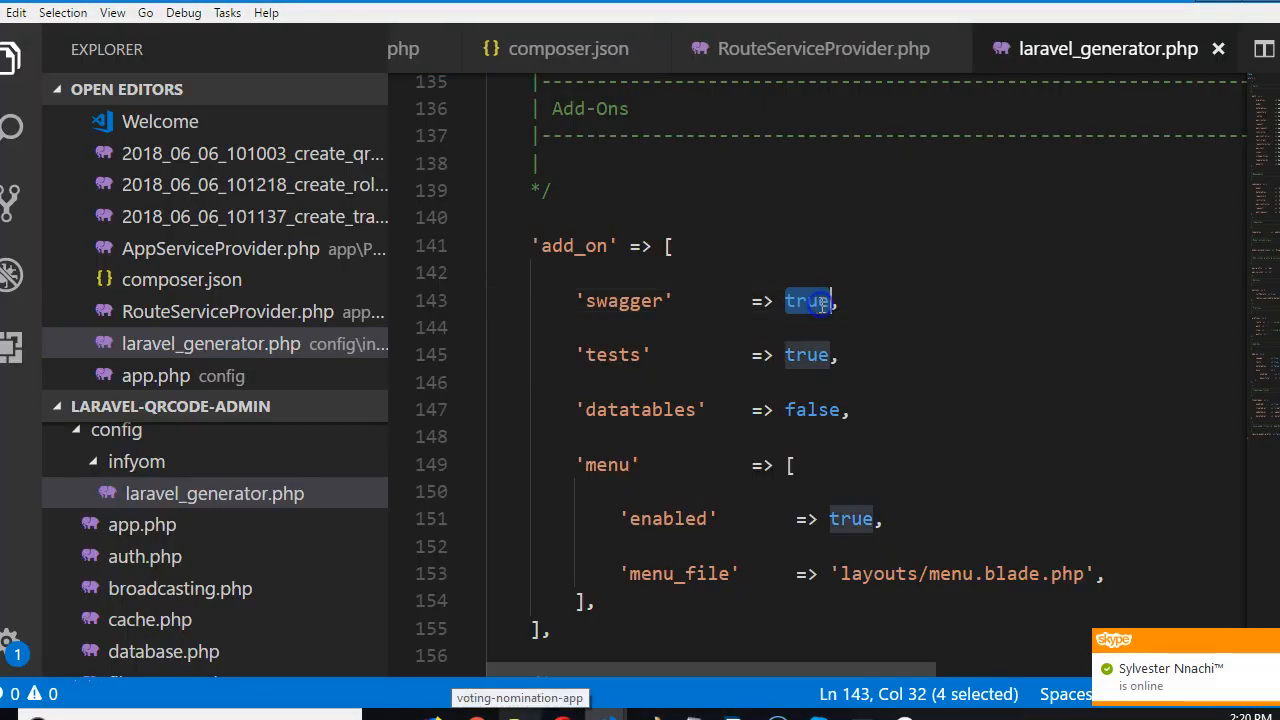
# Step: Switch to the InfyOm docs in Chrome and go to the Getting Started page
pyautogui.write('false')
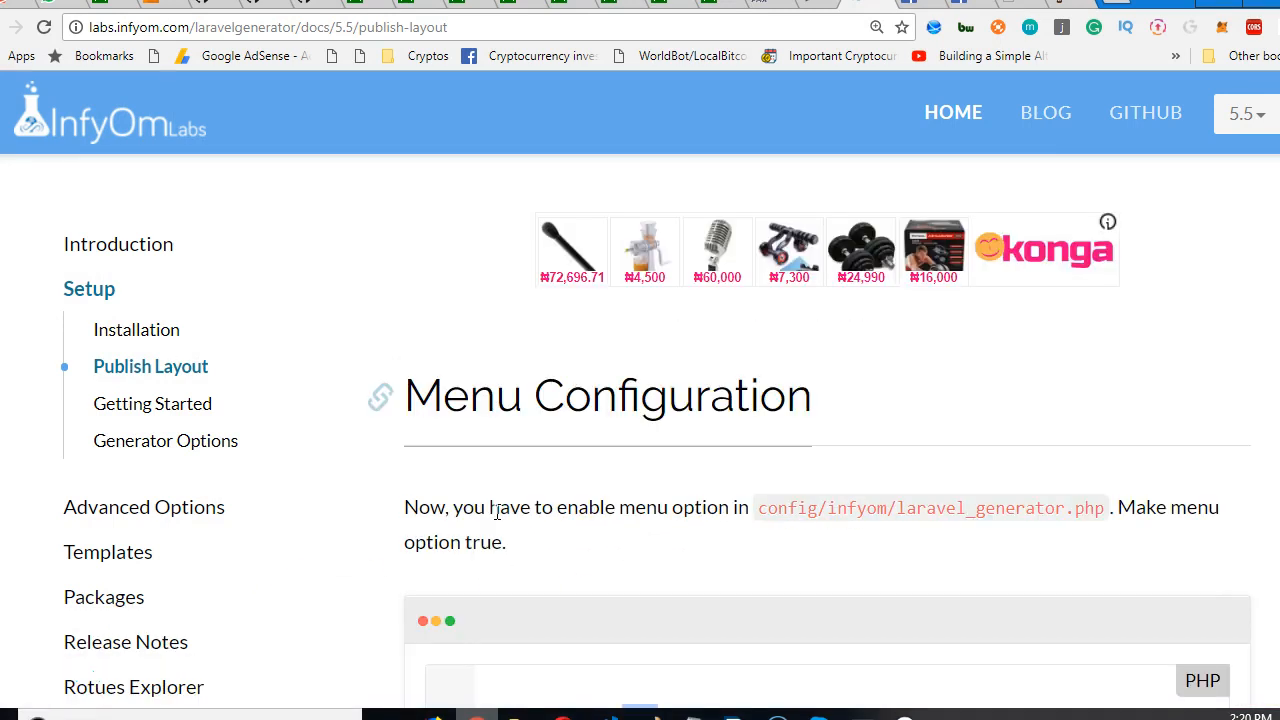
pyautogui.moveTo(152, 404)
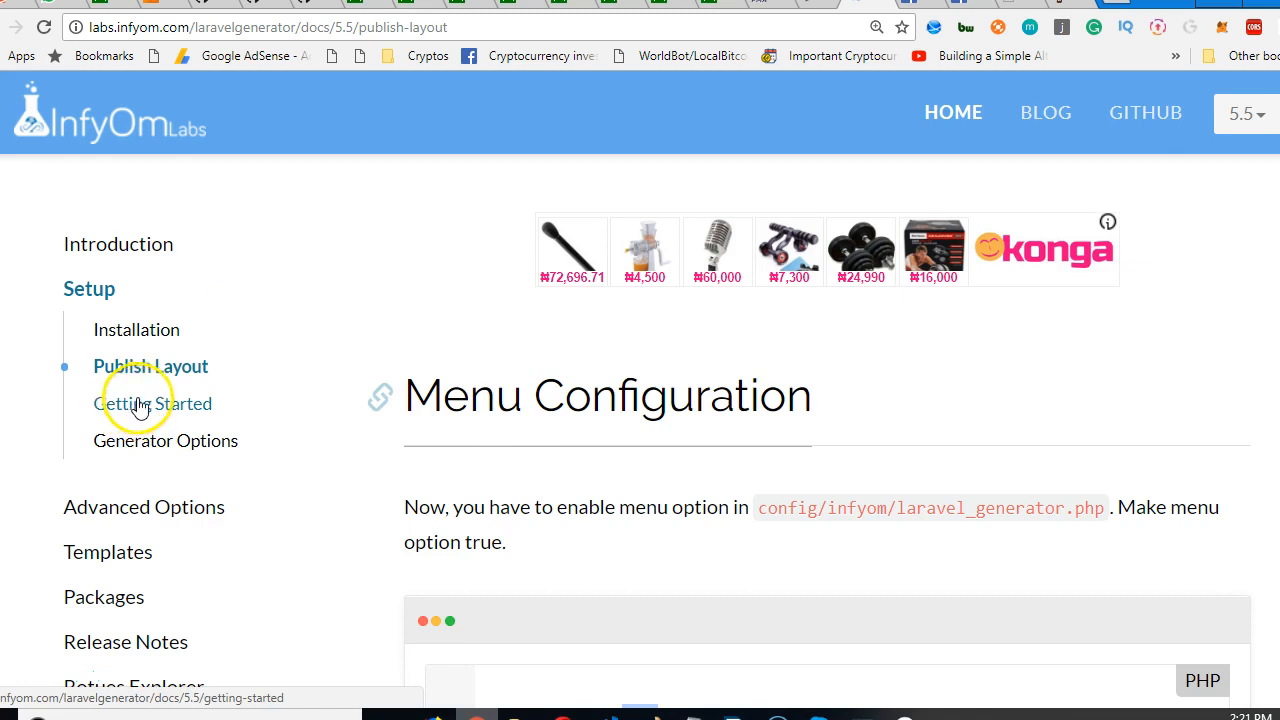
pyautogui.click(152, 404)
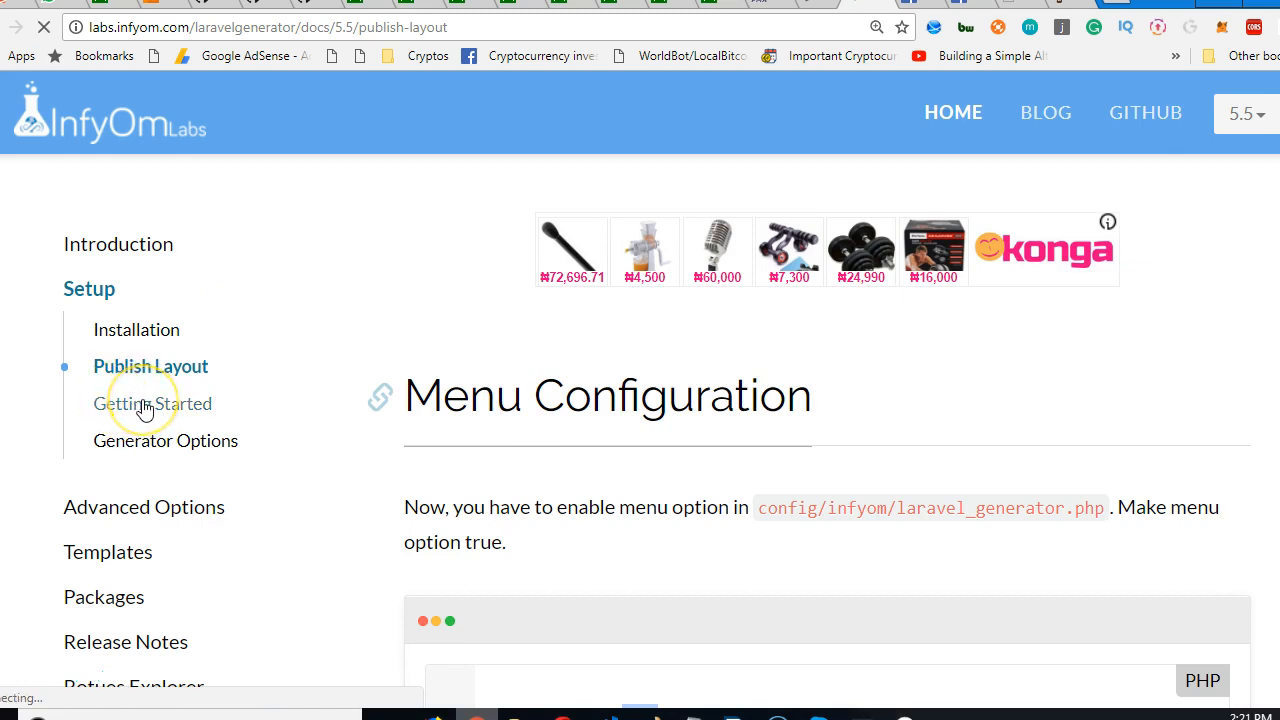
pyautogui.click(154, 404)
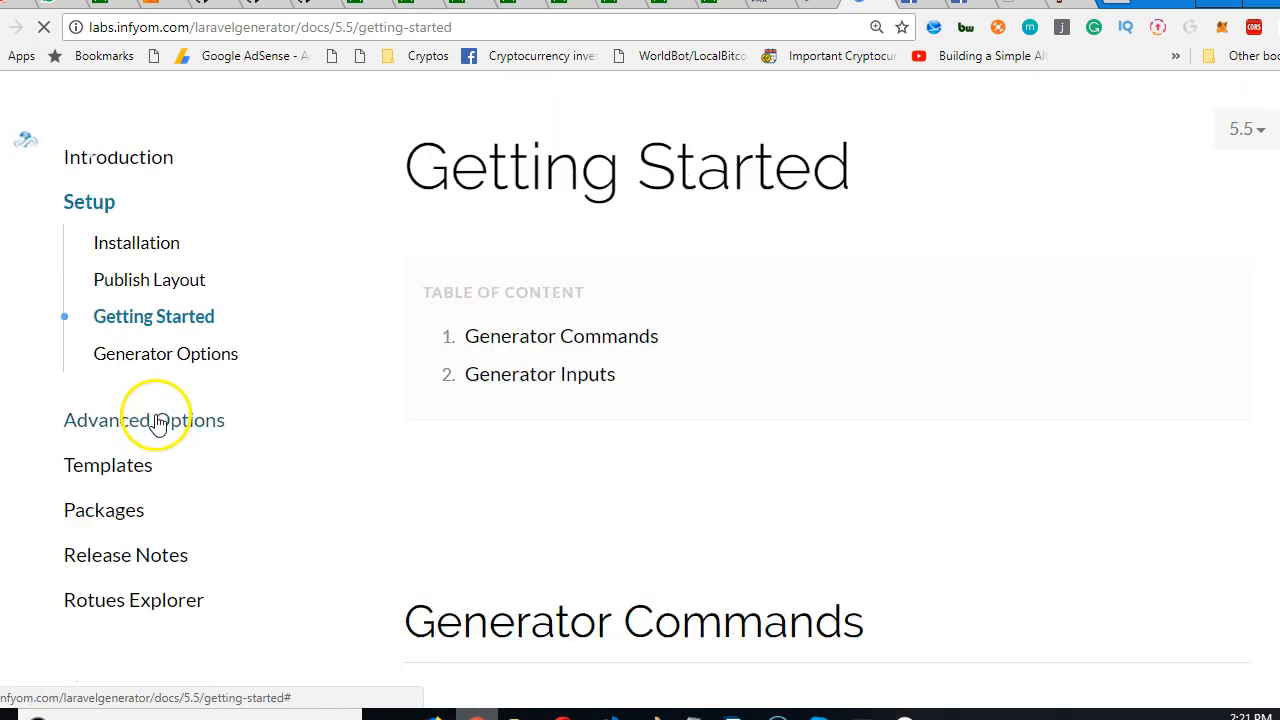